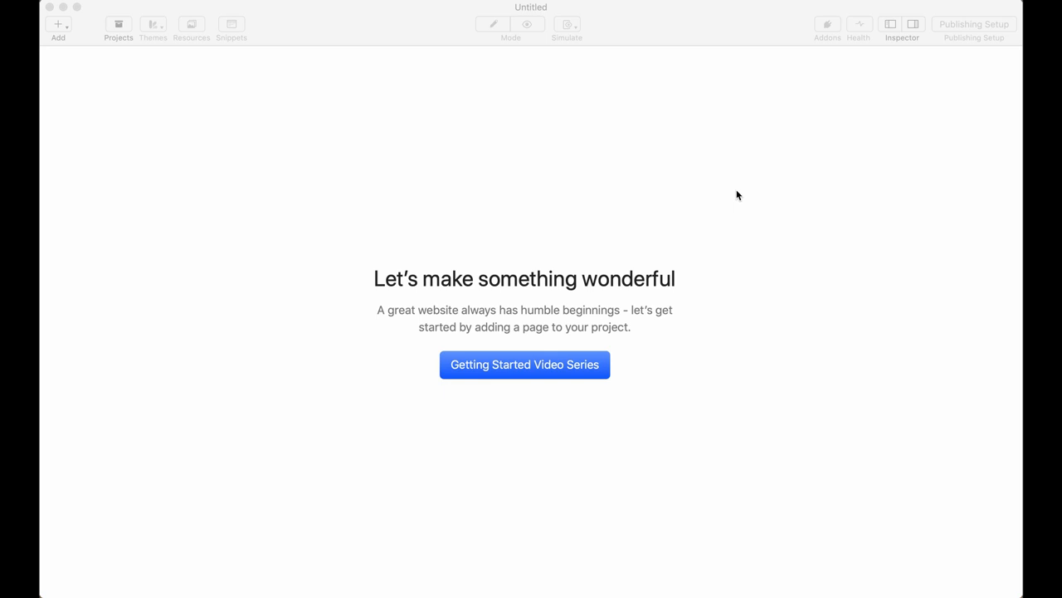
Add a new Stacks page to the project and scroll the Stacks library to the Platform folder
{"action": "left_click", "coordinate": [57, 23]}
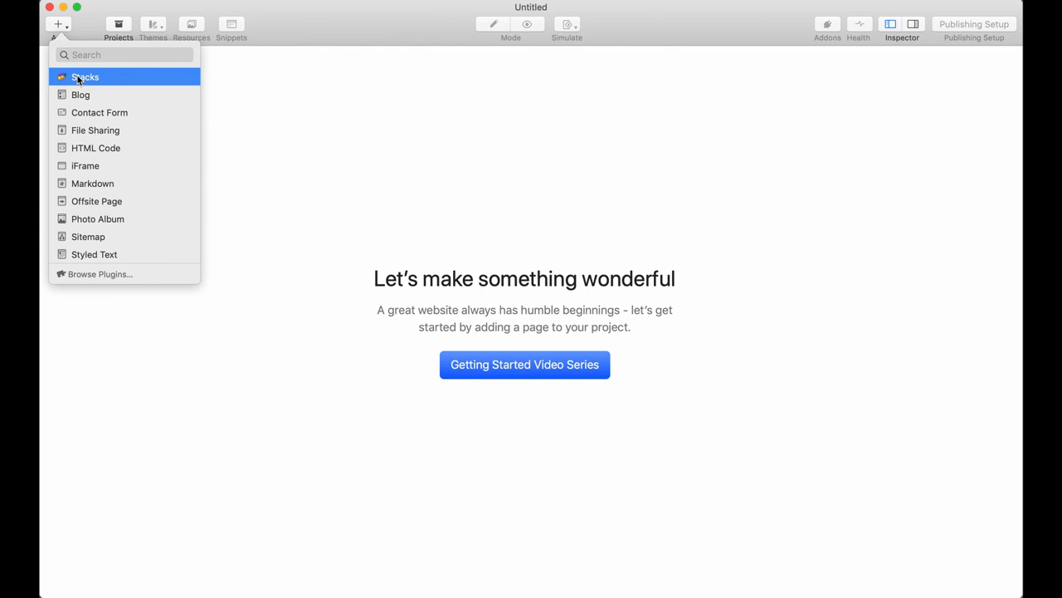
{"action": "left_click", "coordinate": [85, 77]}
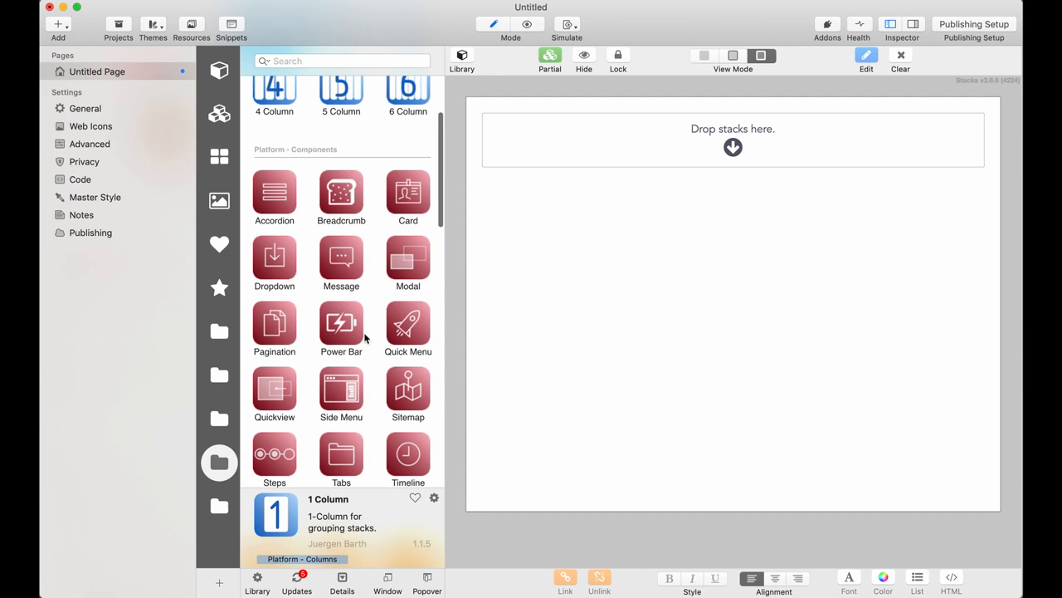
{"action": "scroll", "scroll_direction": "down", "scroll_amount": 3}
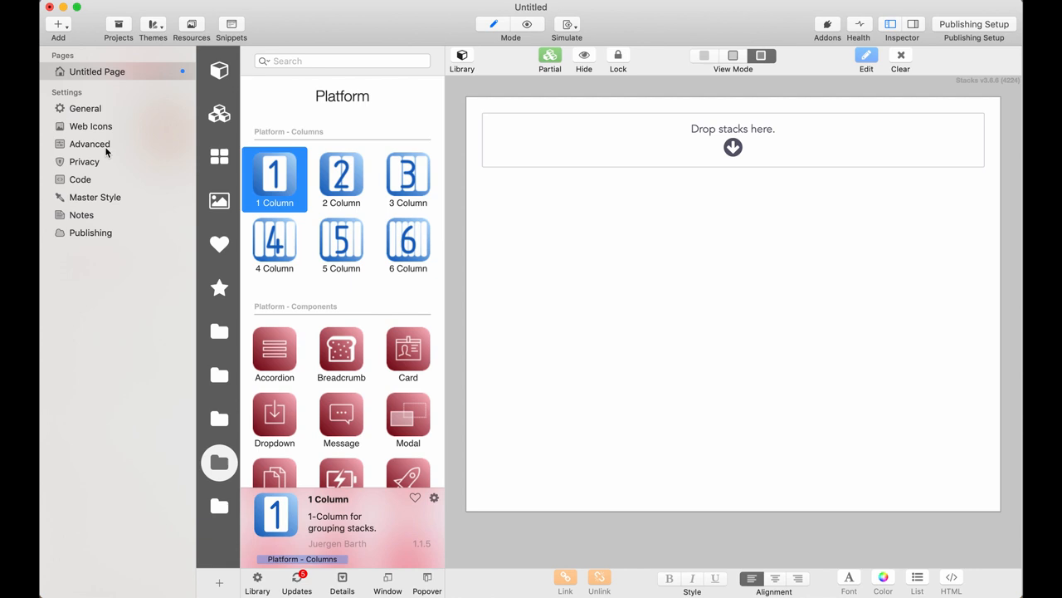
Bring up the theme browser to pick the Platform theme
{"action": "left_click", "coordinate": [152, 25]}
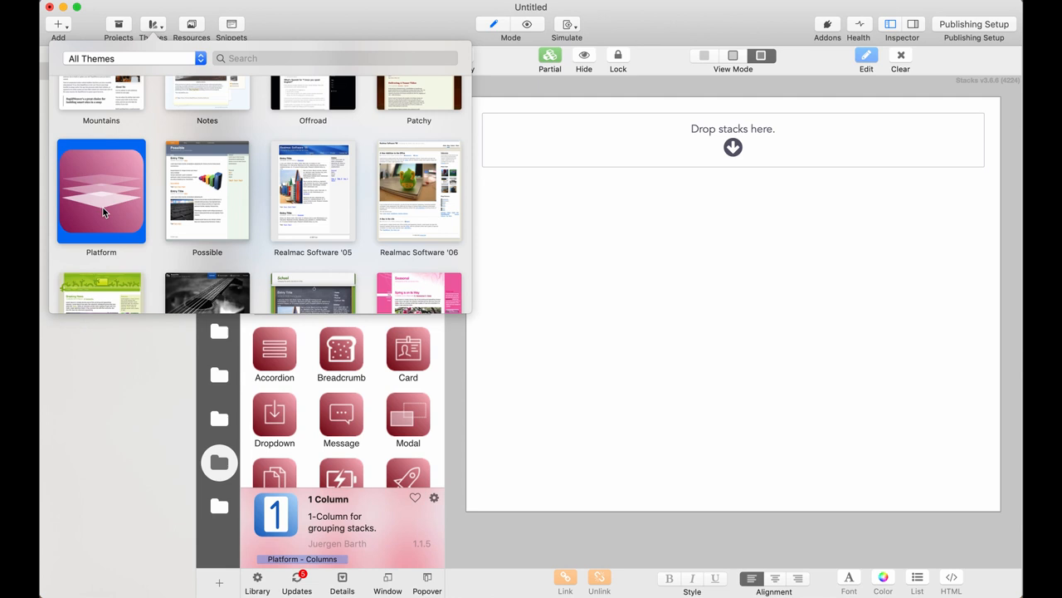
{"action": "mouse_move", "coordinate": [120, 82]}
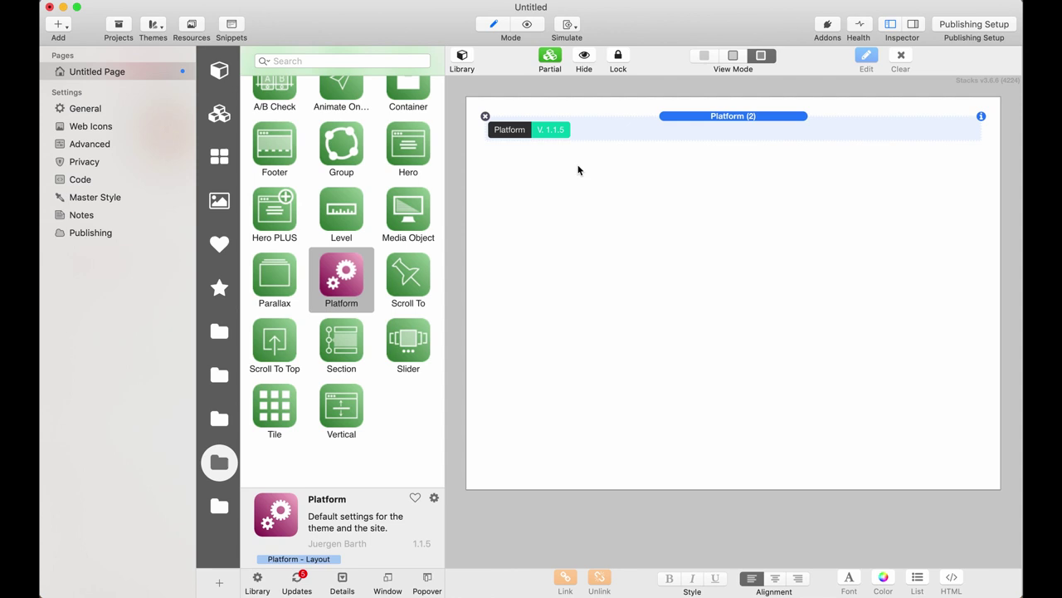
{"action": "mouse_move", "coordinate": [276, 26]}
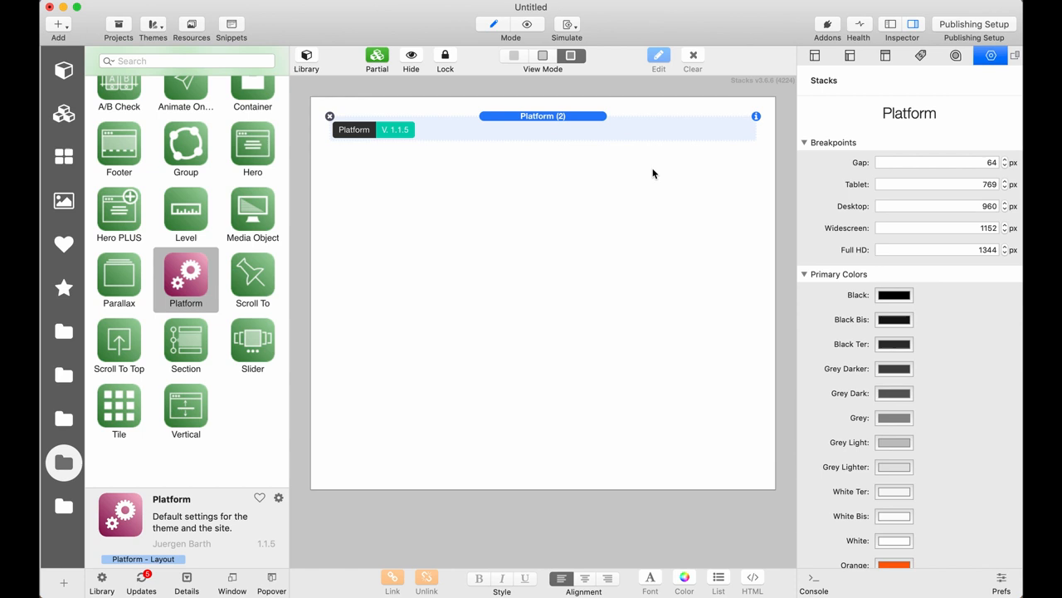
{"action": "mouse_move", "coordinate": [912, 275]}
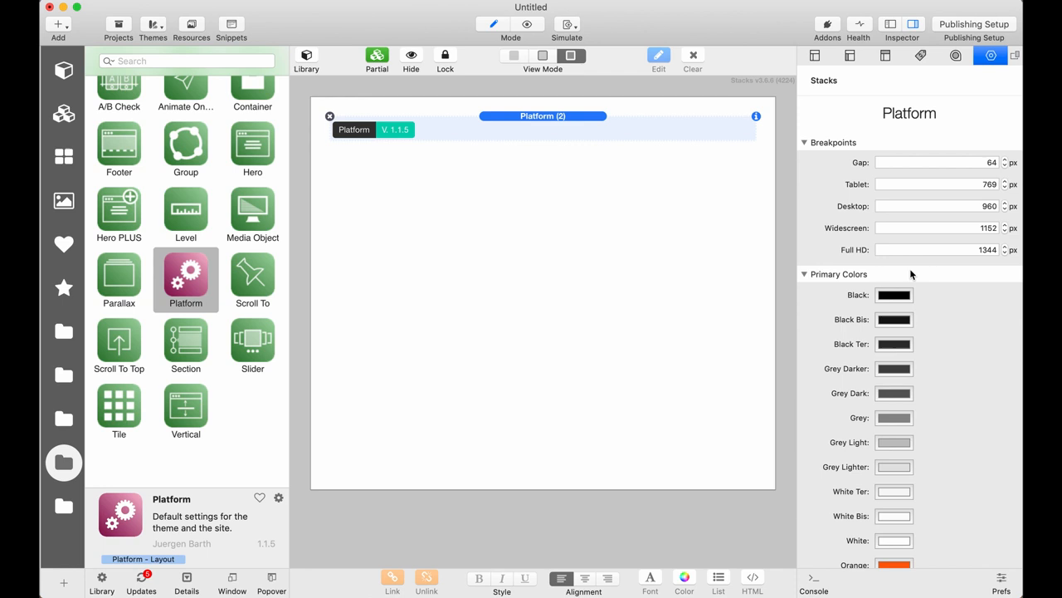
{"action": "mouse_move", "coordinate": [970, 395]}
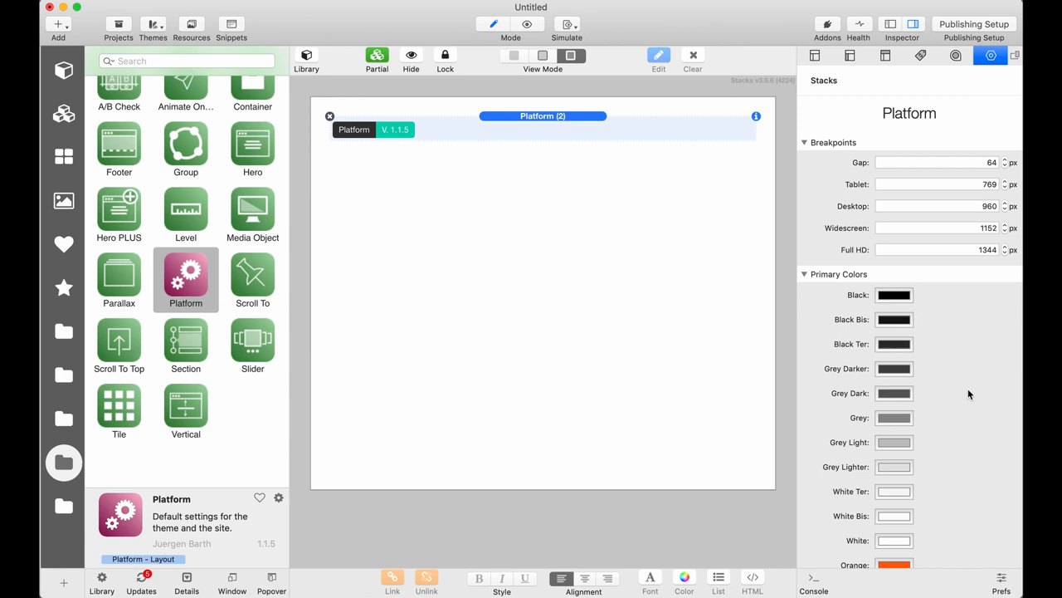
{"action": "scroll", "scroll_direction": "down", "scroll_amount": 3}
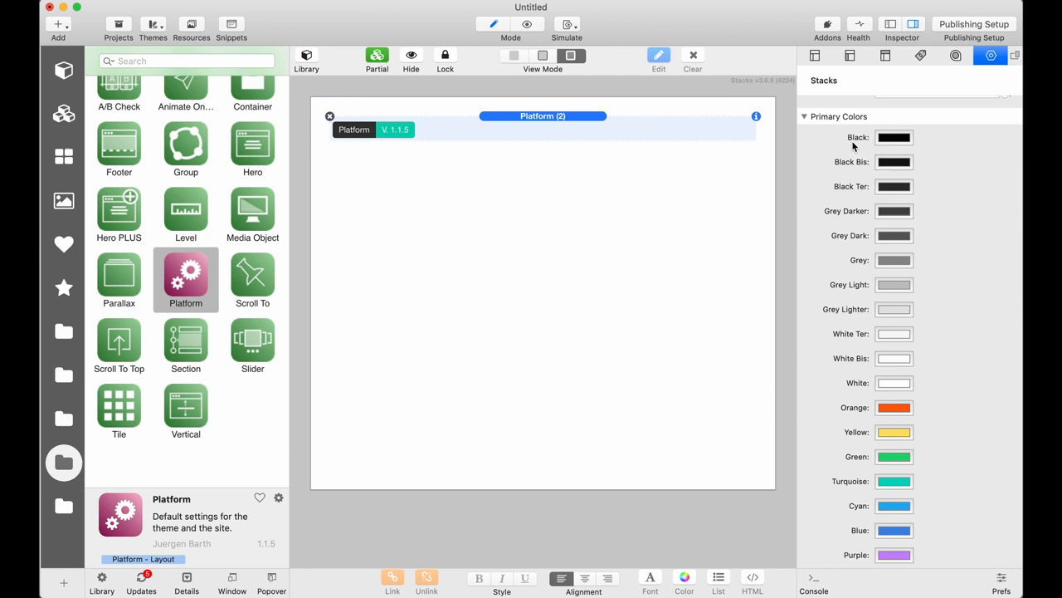
{"action": "mouse_move", "coordinate": [869, 295]}
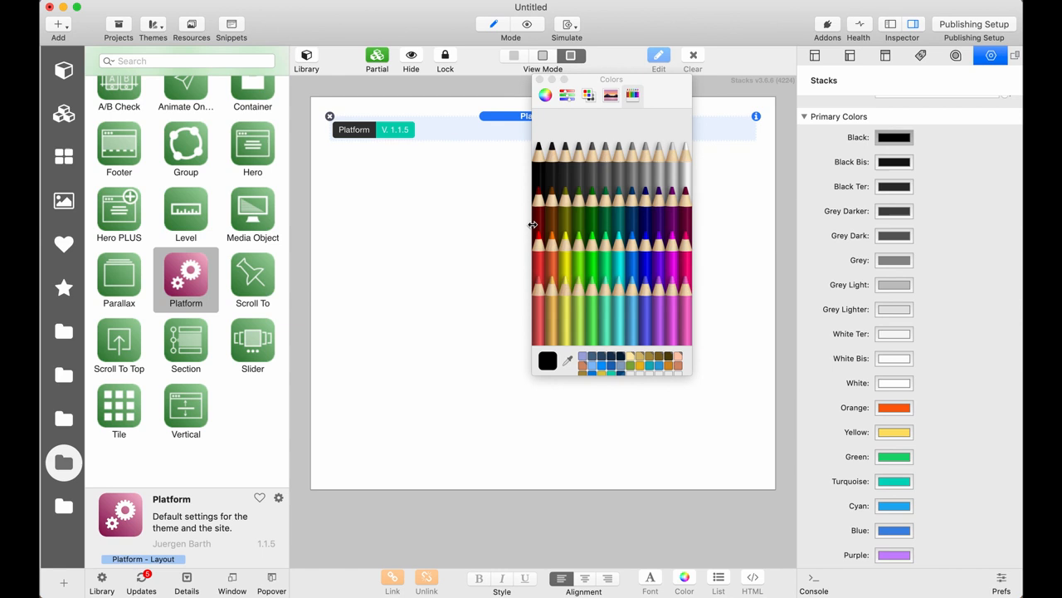
{"action": "mouse_move", "coordinate": [539, 145]}
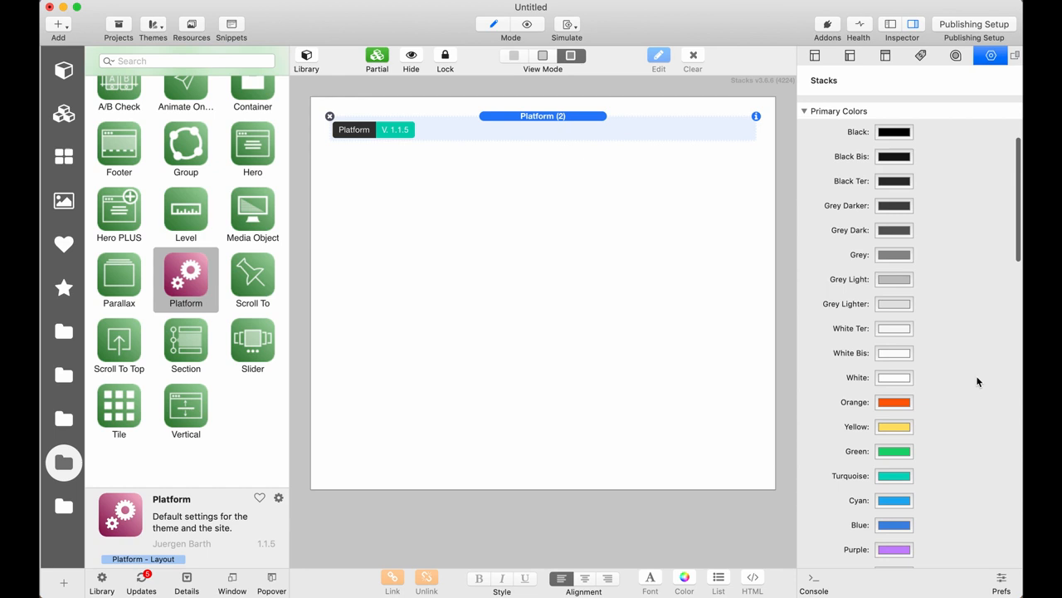
{"action": "scroll", "scroll_direction": "down", "scroll_amount": 3}
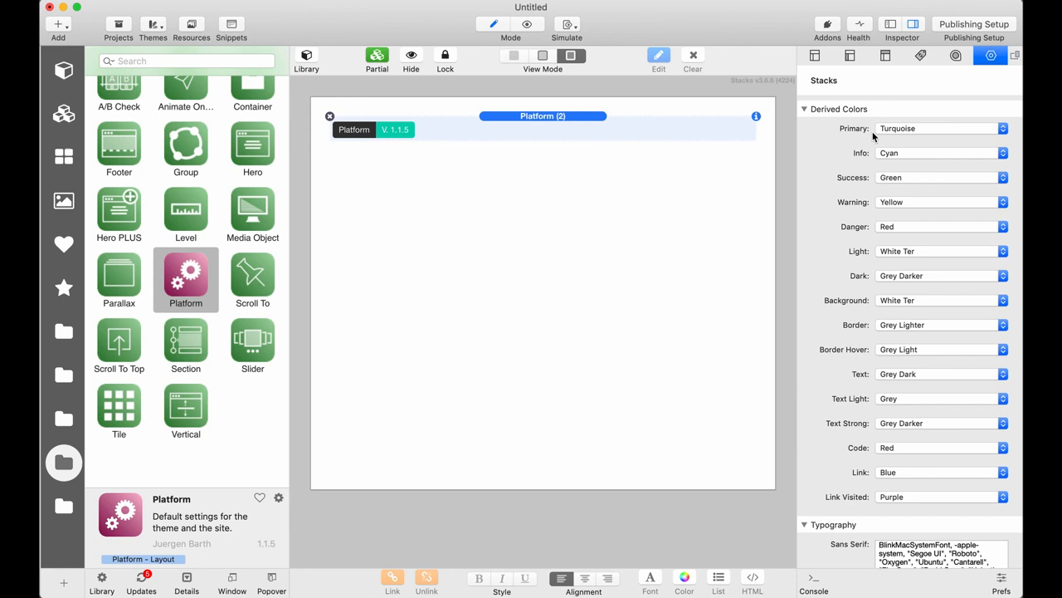
{"action": "mouse_move", "coordinate": [898, 137]}
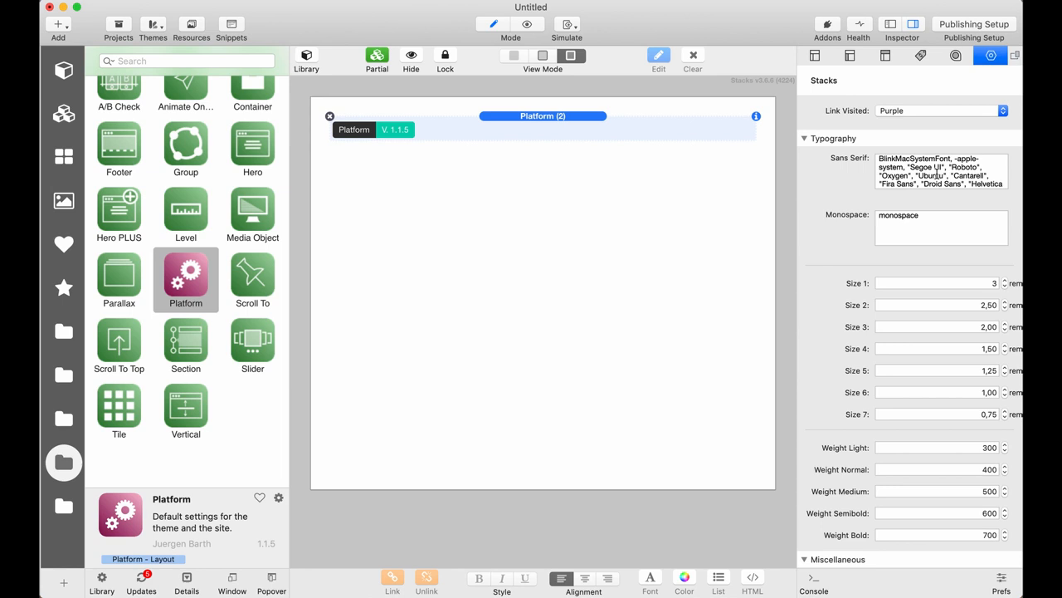
{"action": "mouse_move", "coordinate": [945, 424]}
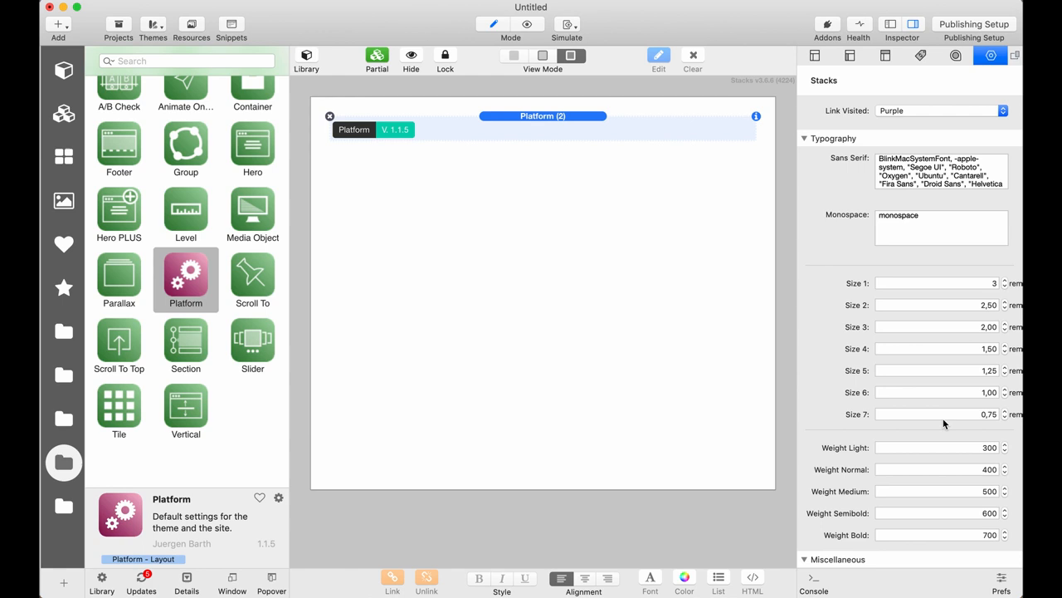
{"action": "scroll", "scroll_direction": "down", "scroll_amount": 3}
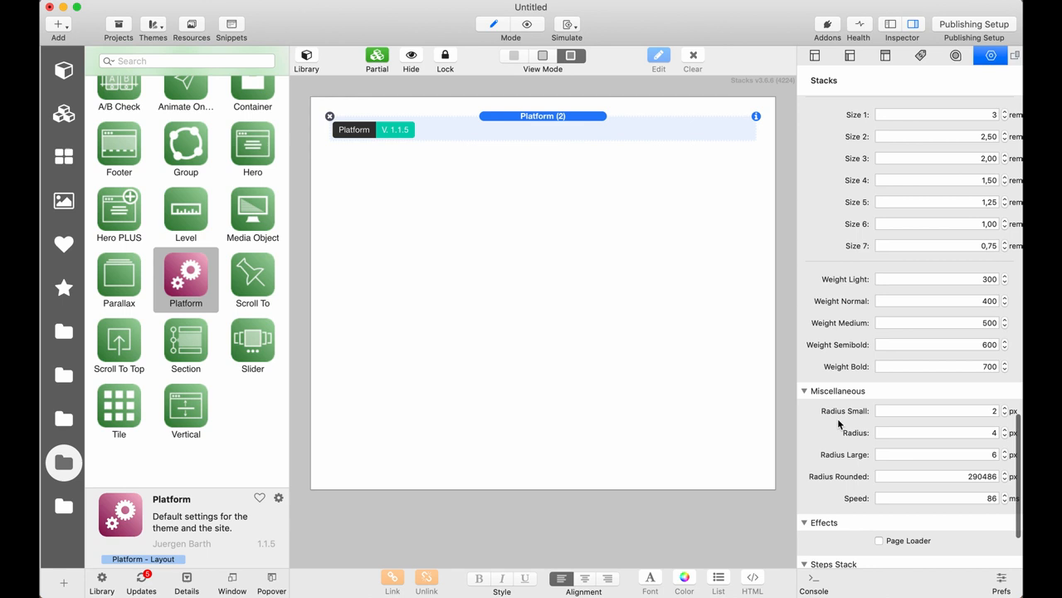
{"action": "scroll", "scroll_direction": "down", "scroll_amount": 3}
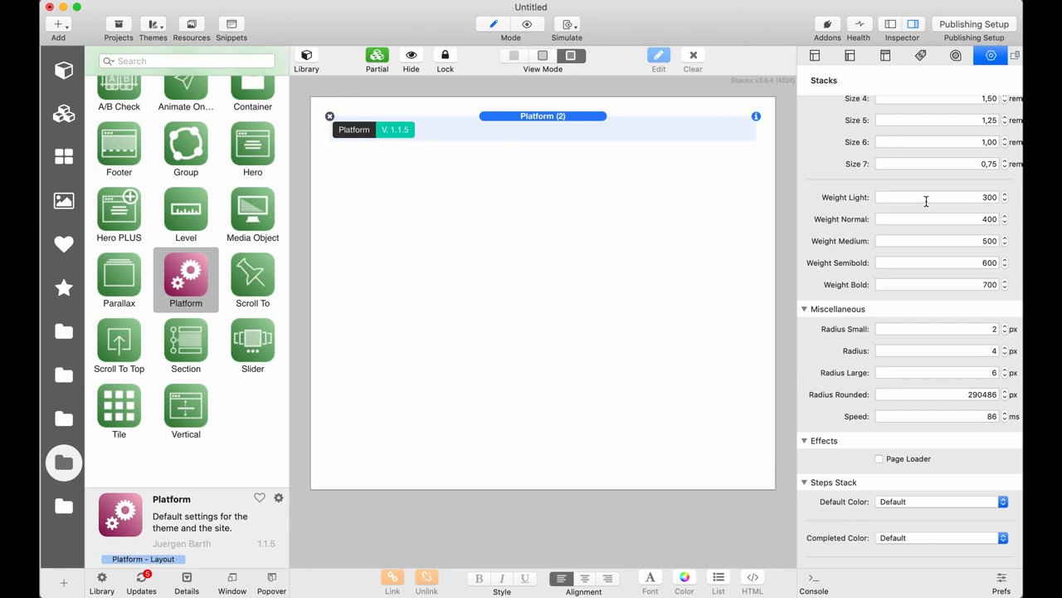
{"action": "scroll", "scroll_direction": "down", "scroll_amount": 3}
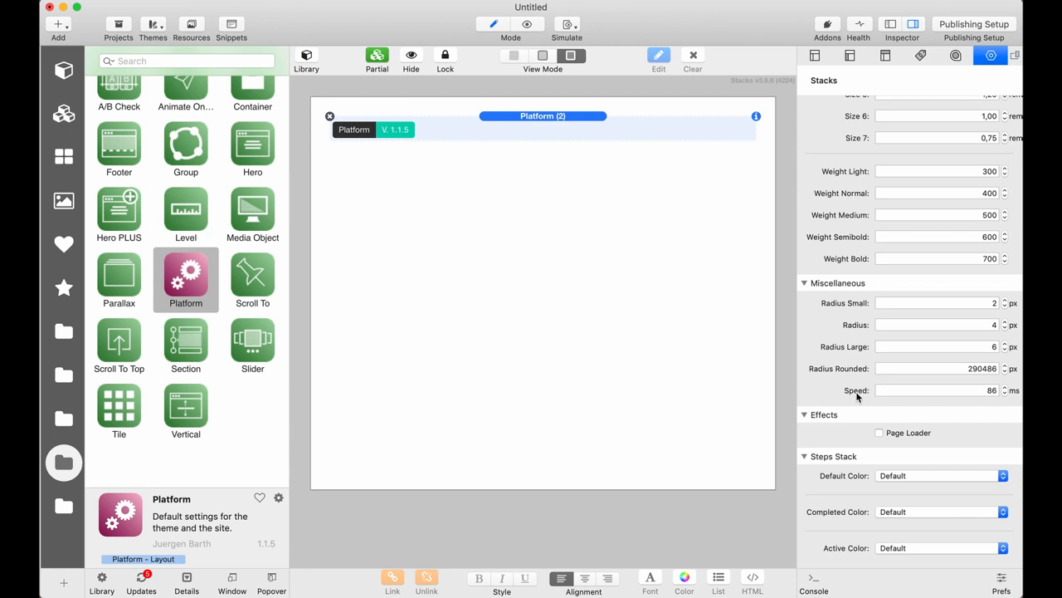
{"action": "mouse_move", "coordinate": [845, 397]}
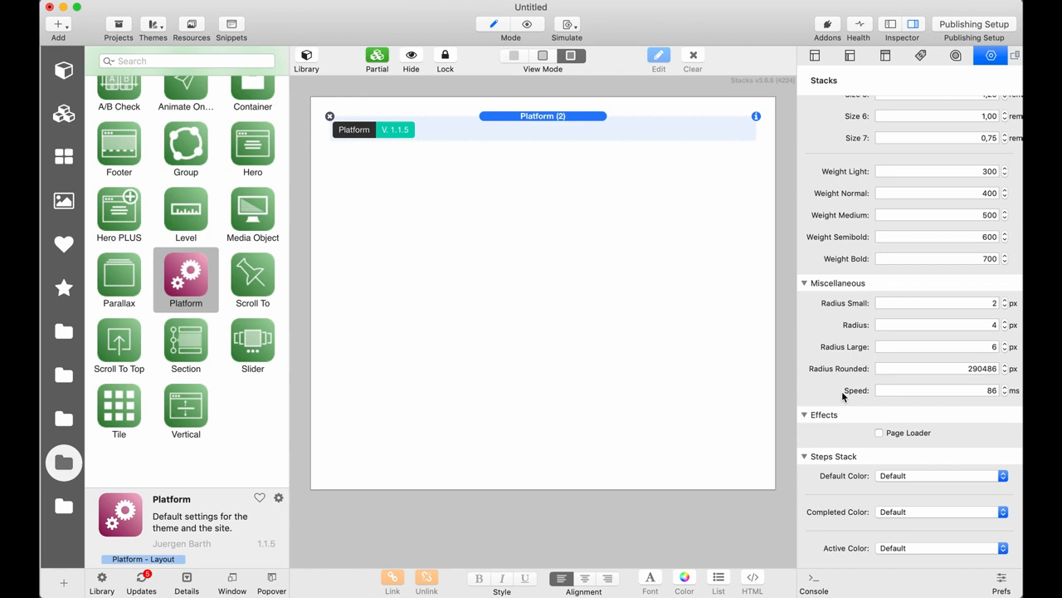
{"action": "mouse_move", "coordinate": [936, 439]}
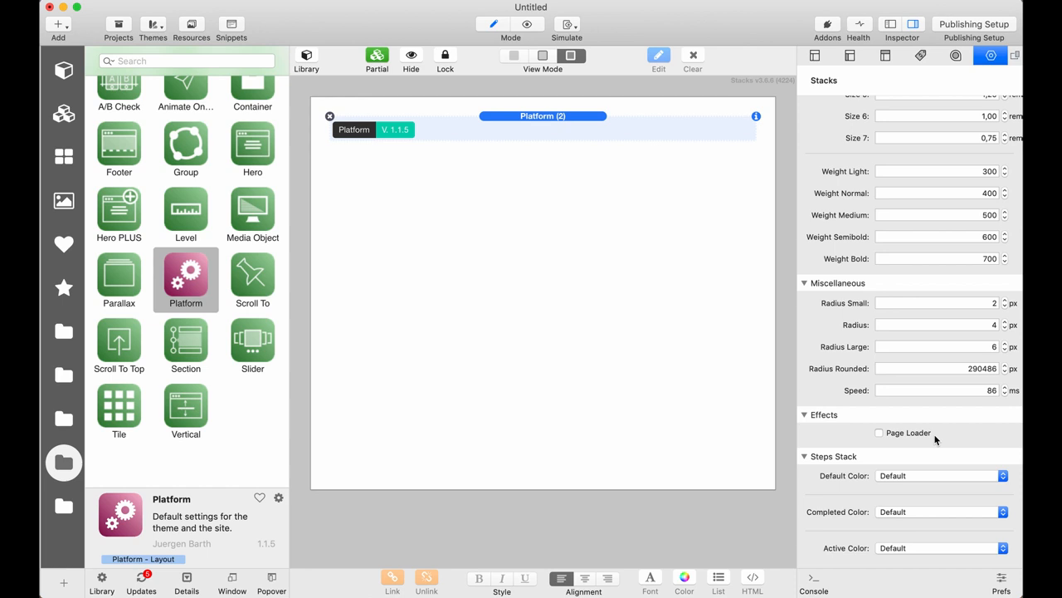
{"action": "left_click", "coordinate": [879, 432]}
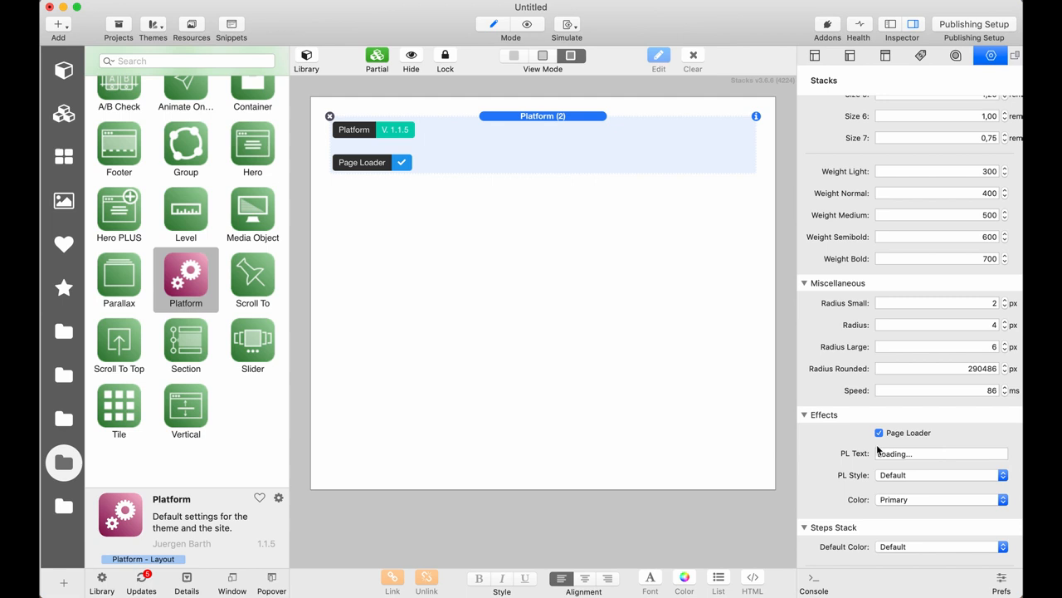
{"action": "left_click", "coordinate": [941, 474]}
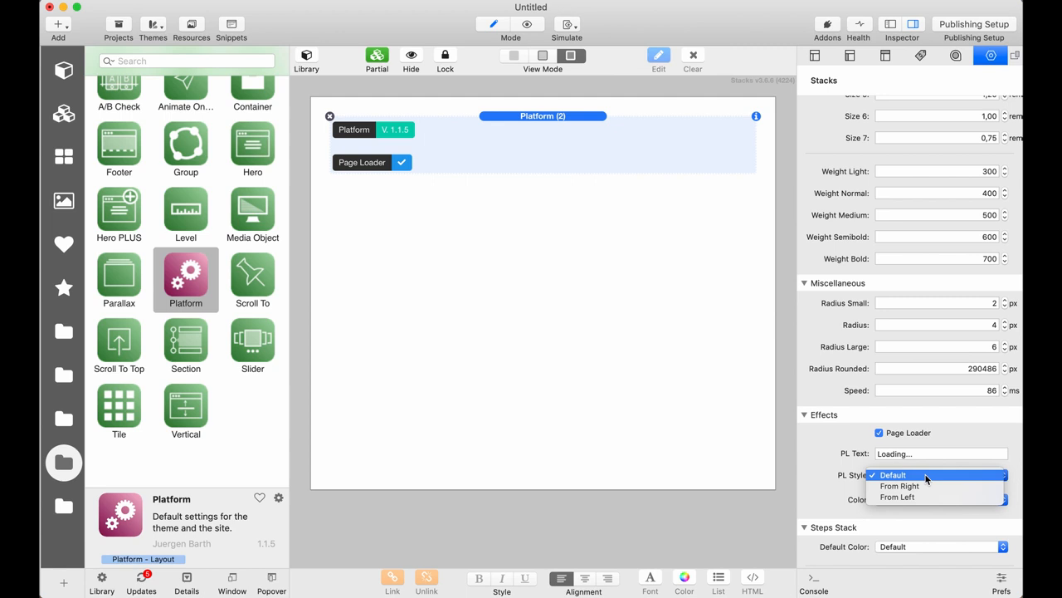
{"action": "left_click", "coordinate": [938, 499]}
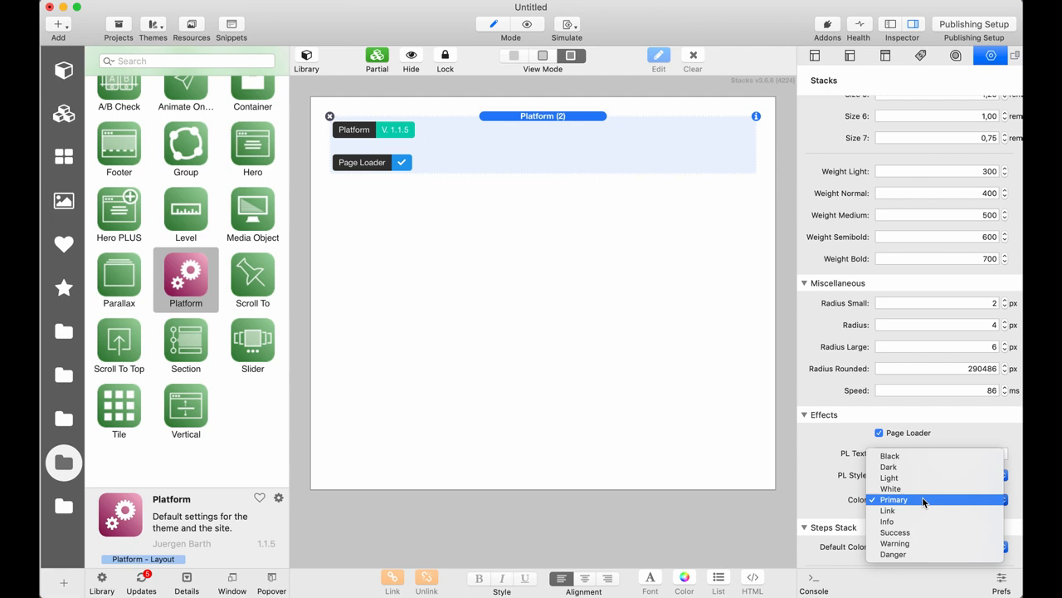
{"action": "mouse_move", "coordinate": [895, 543]}
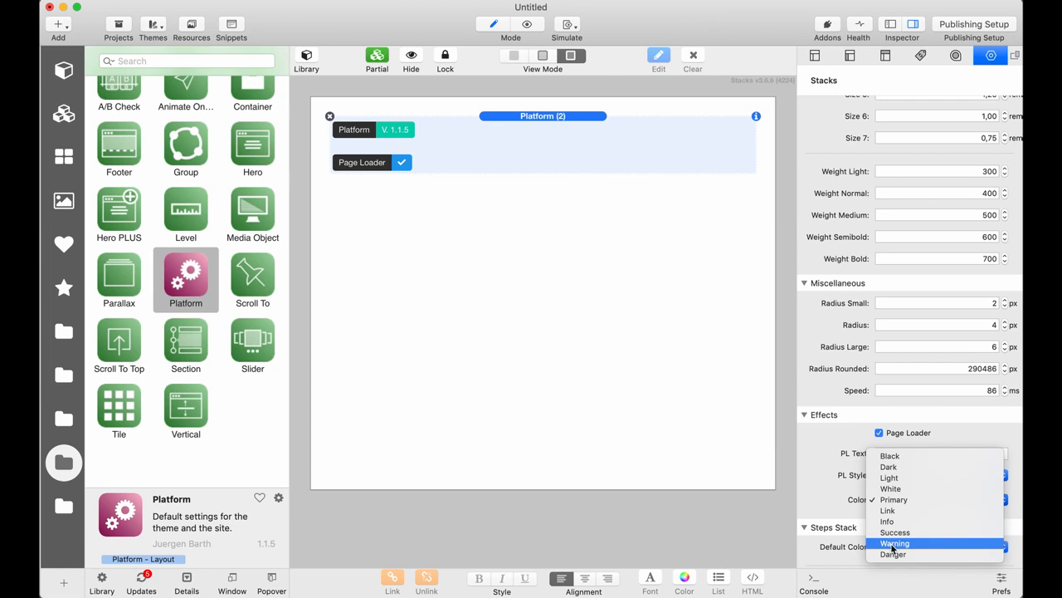
{"action": "left_click", "coordinate": [893, 499]}
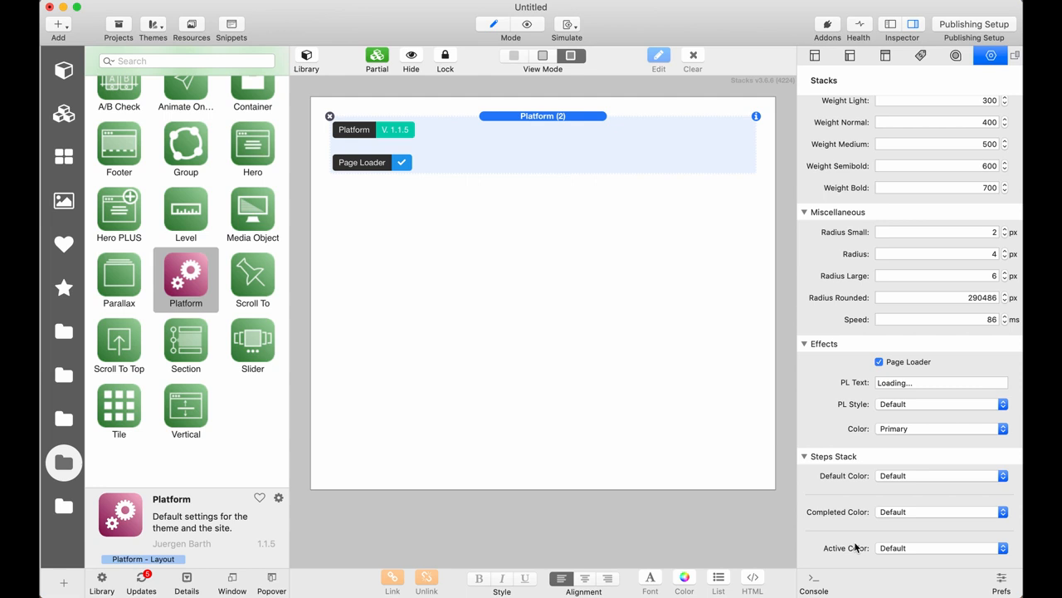
{"action": "mouse_move", "coordinate": [848, 475]}
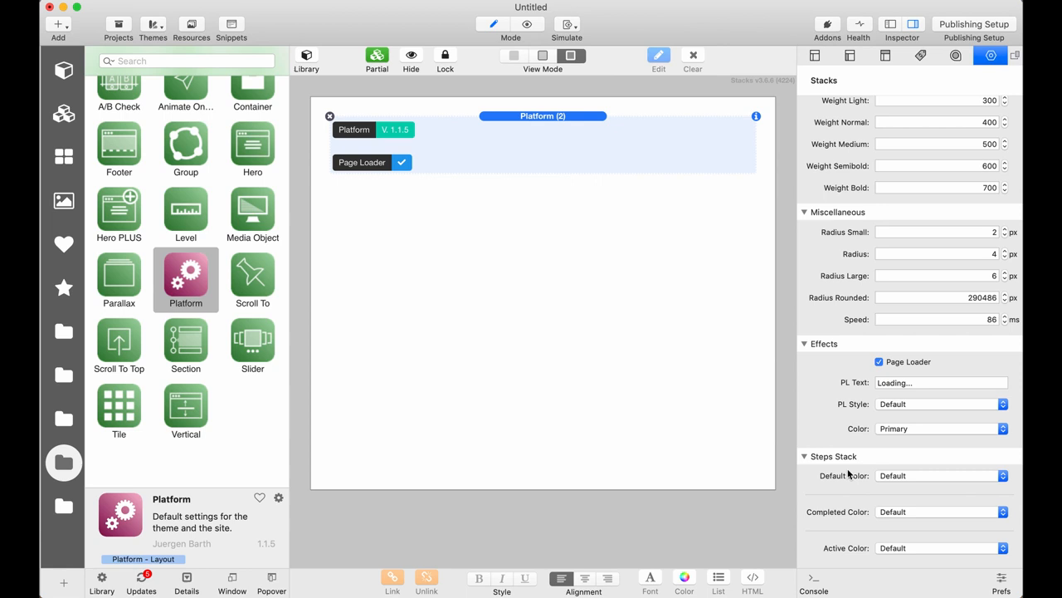
{"action": "mouse_move", "coordinate": [949, 491]}
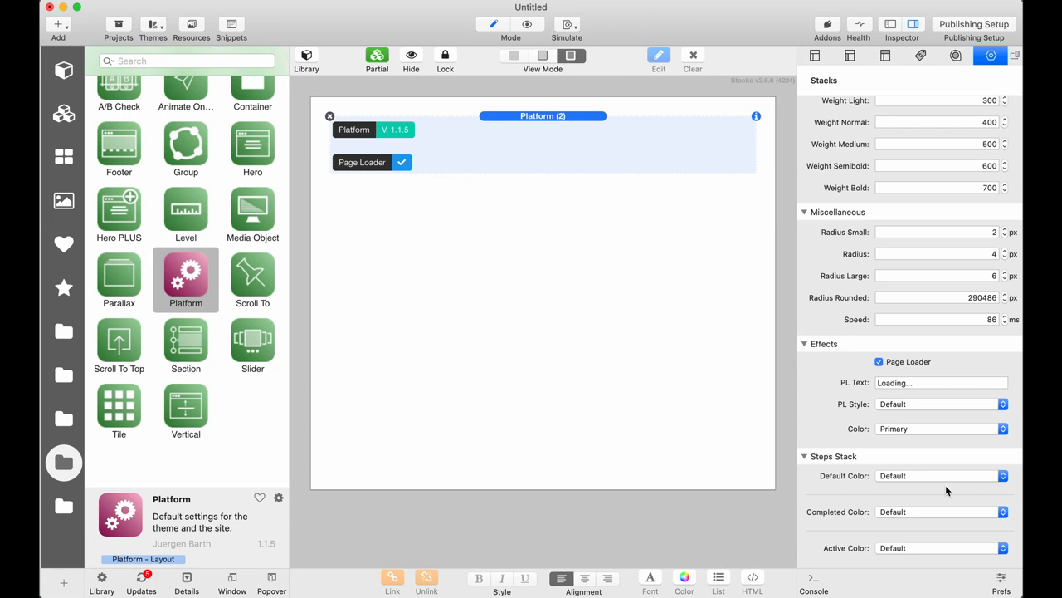
{"action": "mouse_move", "coordinate": [648, 280]}
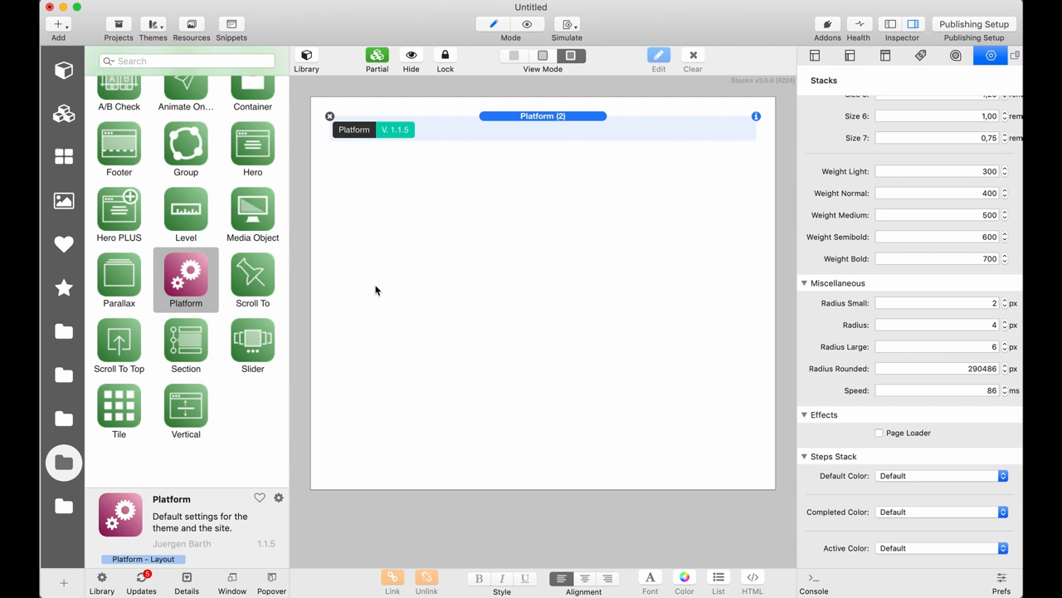
Scroll the Stacks library down to the Platform - Layout group containing the Hero stack
{"action": "scroll", "scroll_direction": "down", "scroll_amount": 3}
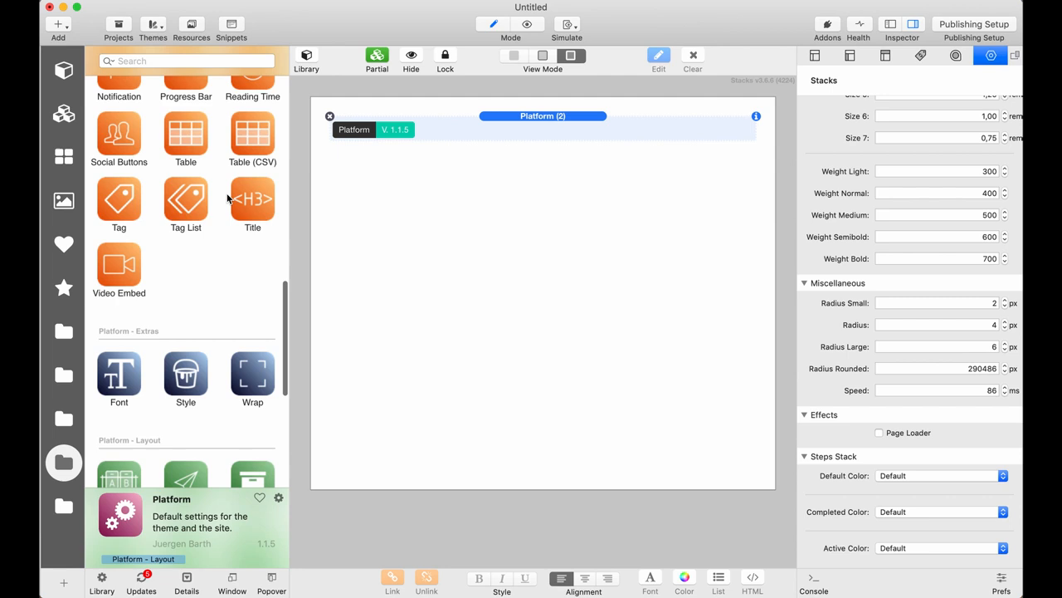
{"action": "scroll", "scroll_direction": "down", "scroll_amount": 3}
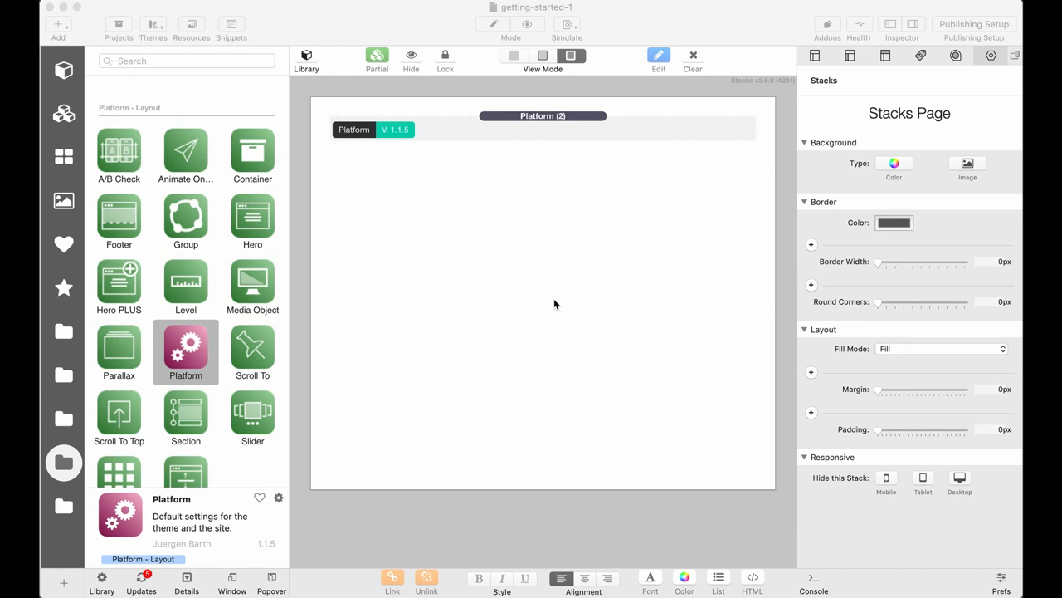
{"action": "mouse_move", "coordinate": [253, 218]}
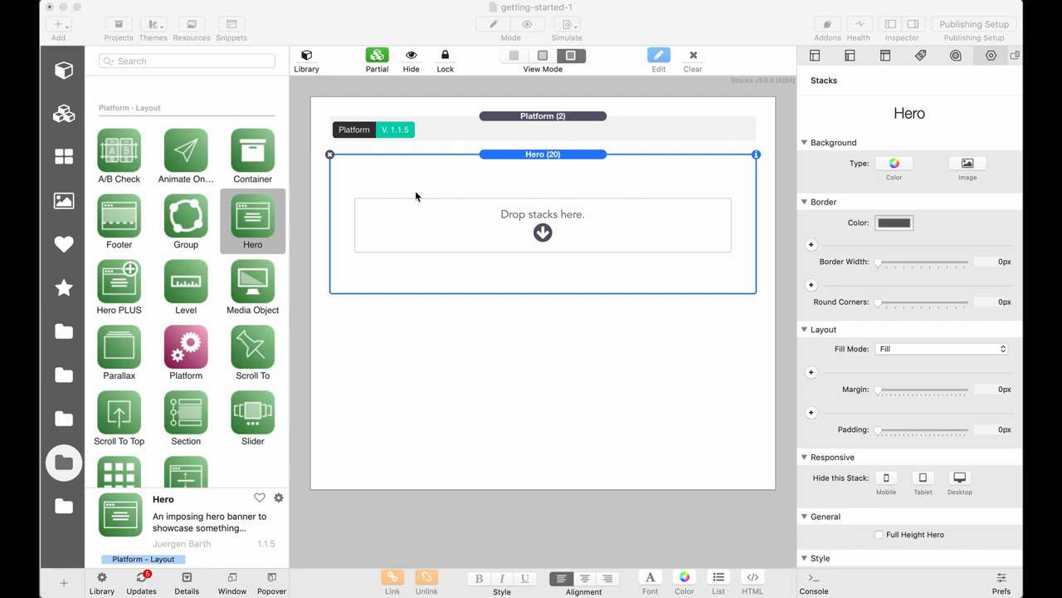
{"action": "mouse_move", "coordinate": [589, 164]}
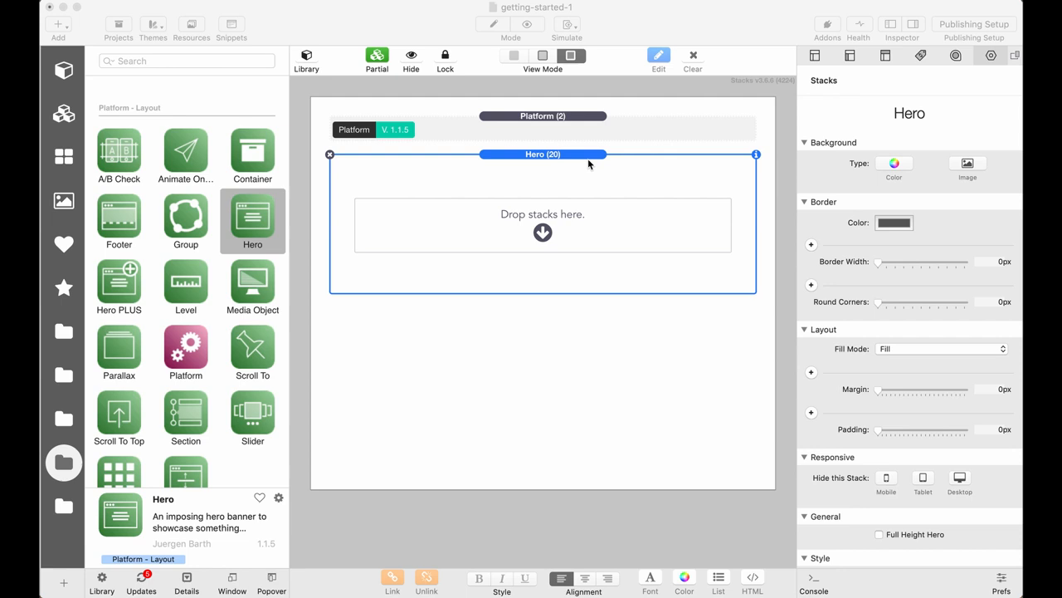
{"action": "scroll", "scroll_direction": "down", "scroll_amount": 3}
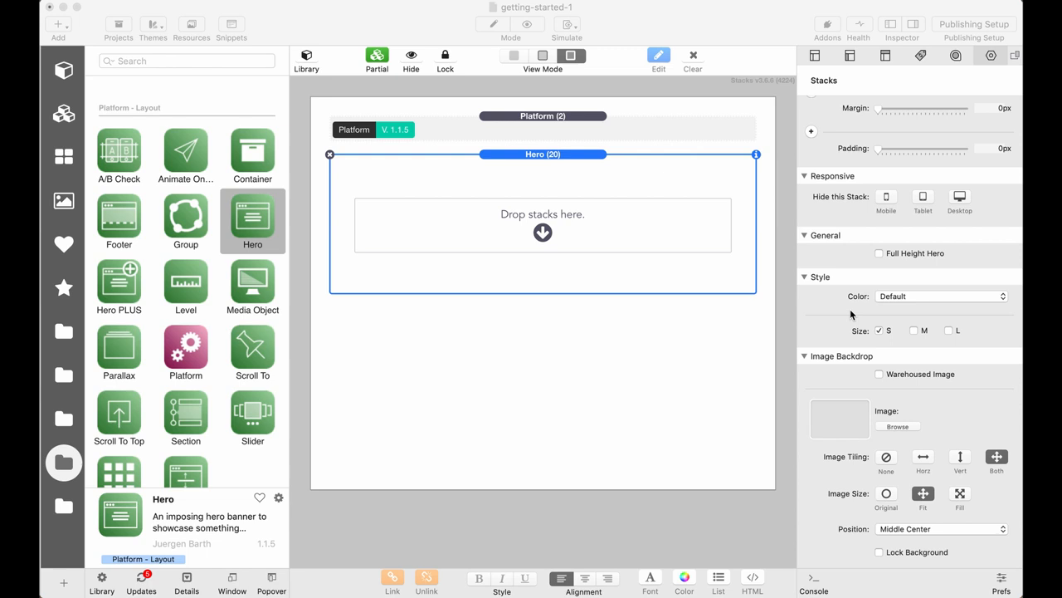
{"action": "mouse_move", "coordinate": [589, 162]}
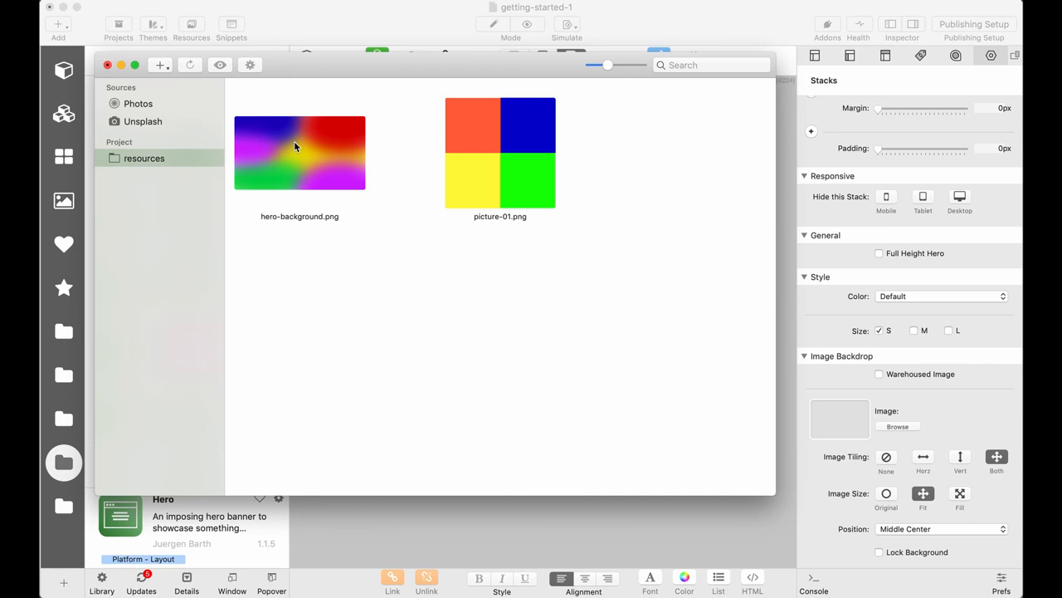
Use hero-background.png as the Hero backdrop with tiling None and size Fill
{"action": "left_click", "coordinate": [299, 152]}
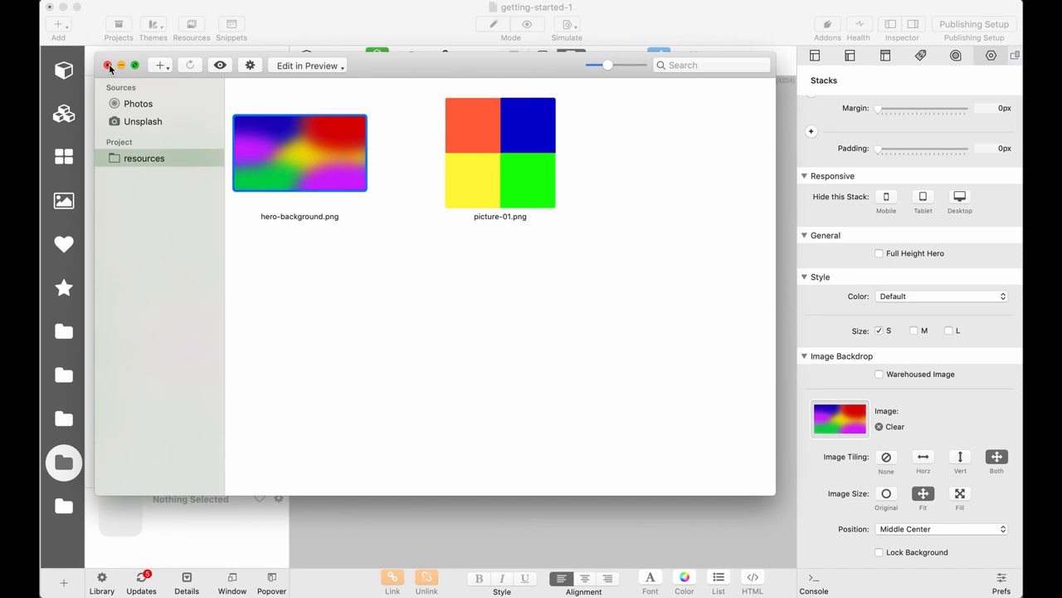
{"action": "left_click", "coordinate": [108, 65]}
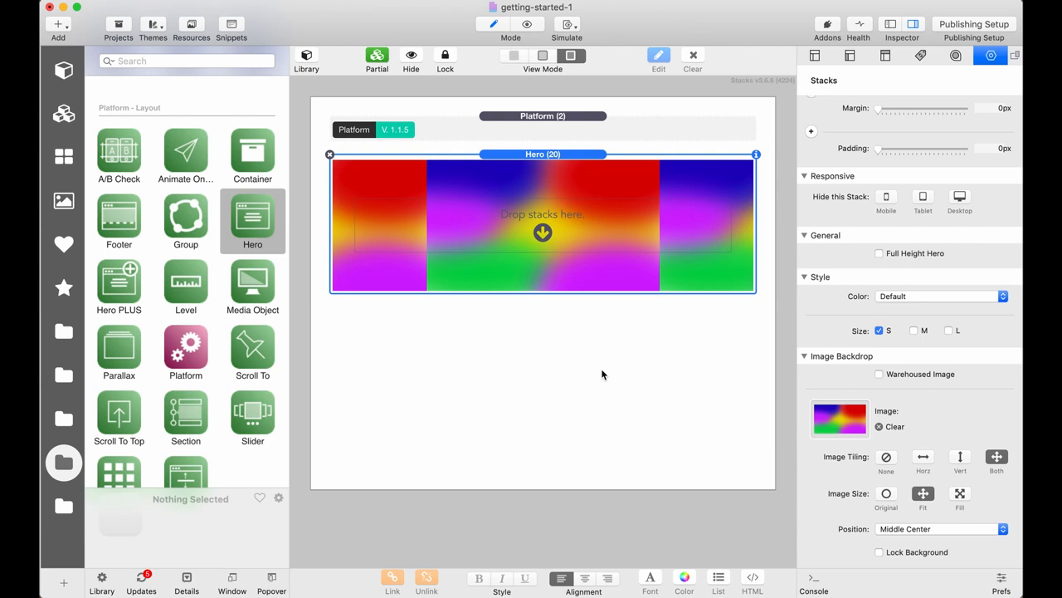
{"action": "mouse_move", "coordinate": [992, 489]}
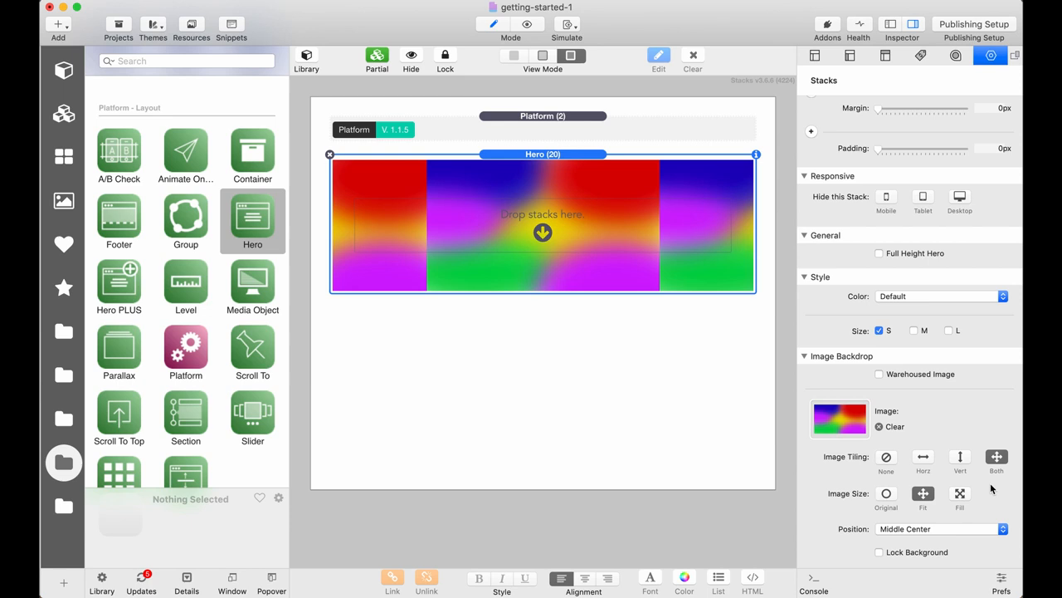
{"action": "left_click", "coordinate": [886, 456]}
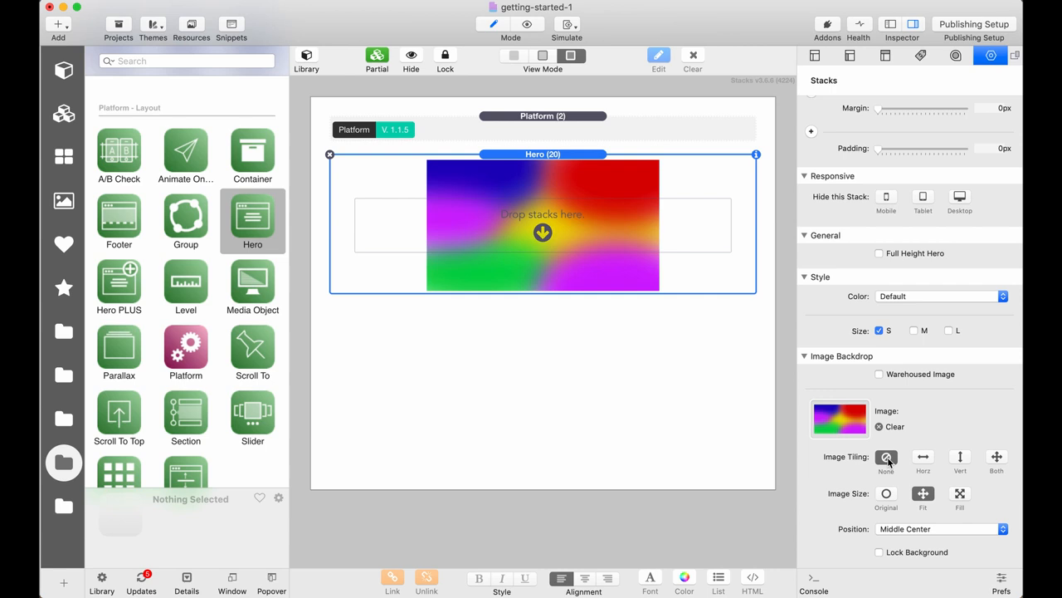
{"action": "left_click", "coordinate": [959, 494]}
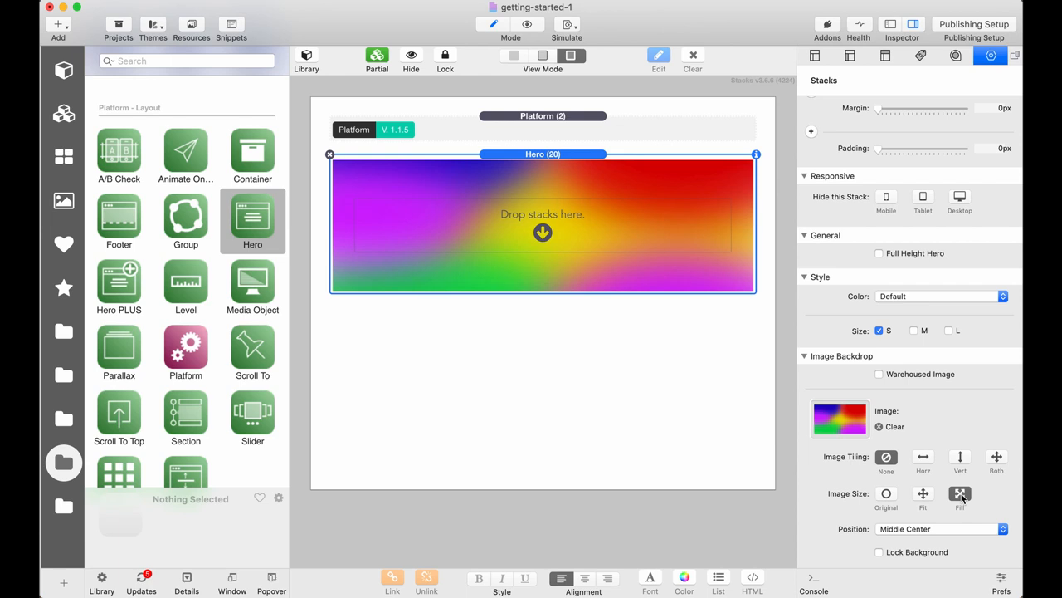
{"action": "mouse_move", "coordinate": [311, 424]}
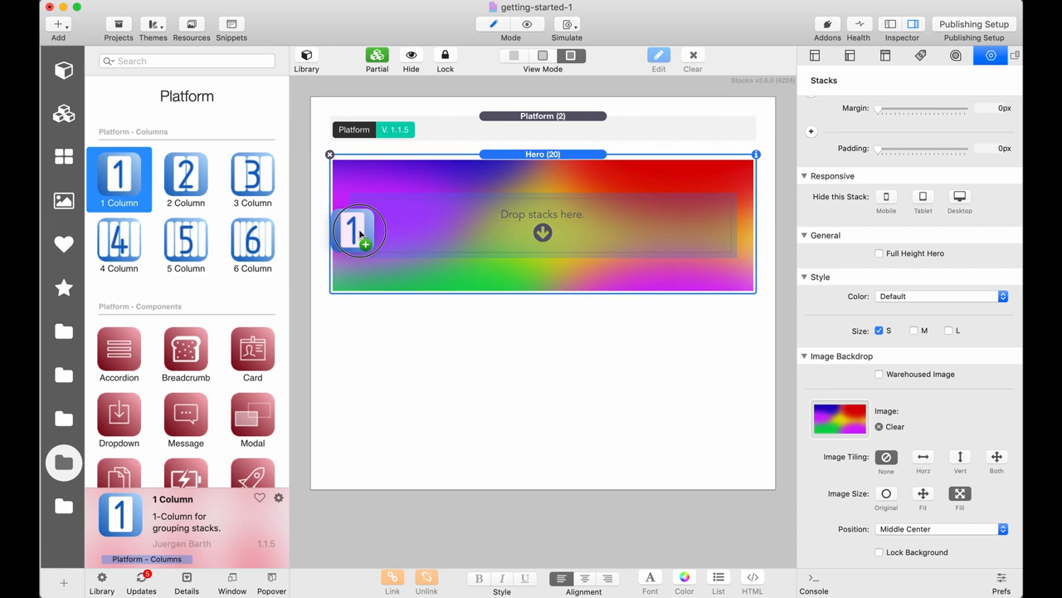
Drop a 1 Column stack into the Hero and clear its background colour
{"action": "left_click_drag", "start_coordinate": [119, 178], "coordinate": [542, 231]}
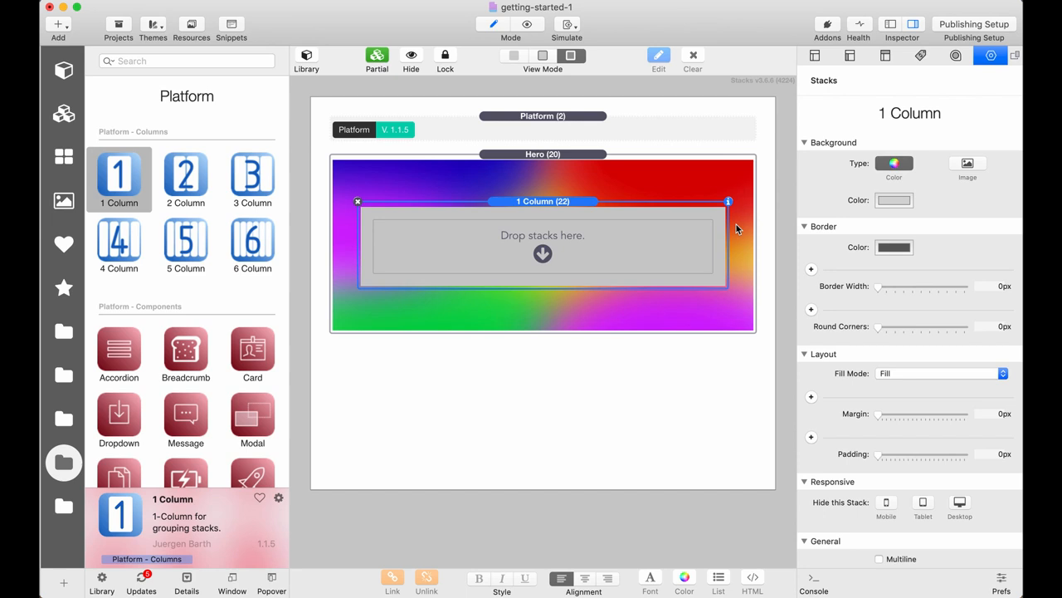
{"action": "left_click", "coordinate": [894, 199]}
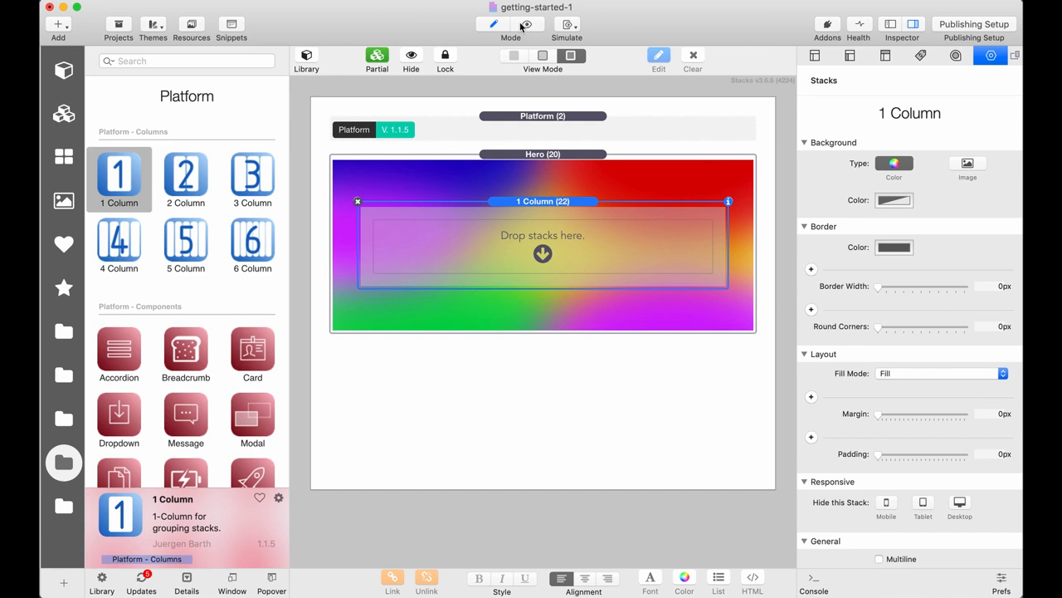
{"action": "left_click", "coordinate": [527, 23]}
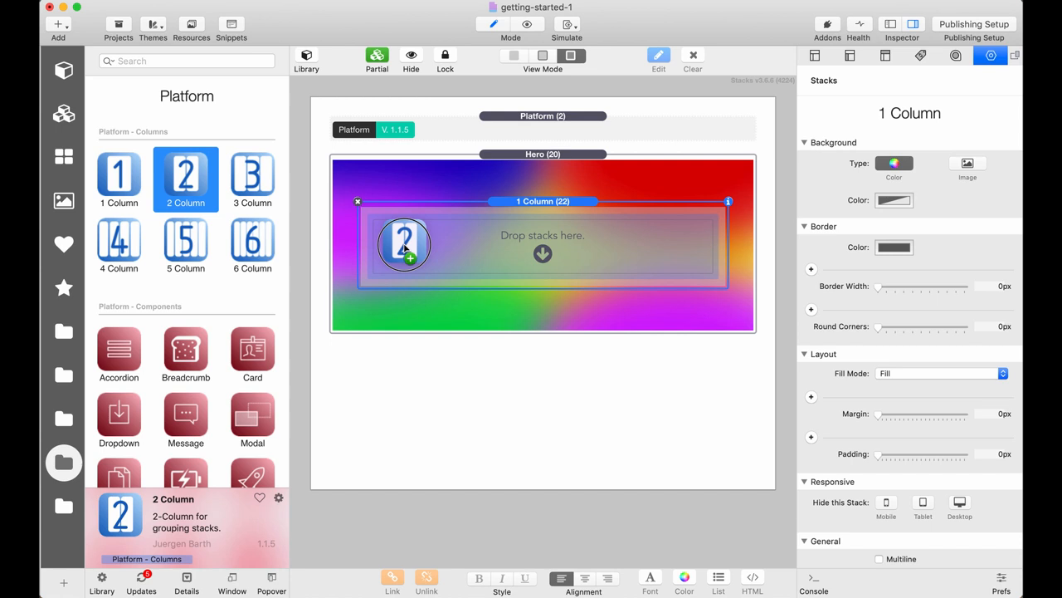
Nest a 2 Column stack inside the Hero's 1 Column container
{"action": "left_click_drag", "start_coordinate": [186, 178], "coordinate": [407, 245]}
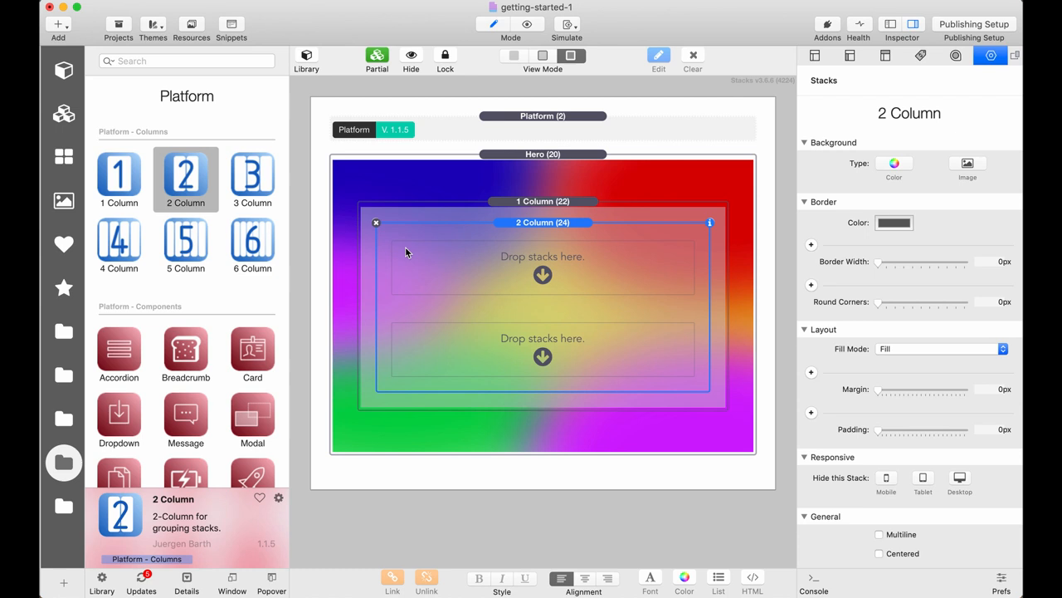
{"action": "left_click", "coordinate": [191, 25]}
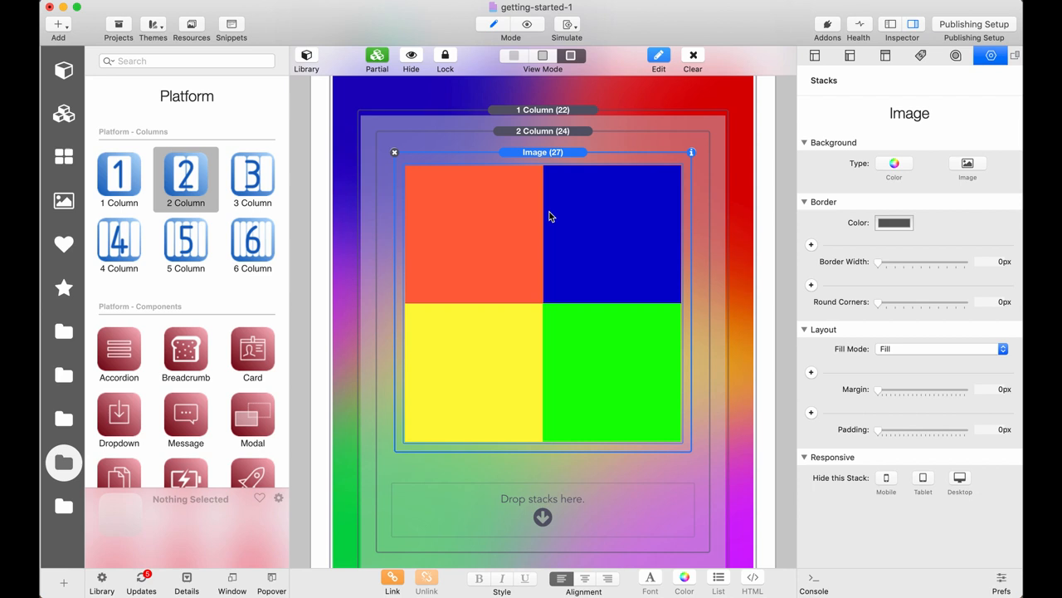
{"action": "mouse_move", "coordinate": [496, 230]}
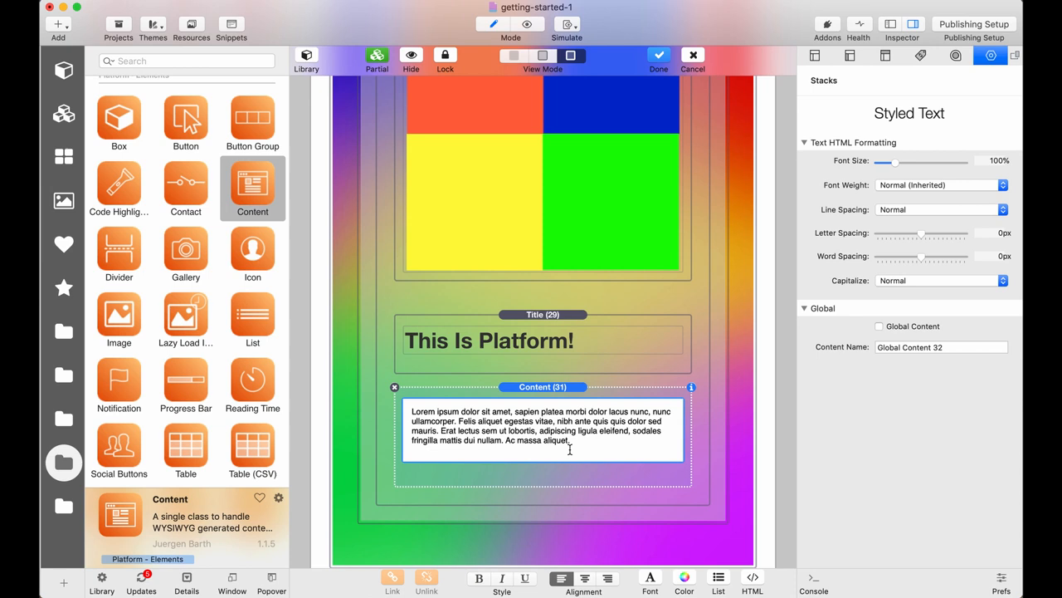
Replace the lorem ipsum with 'Platform is the best way to create great web sites' and finish editing
{"action": "type", "text": "Platform is"}
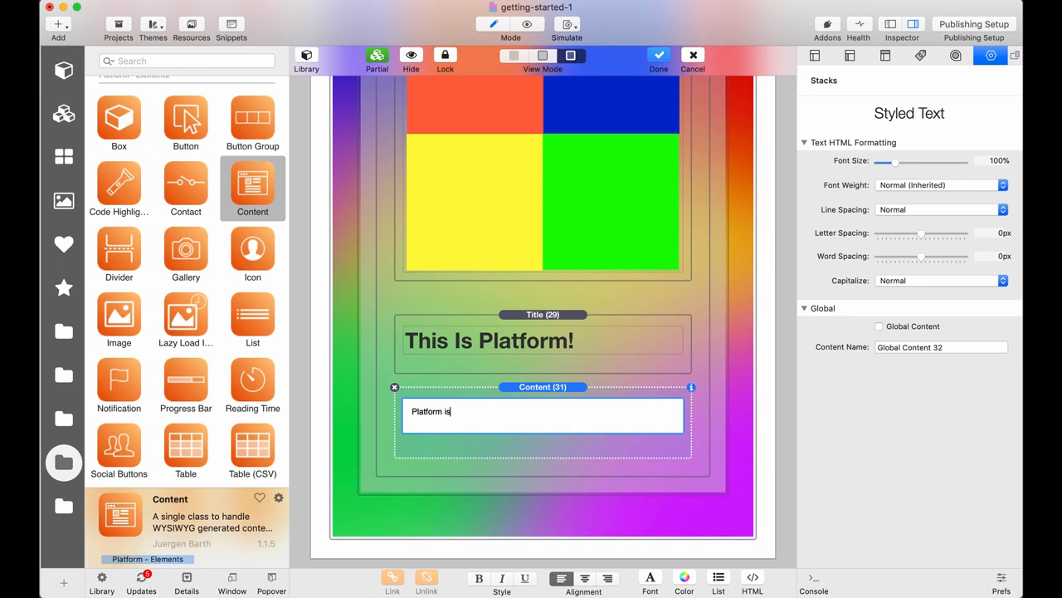
{"action": "type", "text": "the best way to create"}
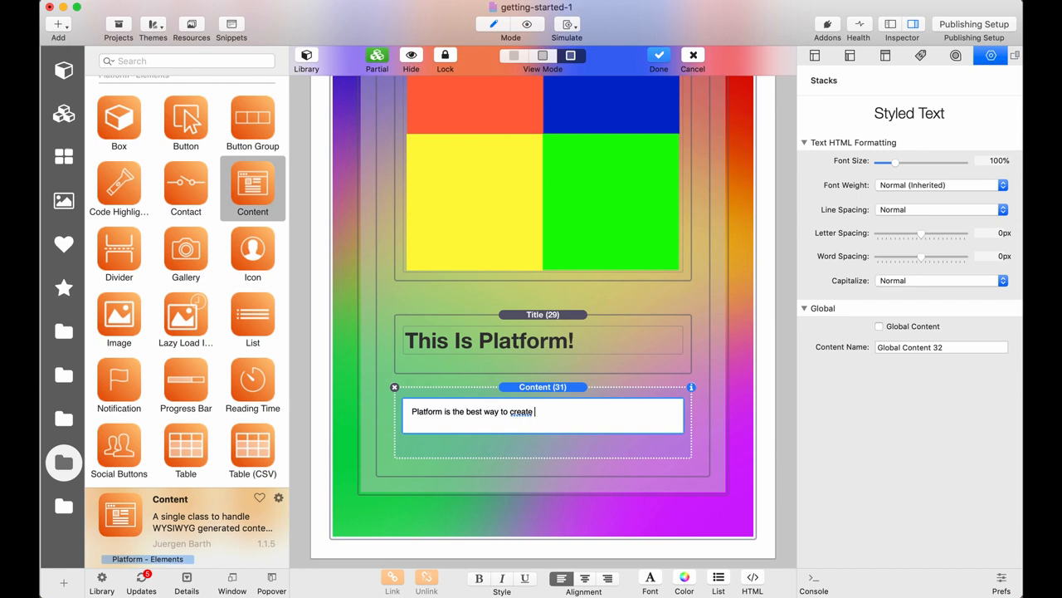
{"action": "type", "text": "great web sites"}
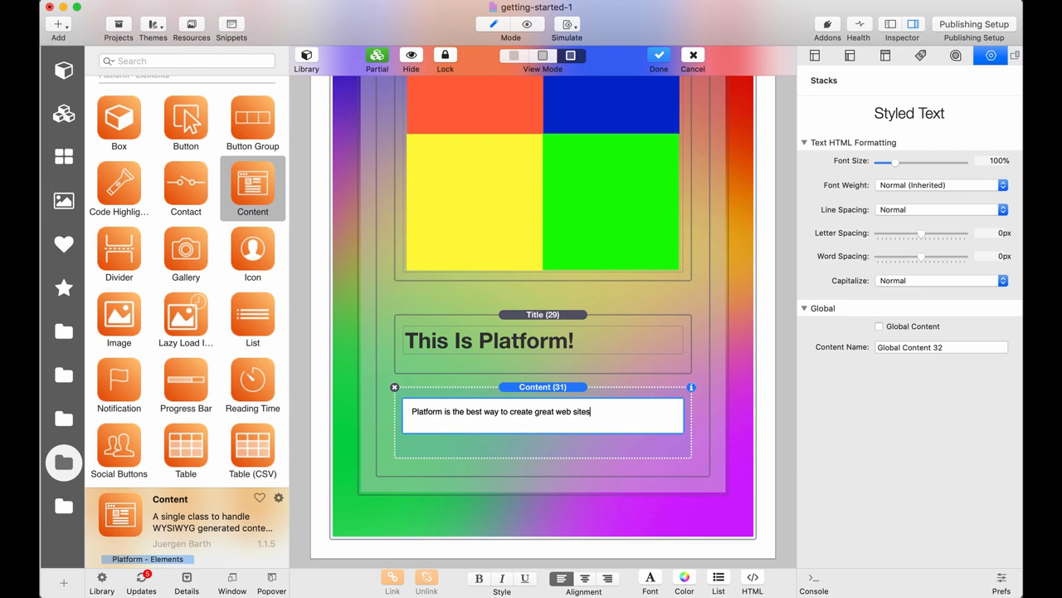
{"action": "left_click", "coordinate": [658, 55]}
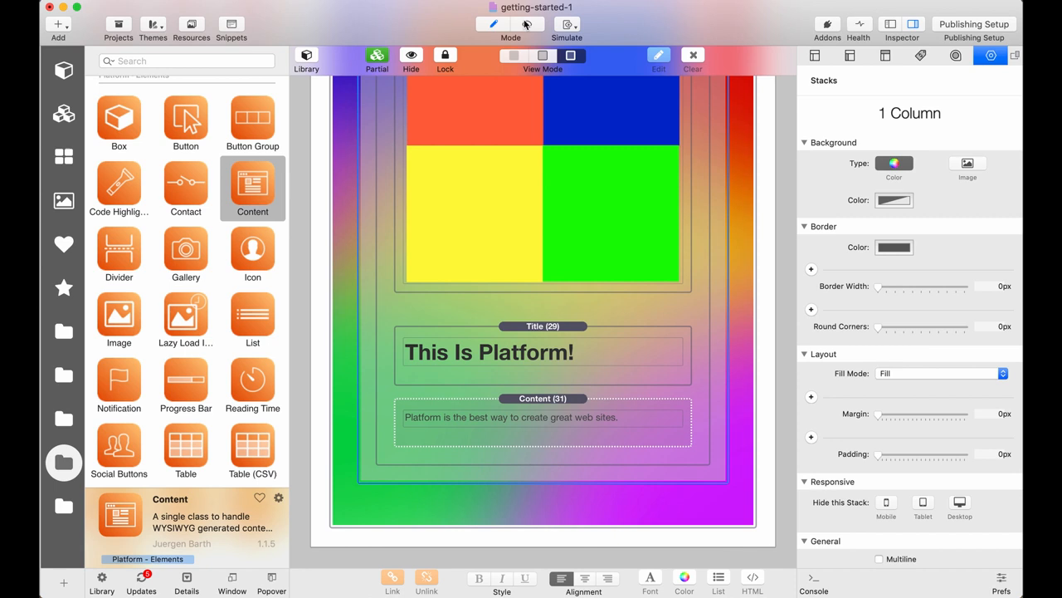
Preview the Hero banner with the image beside the title and paragraph
{"action": "left_click", "coordinate": [527, 25]}
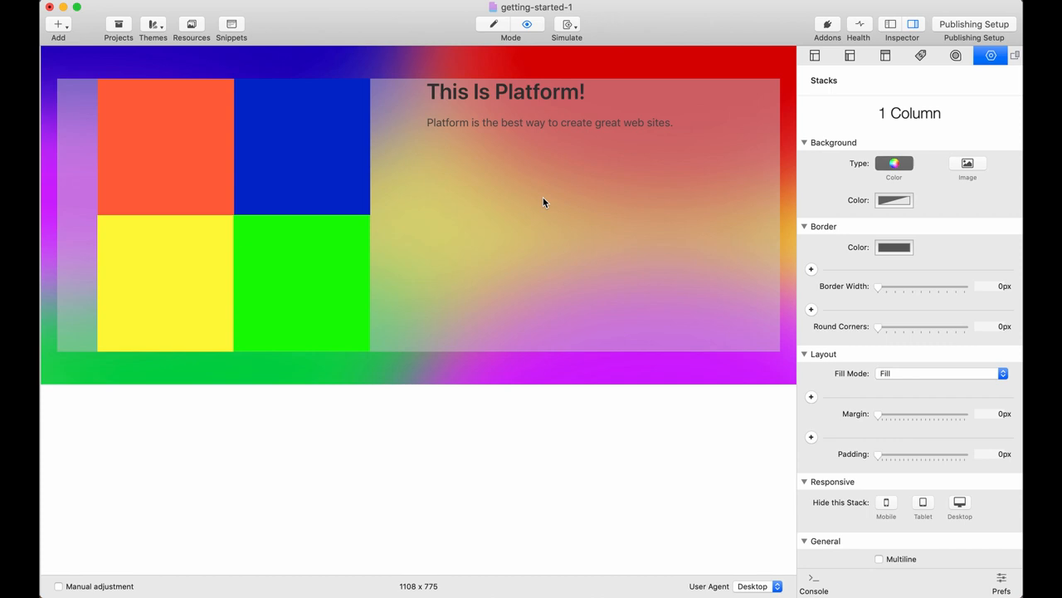
{"action": "mouse_move", "coordinate": [399, 116]}
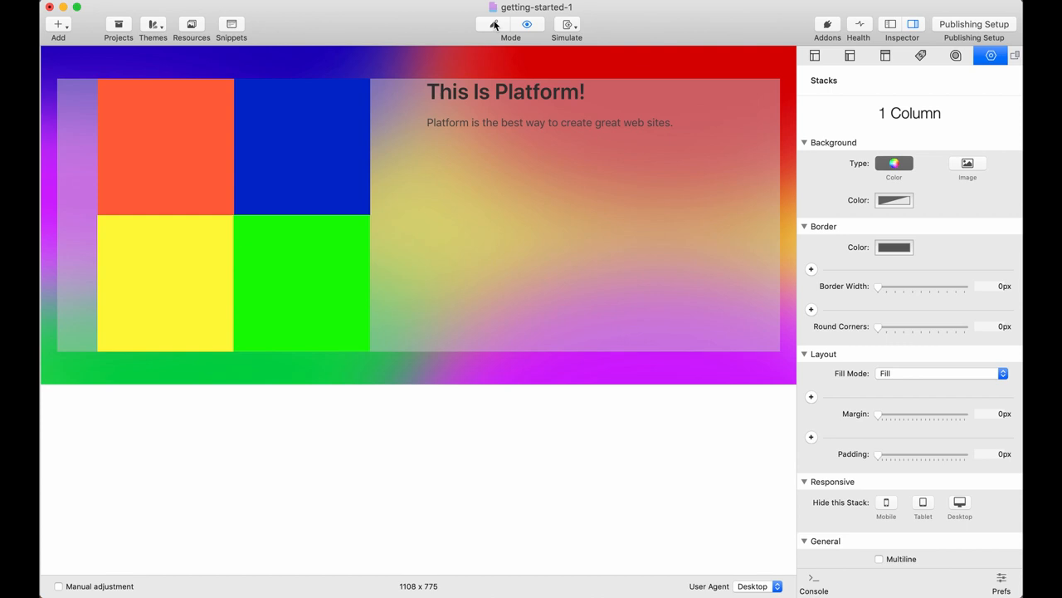
Set the Hero's 1 Column responsive padding to 2 rem top and bottom, then preview it
{"action": "left_click", "coordinate": [492, 23]}
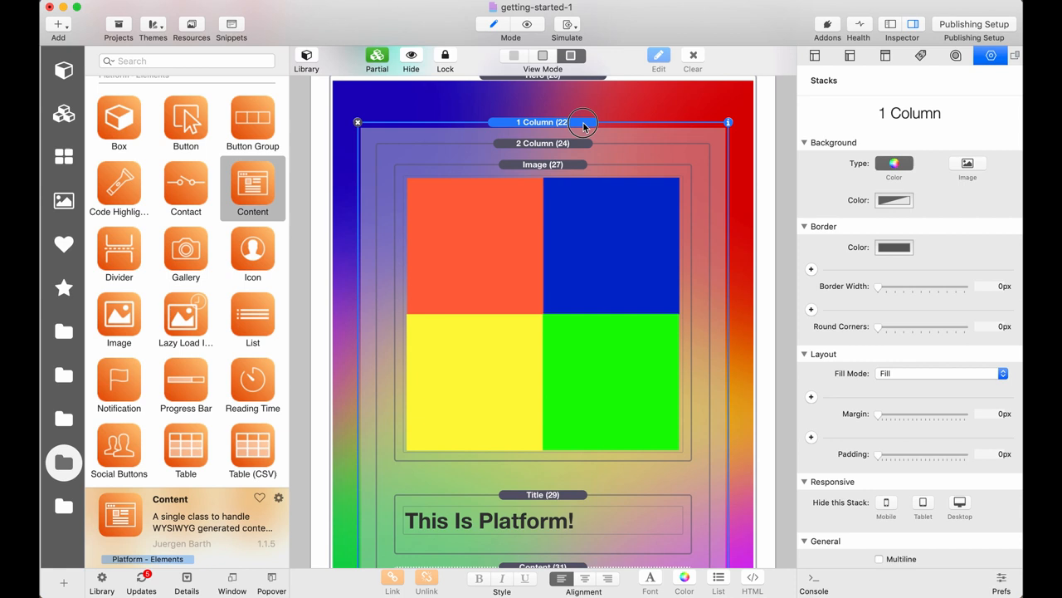
{"action": "scroll", "scroll_direction": "down", "scroll_amount": 3}
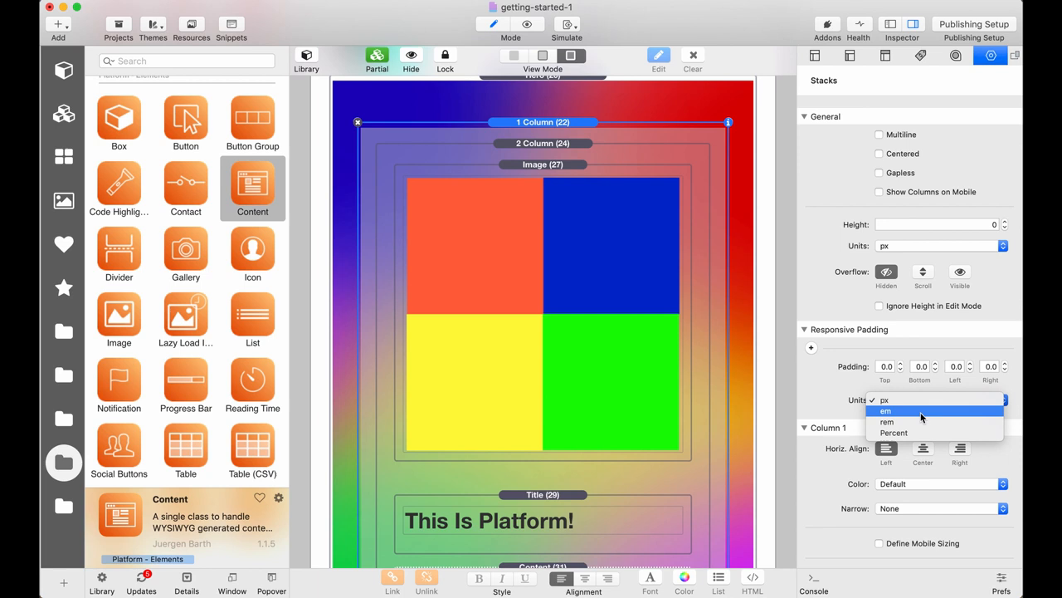
{"action": "left_click", "coordinate": [887, 421]}
{"action": "type", "text": "2"}
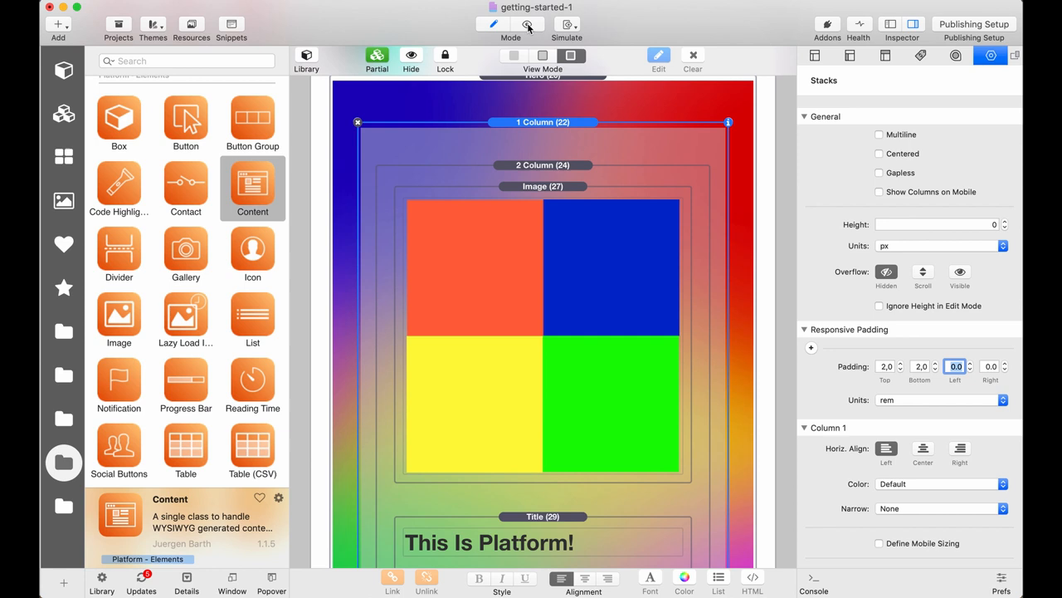
{"action": "left_click", "coordinate": [529, 24]}
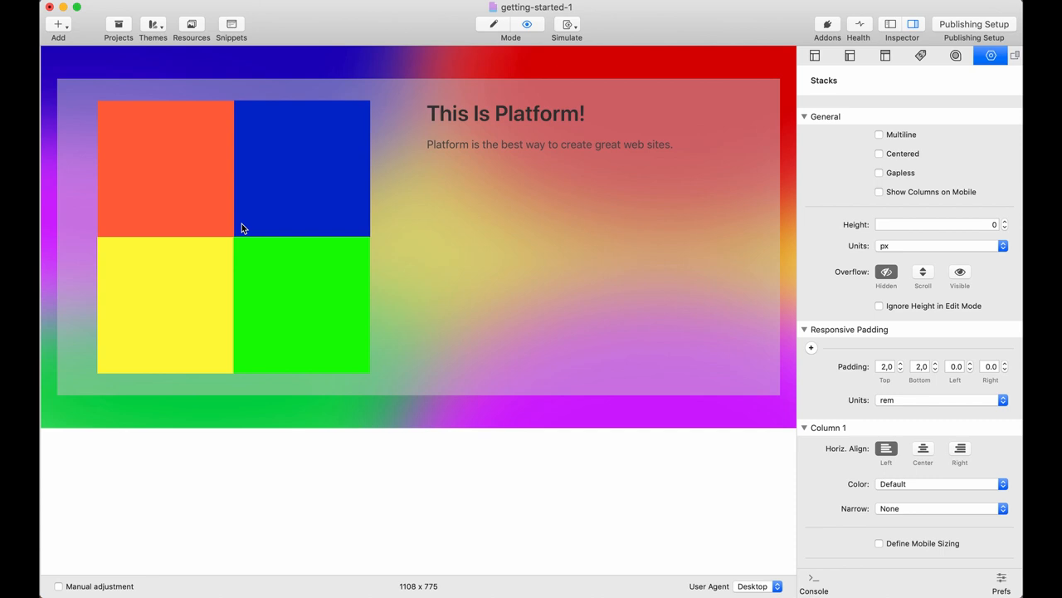
{"action": "mouse_move", "coordinate": [754, 212]}
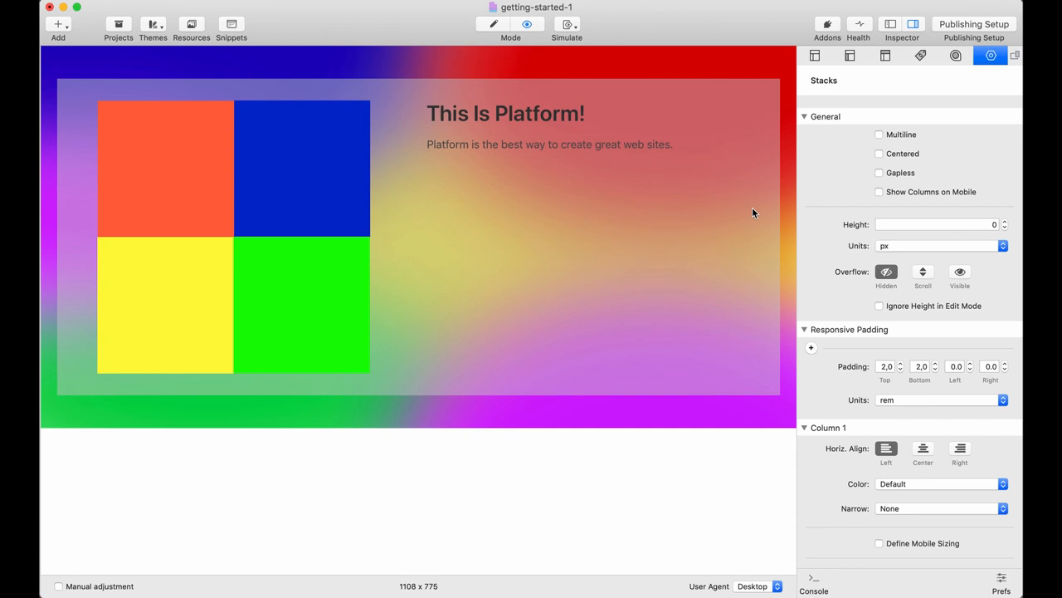
{"action": "mouse_move", "coordinate": [407, 279]}
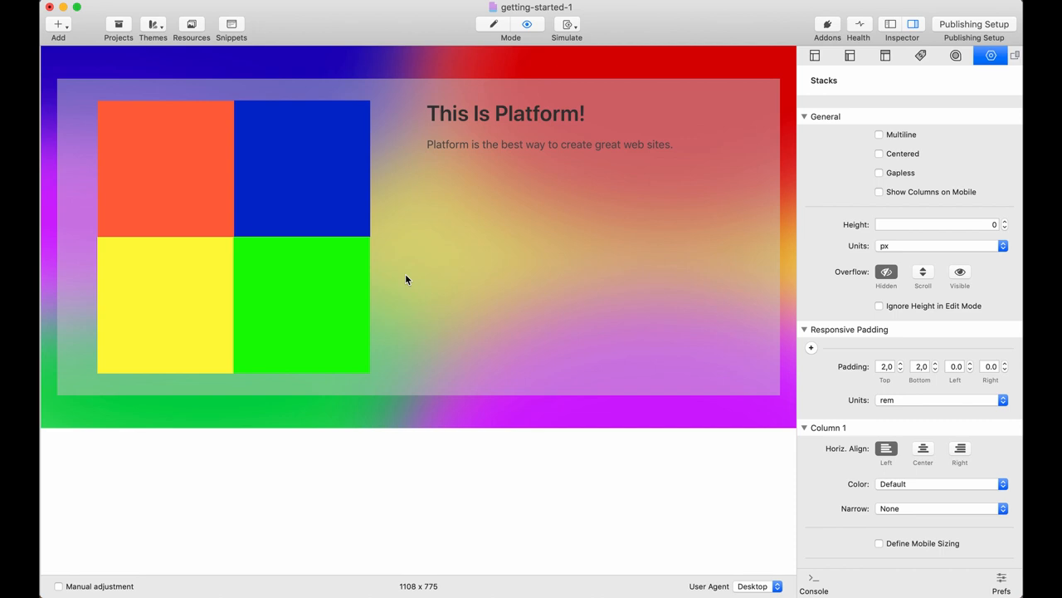
{"action": "mouse_move", "coordinate": [519, 145]}
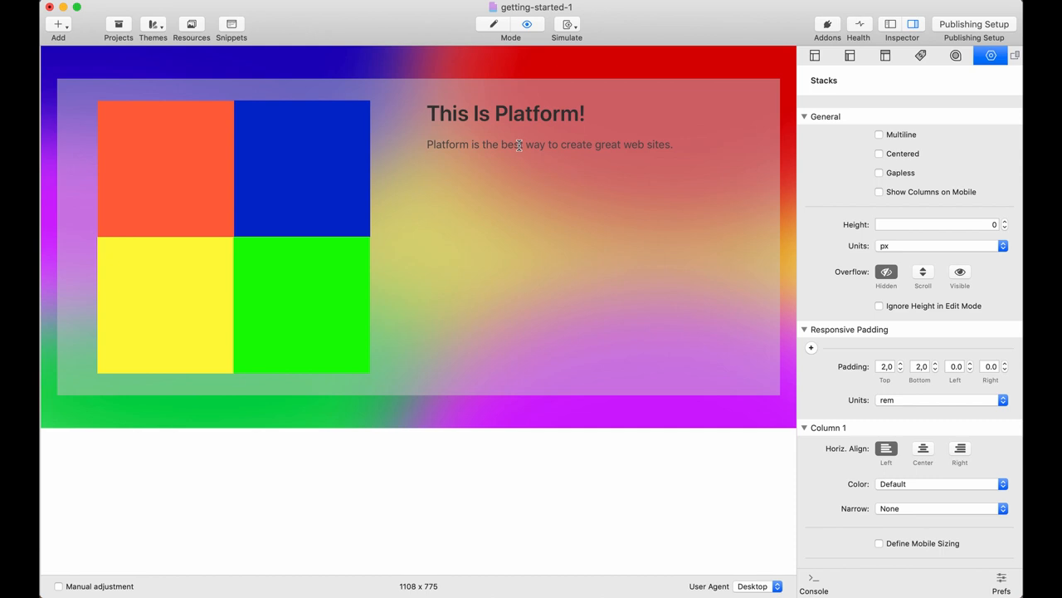
{"action": "mouse_move", "coordinate": [567, 285]}
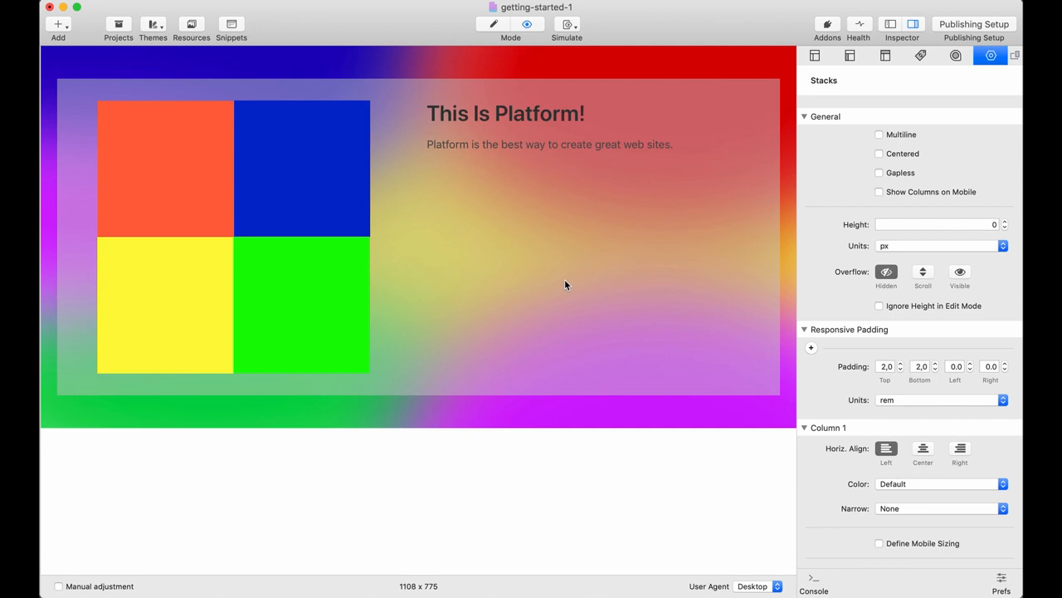
{"action": "mouse_move", "coordinate": [182, 244]}
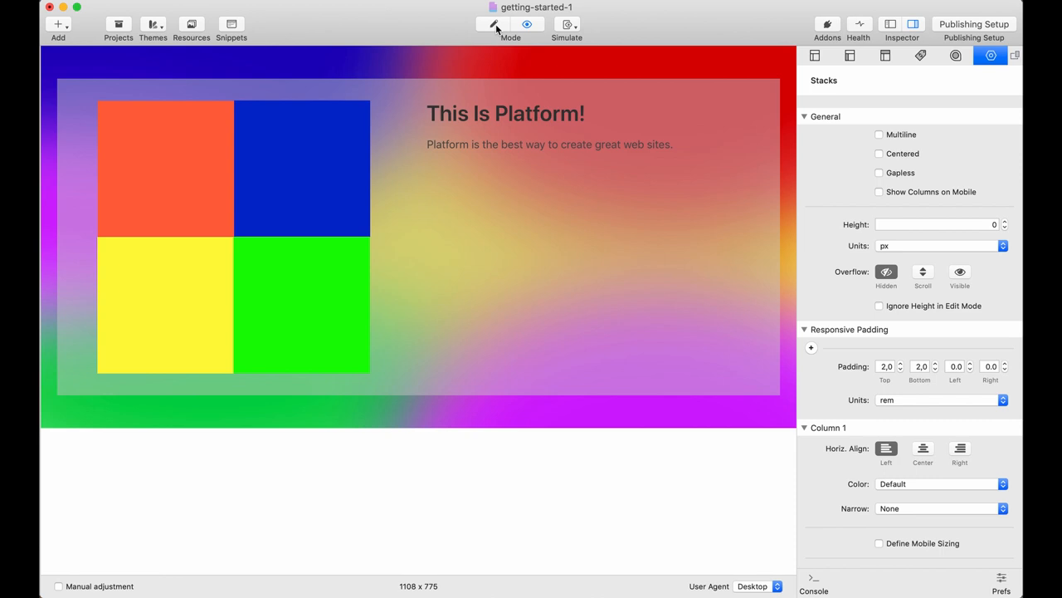
Change the paragraph Content stack's text size from S to M and preview the result
{"action": "left_click", "coordinate": [493, 24]}
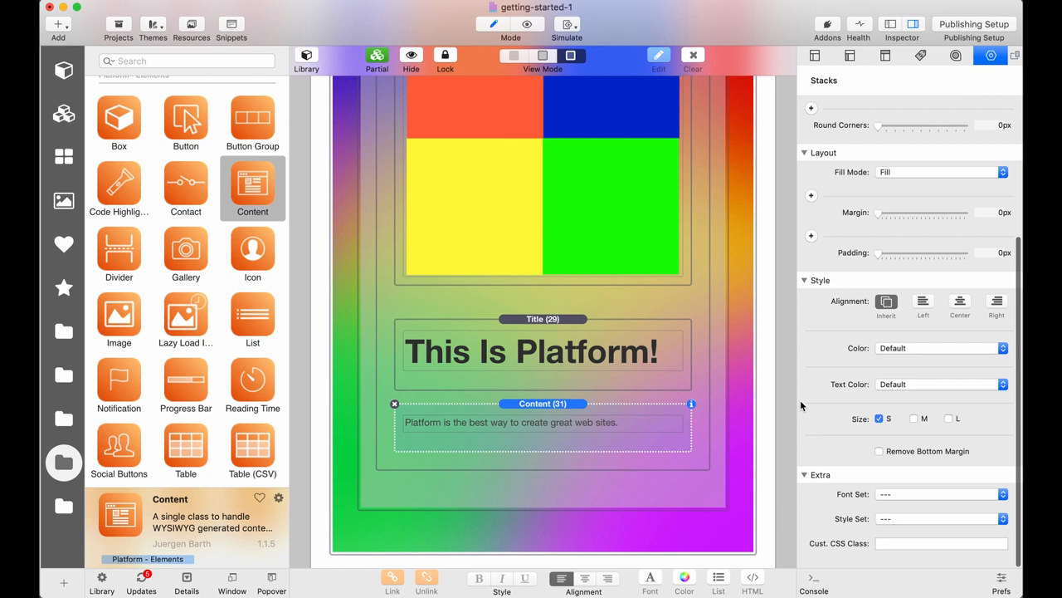
{"action": "left_click", "coordinate": [914, 426]}
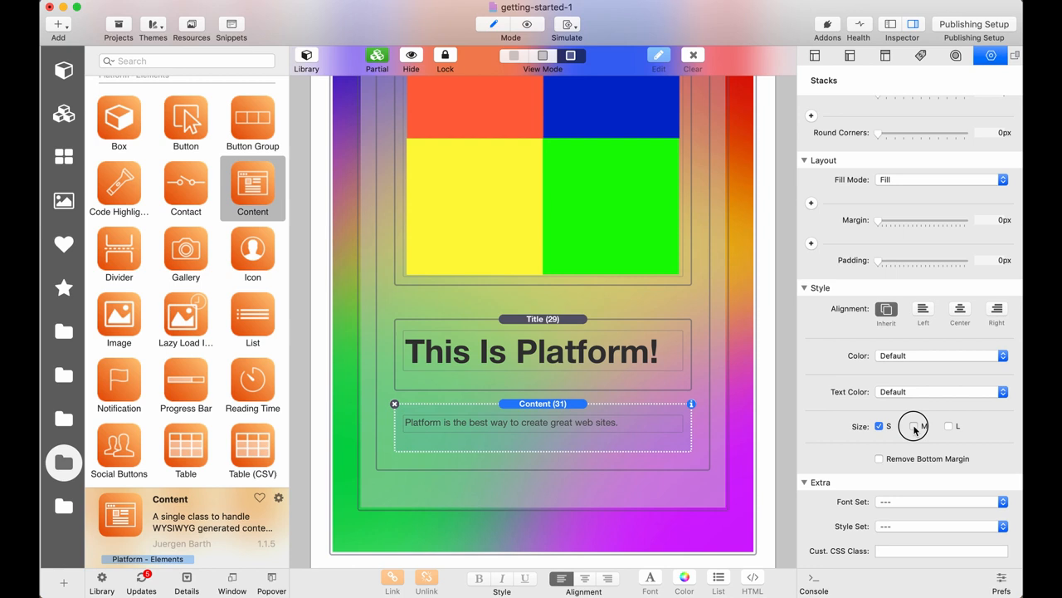
{"action": "left_click", "coordinate": [527, 25]}
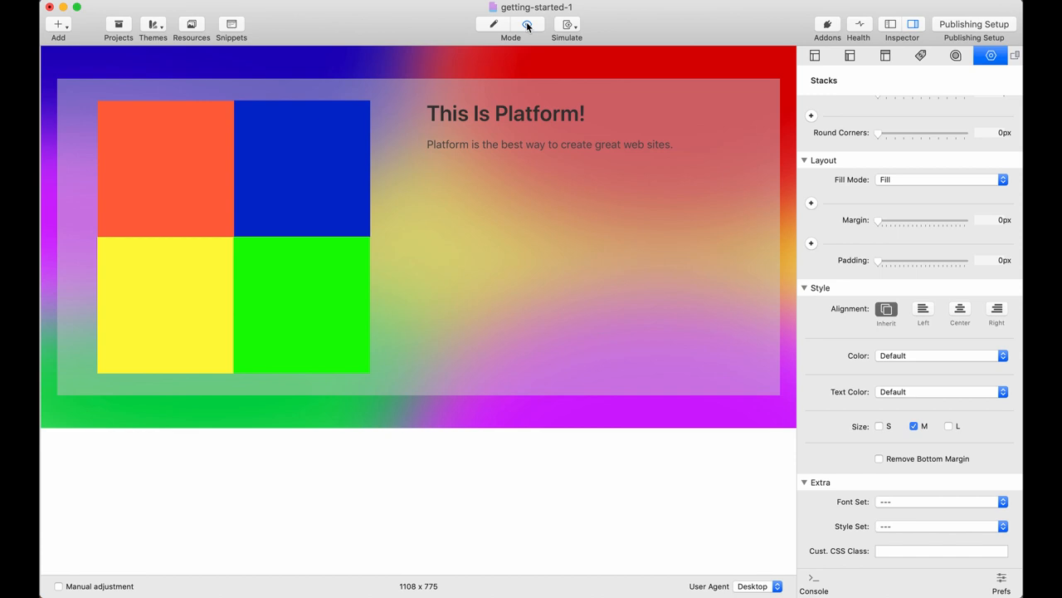
{"action": "left_click", "coordinate": [527, 24]}
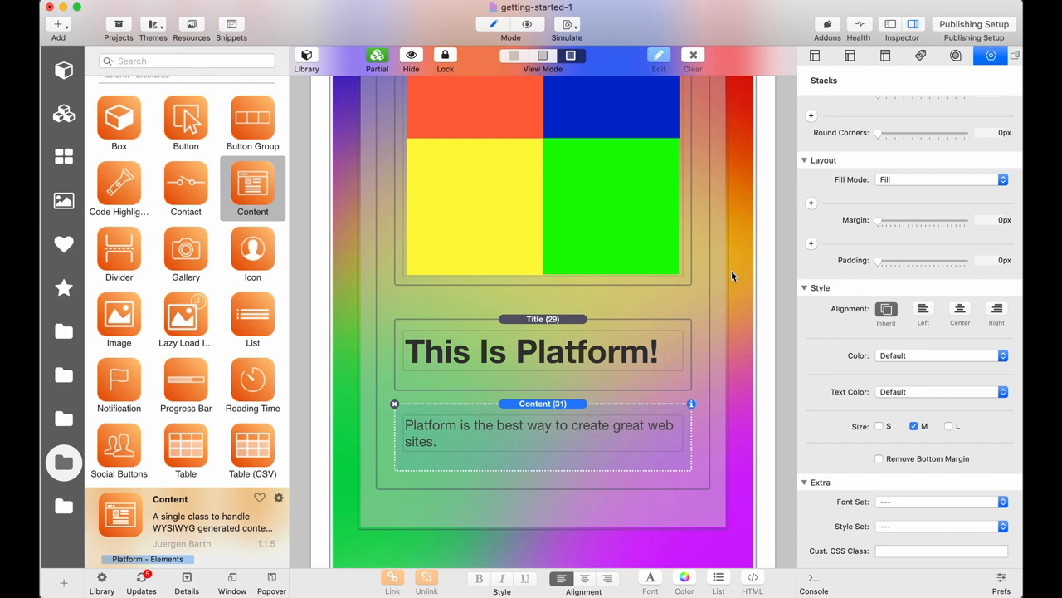
Scroll the Library down to the Platform - Layout stacks to reach the Vertical stack
{"action": "scroll", "scroll_direction": "down", "scroll_amount": 3}
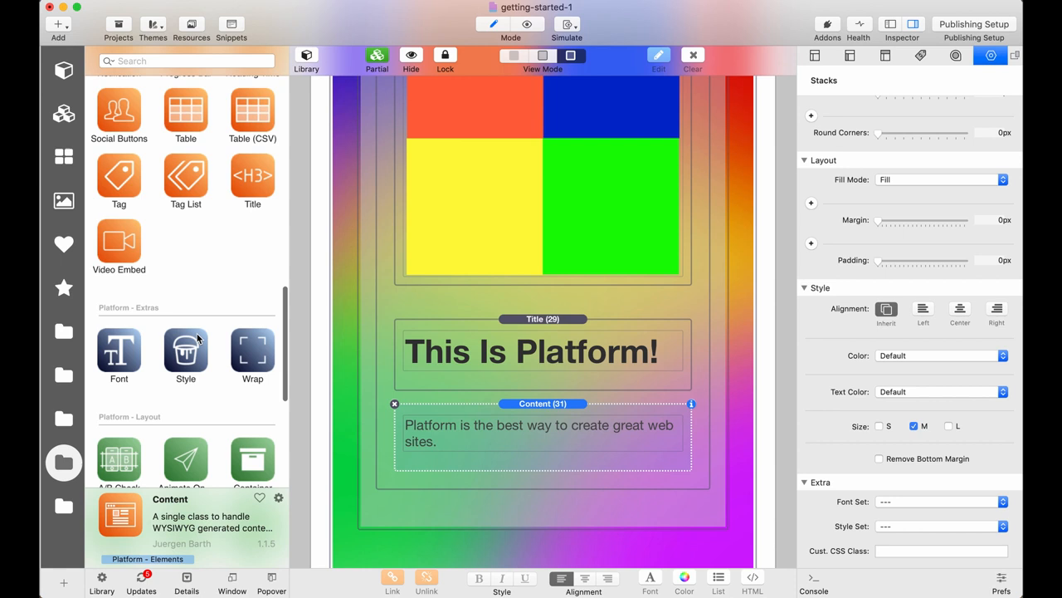
{"action": "scroll", "scroll_direction": "down", "scroll_amount": 3}
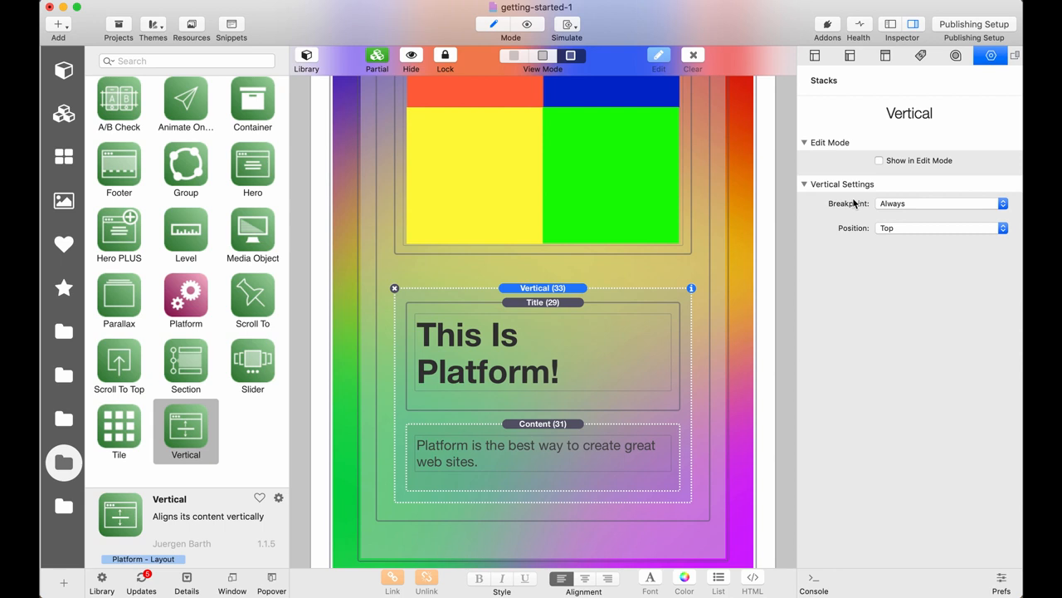
{"action": "mouse_move", "coordinate": [955, 208]}
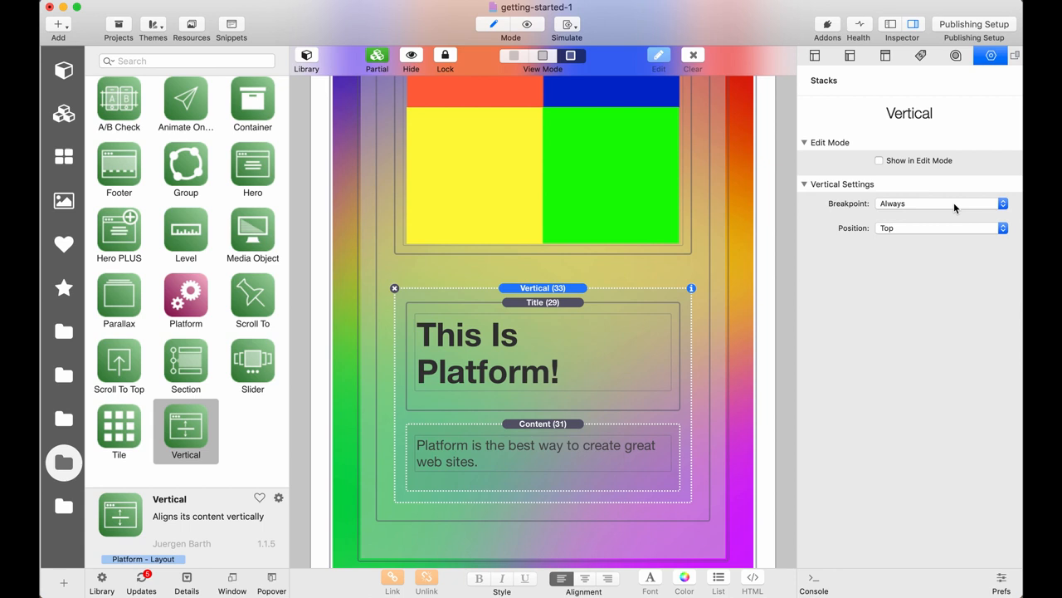
Set the Vertical stack's Breakpoint to Tablet+ and Position to Center, then preview it
{"action": "left_click", "coordinate": [939, 203]}
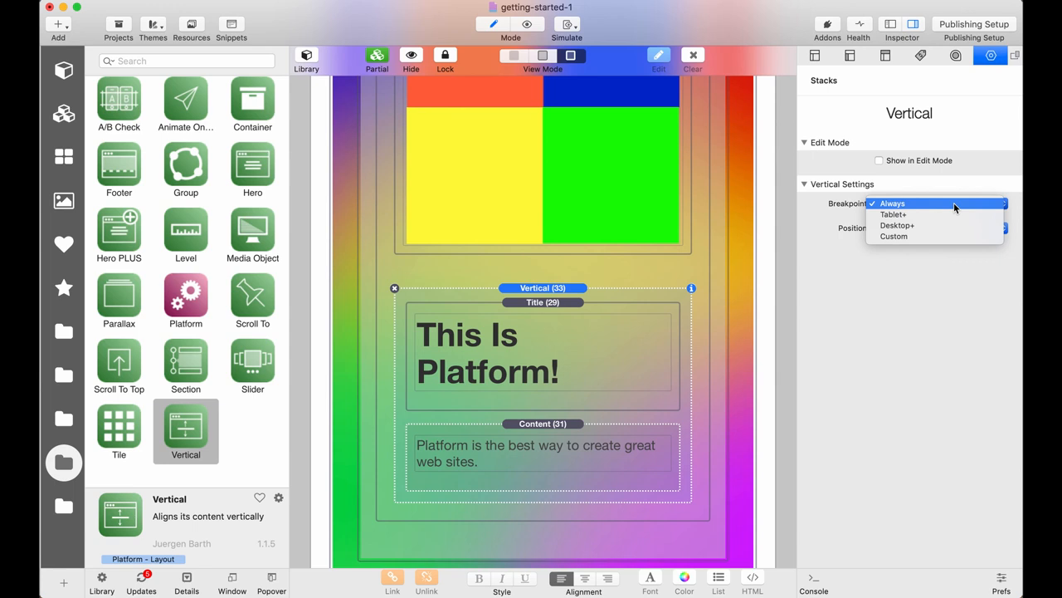
{"action": "mouse_move", "coordinate": [936, 214]}
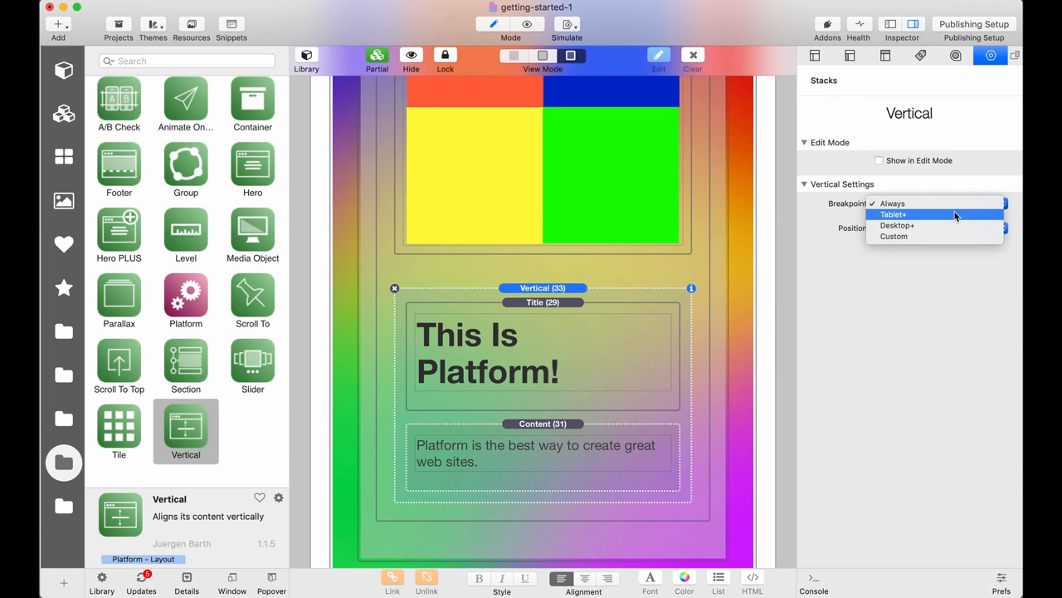
{"action": "left_click", "coordinate": [894, 236]}
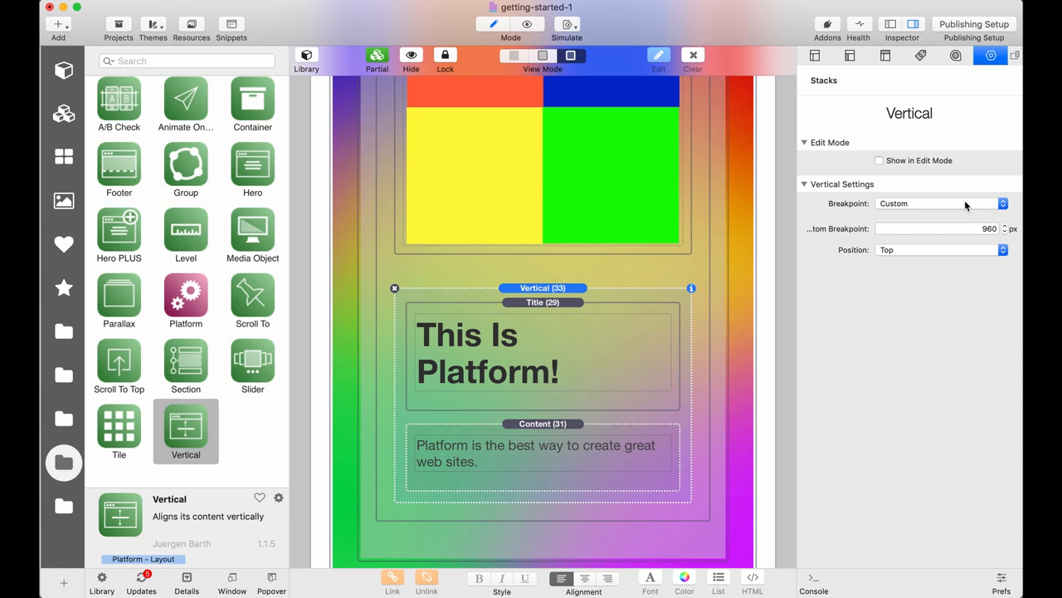
{"action": "left_click", "coordinate": [938, 203]}
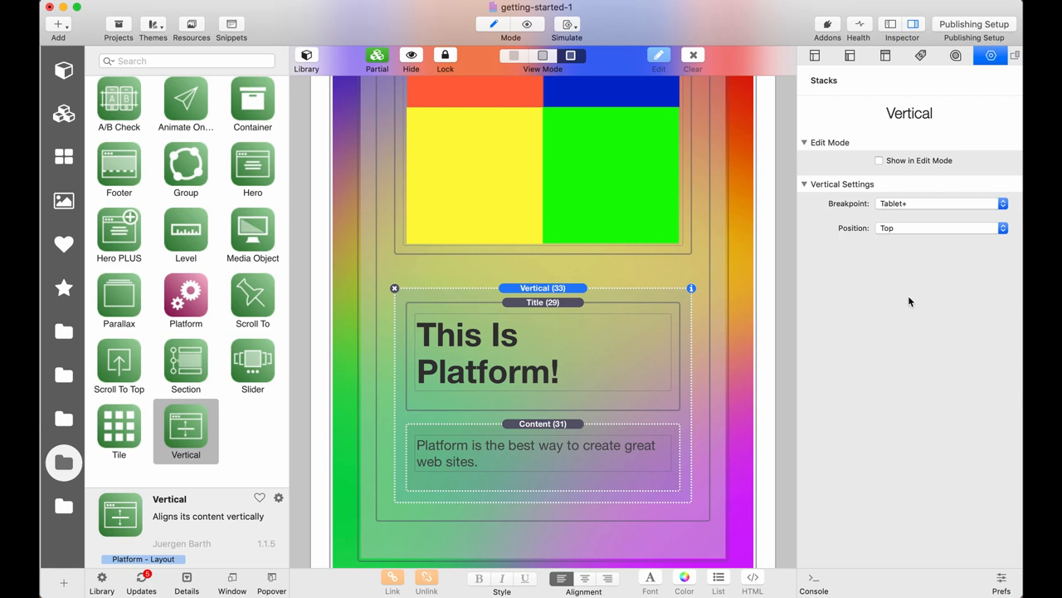
{"action": "left_click", "coordinate": [940, 227]}
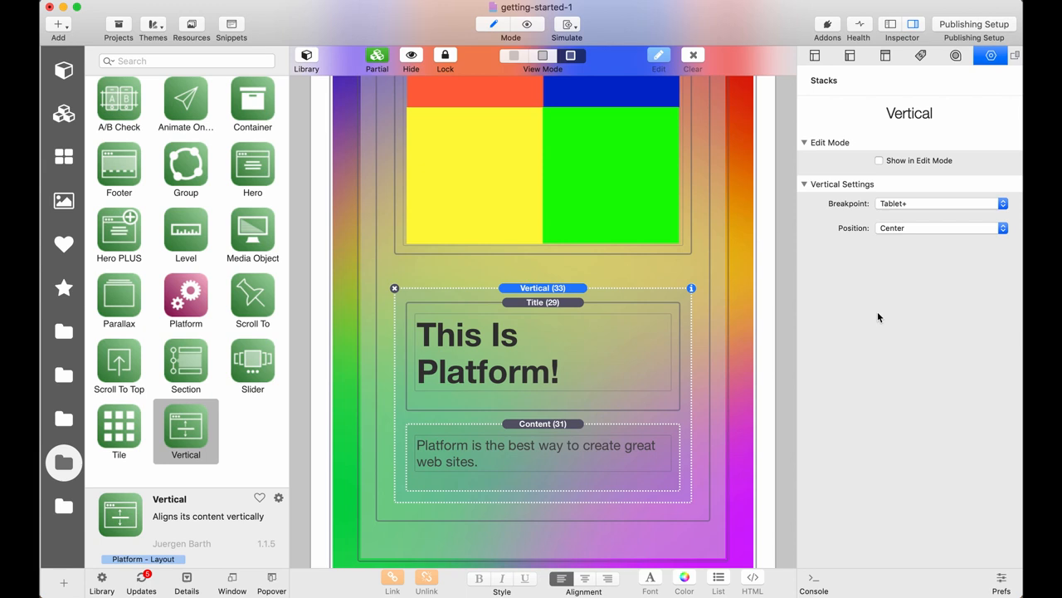
{"action": "left_click", "coordinate": [528, 24]}
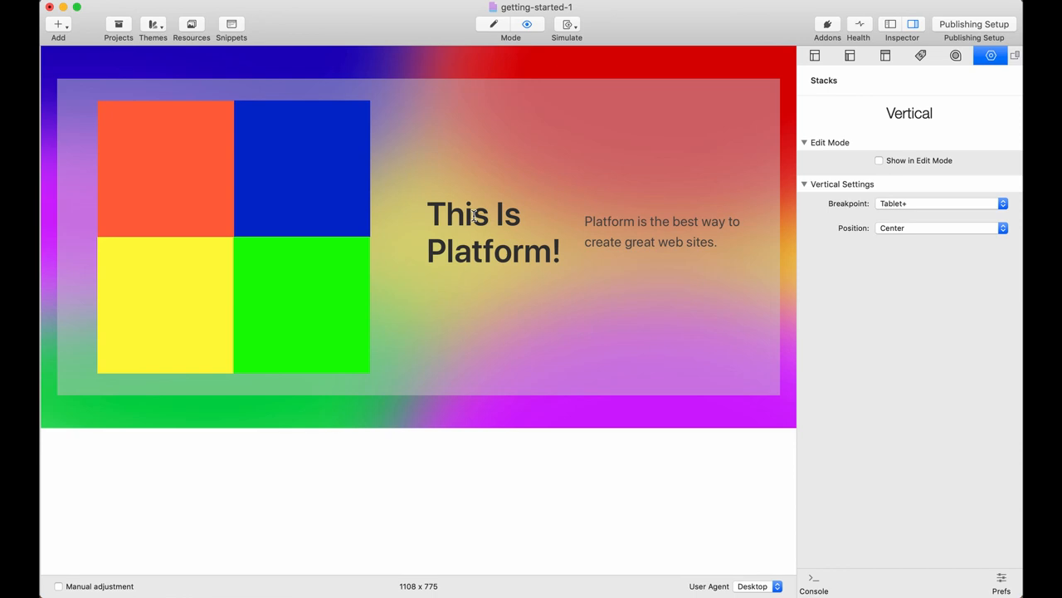
{"action": "mouse_move", "coordinate": [519, 125]}
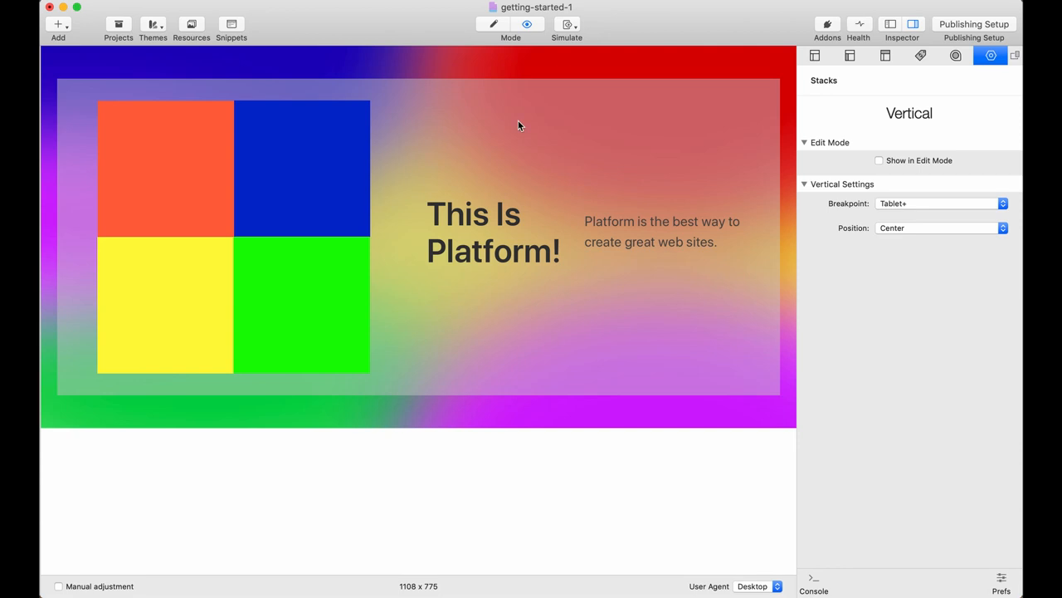
{"action": "left_click", "coordinate": [493, 24]}
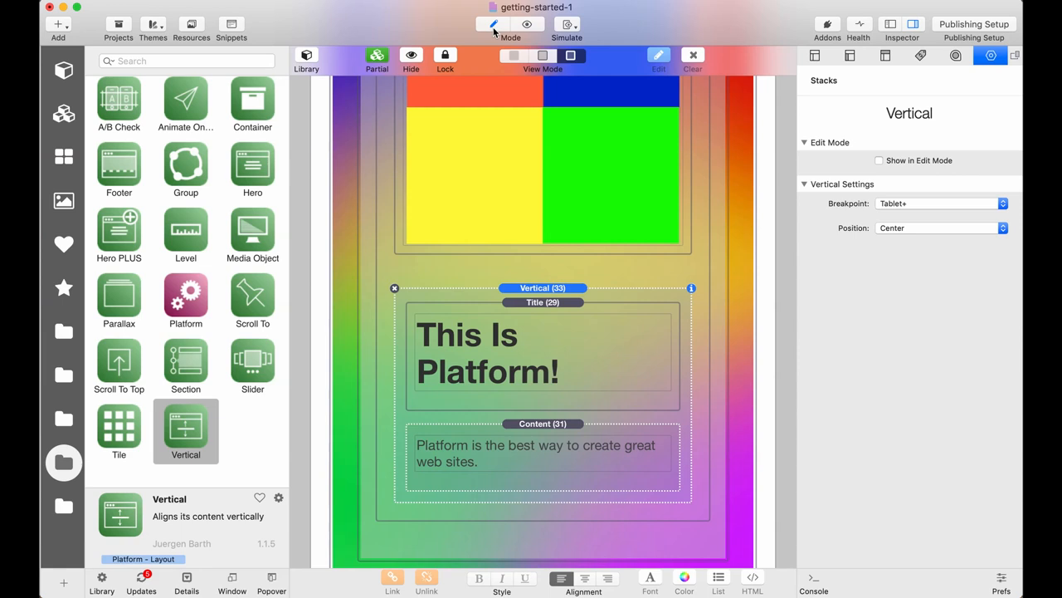
{"action": "mouse_move", "coordinate": [510, 374]}
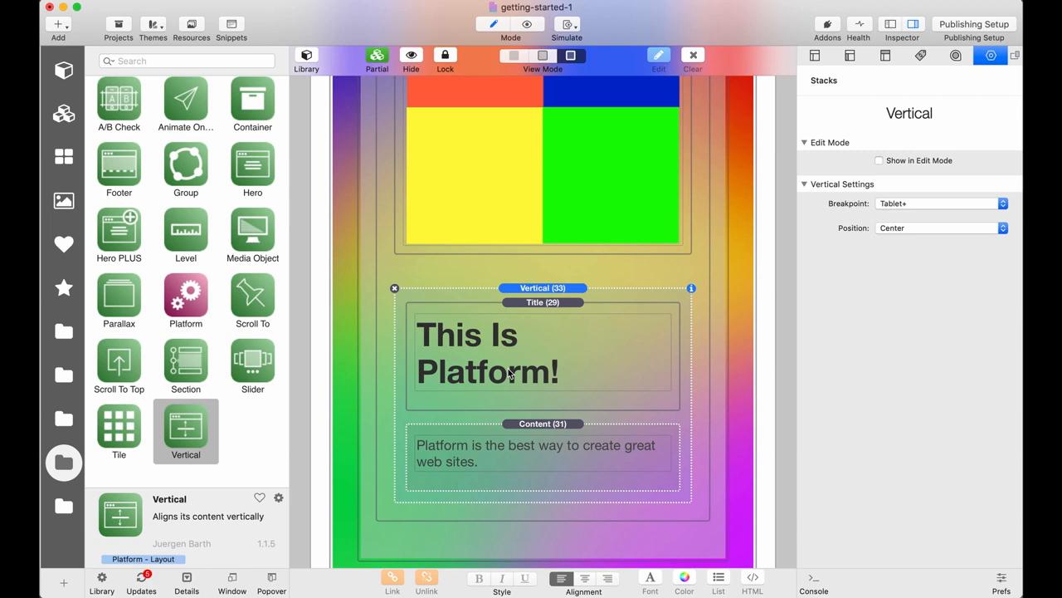
{"action": "mouse_move", "coordinate": [521, 413]}
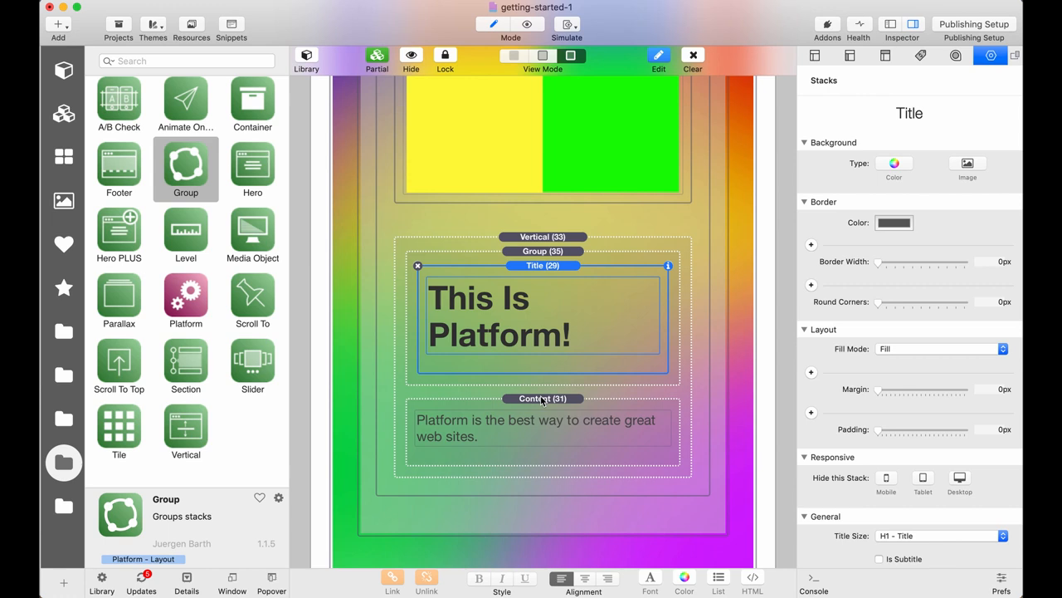
Select the paragraph stack and the new Group stack wrapping the title and paragraph
{"action": "left_click", "coordinate": [543, 397]}
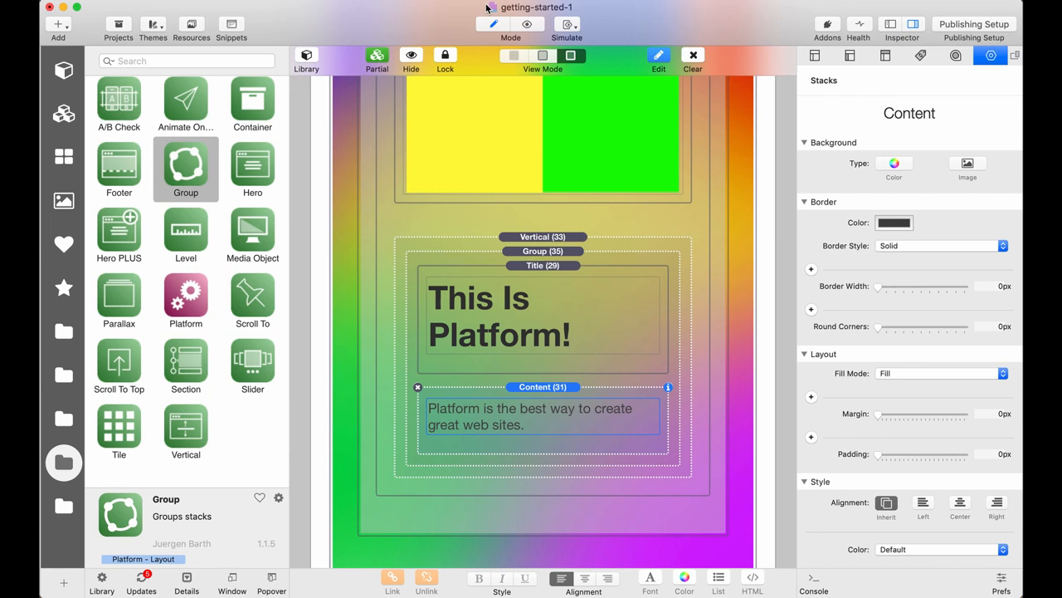
{"action": "left_click", "coordinate": [528, 23]}
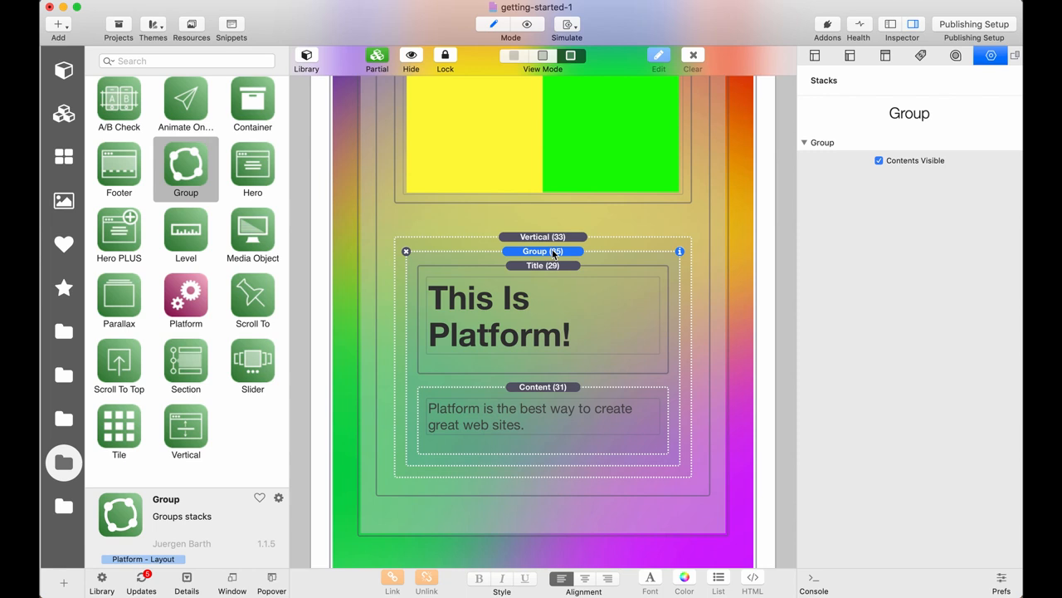
{"action": "mouse_move", "coordinate": [446, 368]}
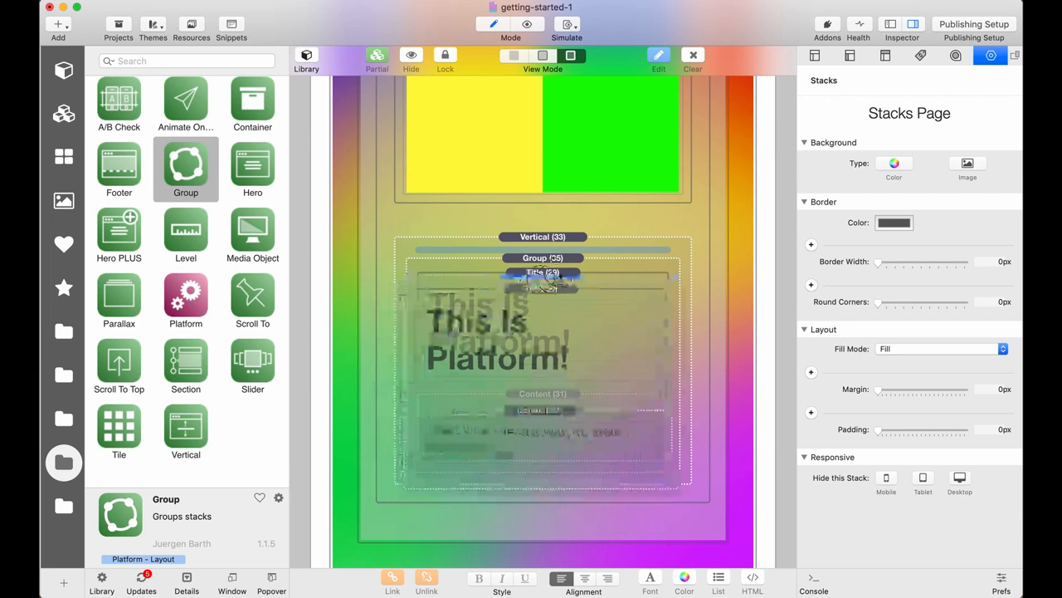
{"action": "left_click", "coordinate": [543, 251]}
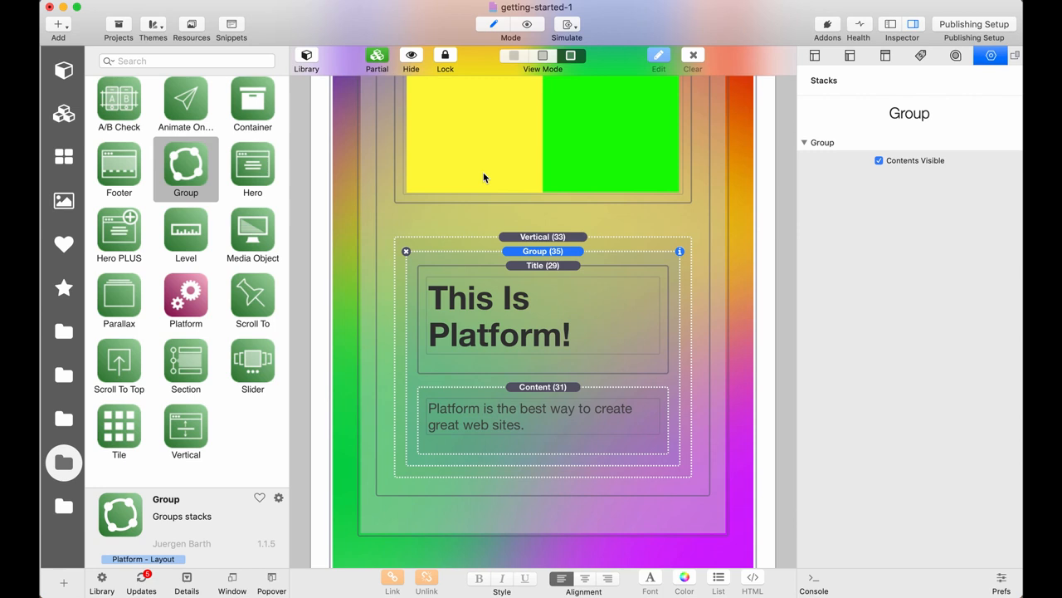
{"action": "mouse_move", "coordinate": [941, 269]}
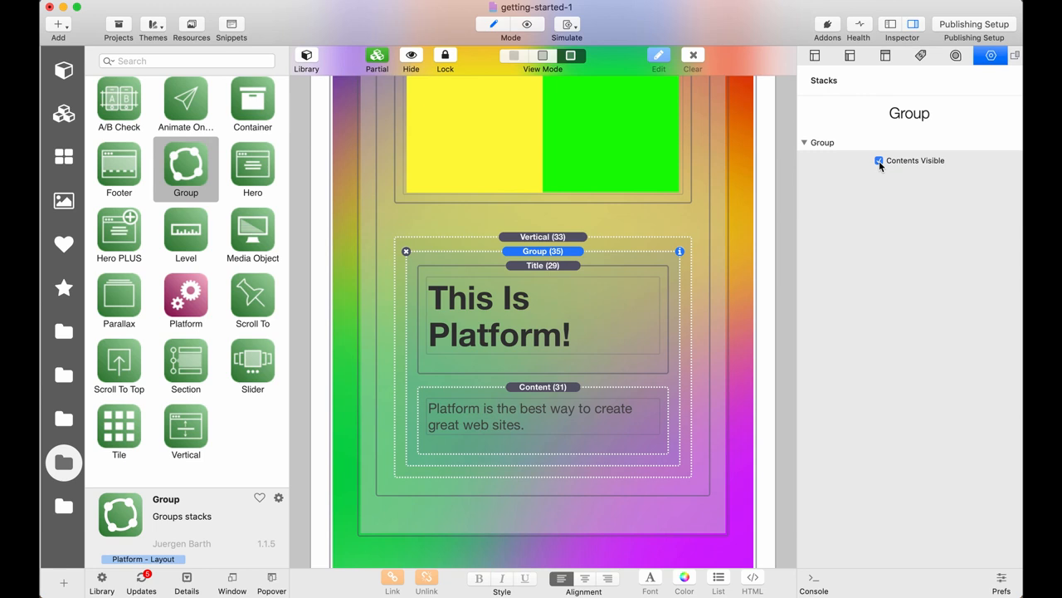
{"action": "left_click", "coordinate": [879, 161]}
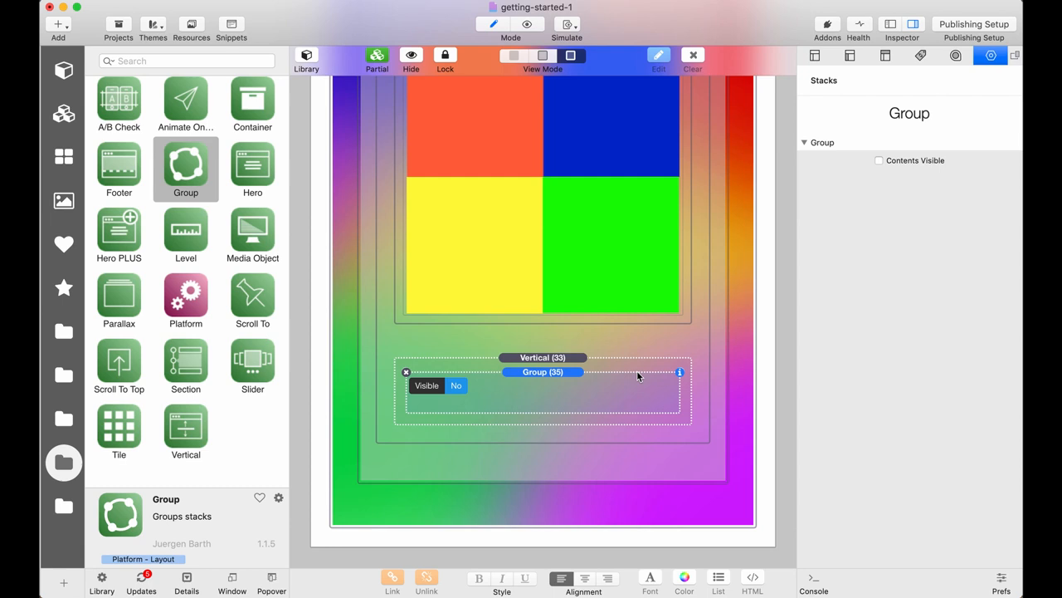
{"action": "left_click", "coordinate": [527, 23]}
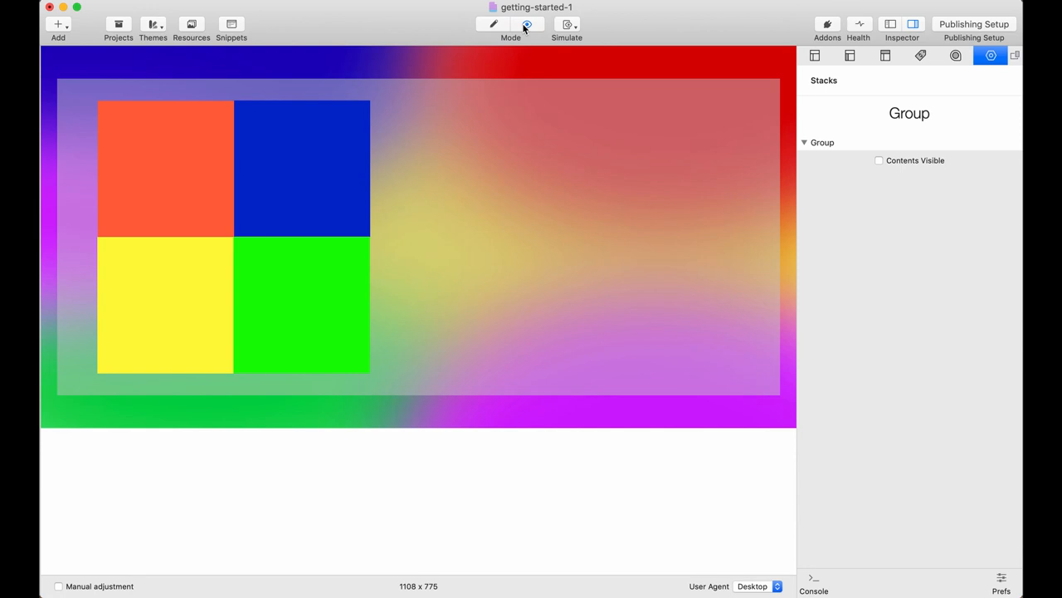
{"action": "left_click", "coordinate": [493, 24]}
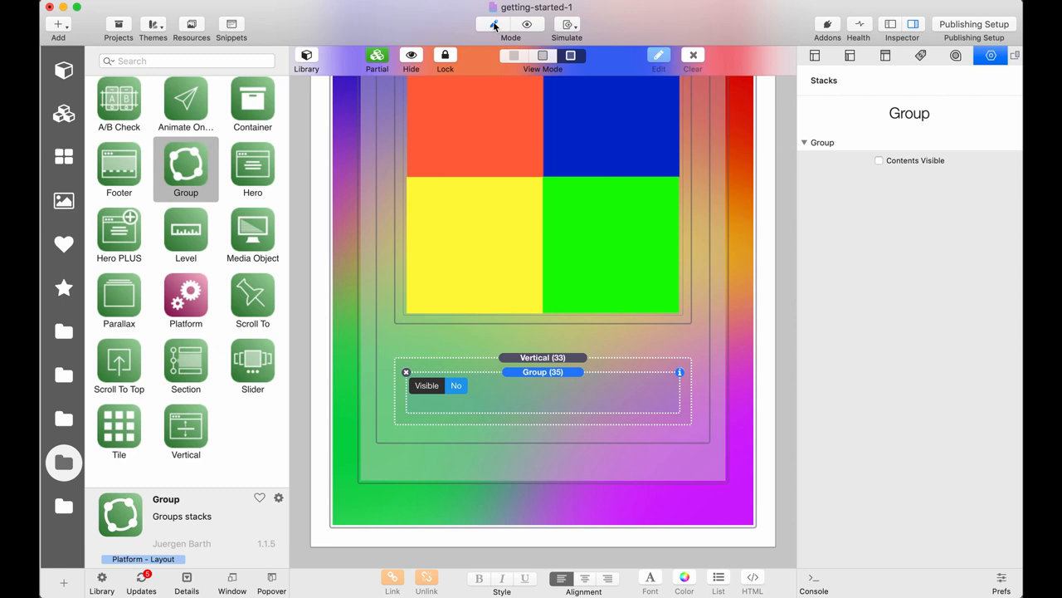
{"action": "left_click", "coordinate": [879, 160]}
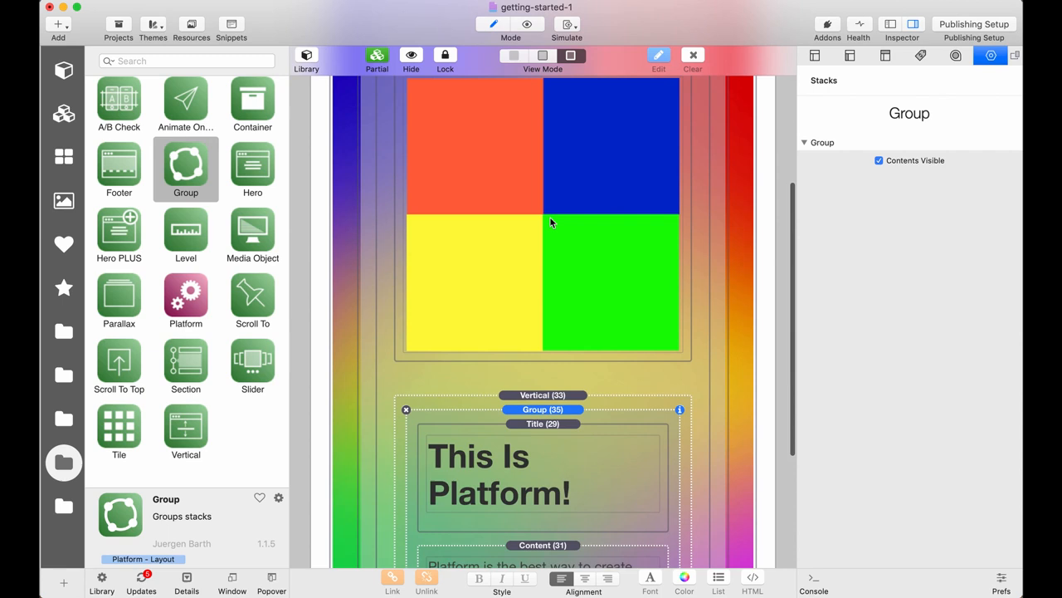
{"action": "left_click", "coordinate": [527, 24]}
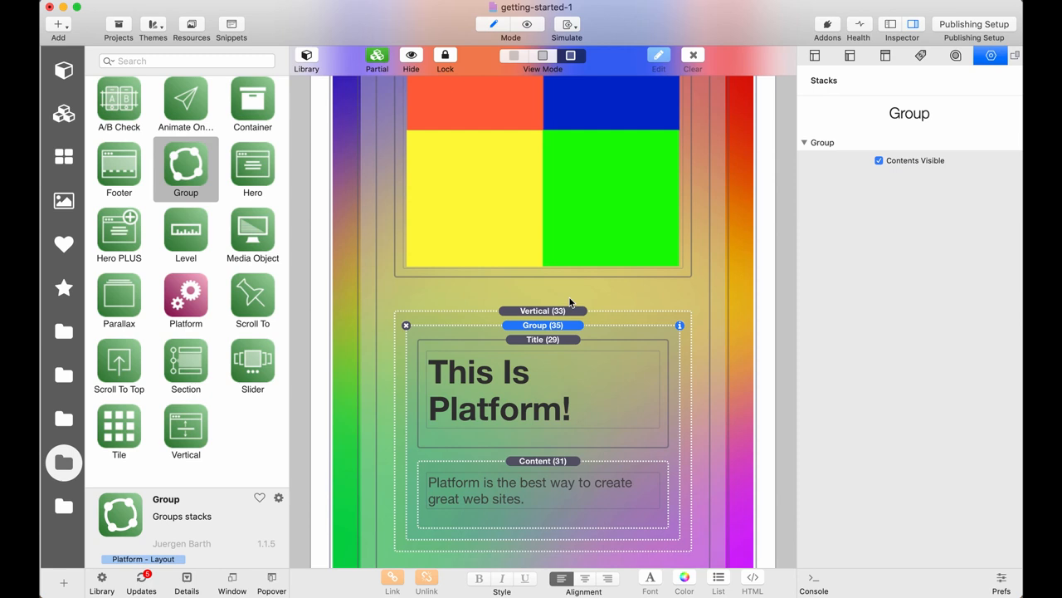
Set the paragraph stack's Text Color to White and preview the hero
{"action": "left_click", "coordinate": [543, 338]}
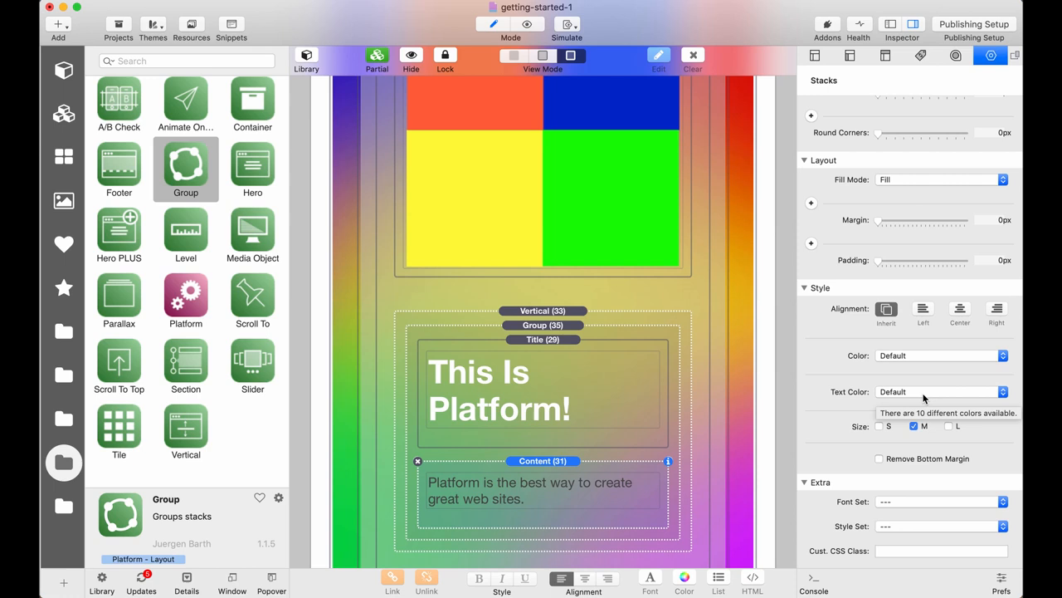
{"action": "left_click", "coordinate": [938, 391]}
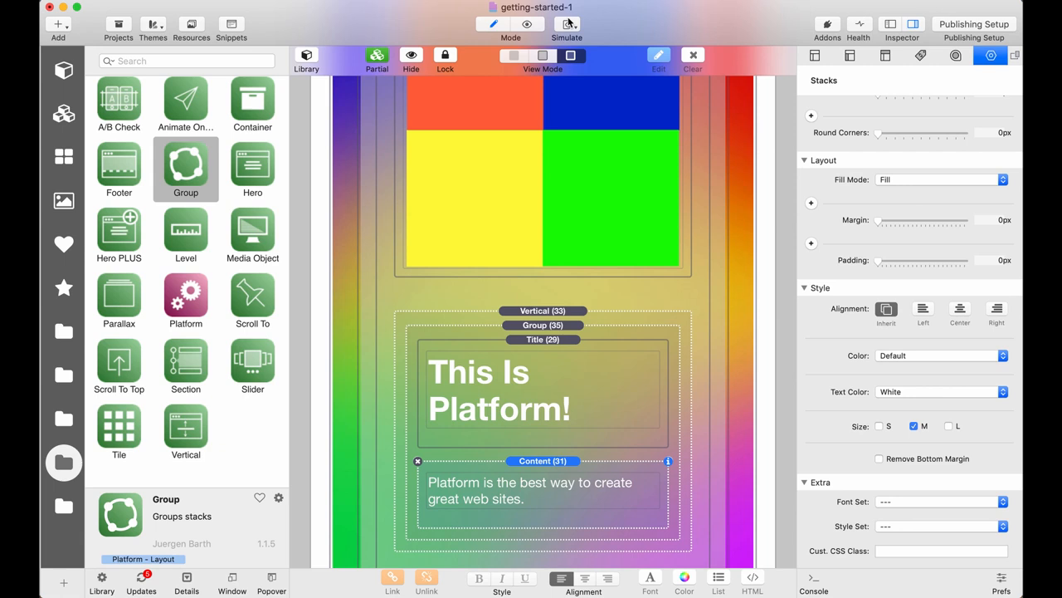
{"action": "left_click", "coordinate": [527, 23]}
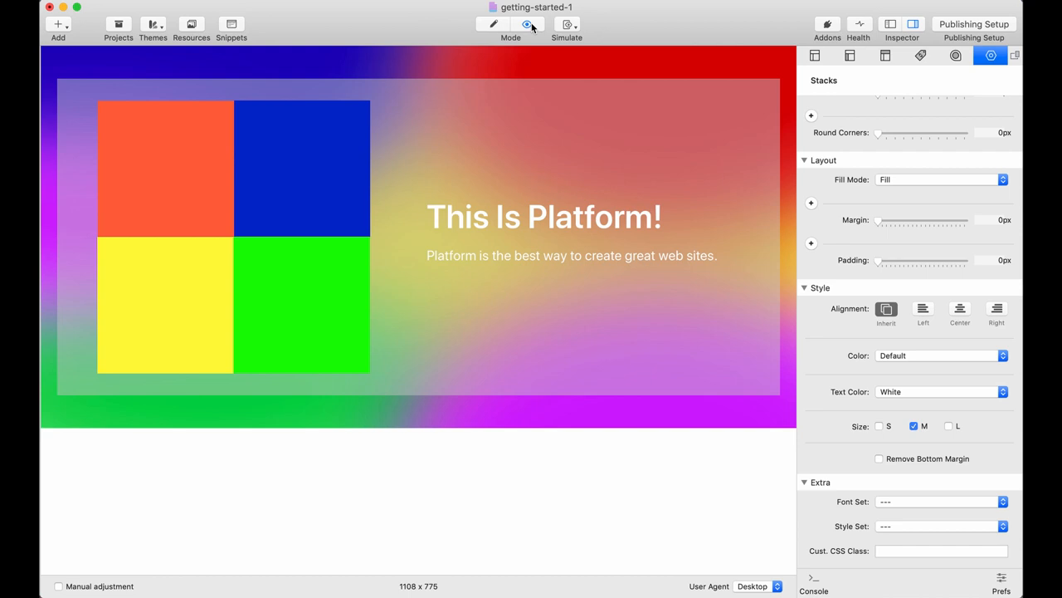
{"action": "mouse_move", "coordinate": [950, 428]}
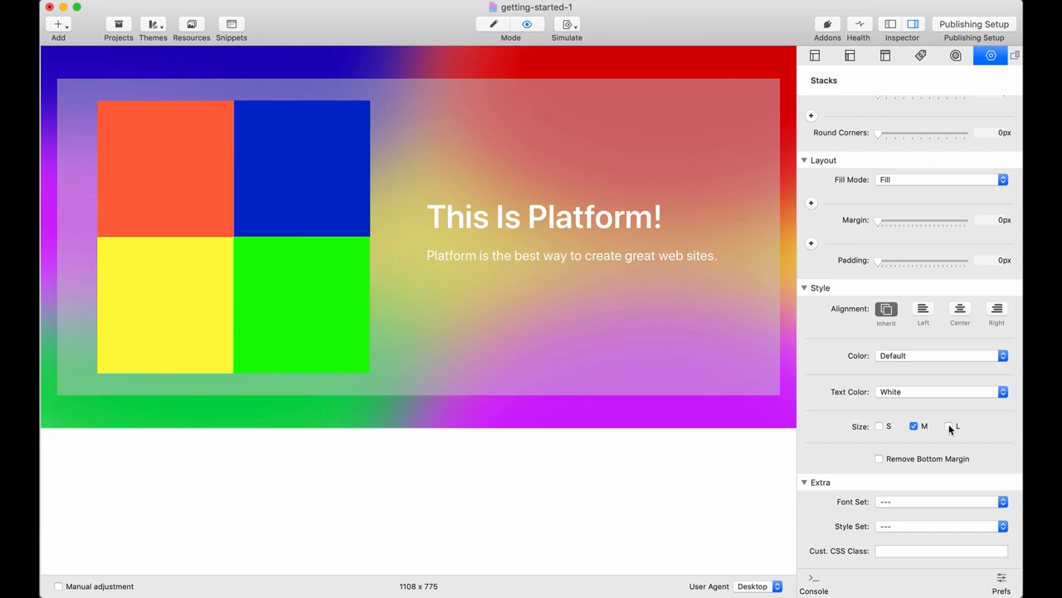
{"action": "left_click", "coordinate": [949, 426]}
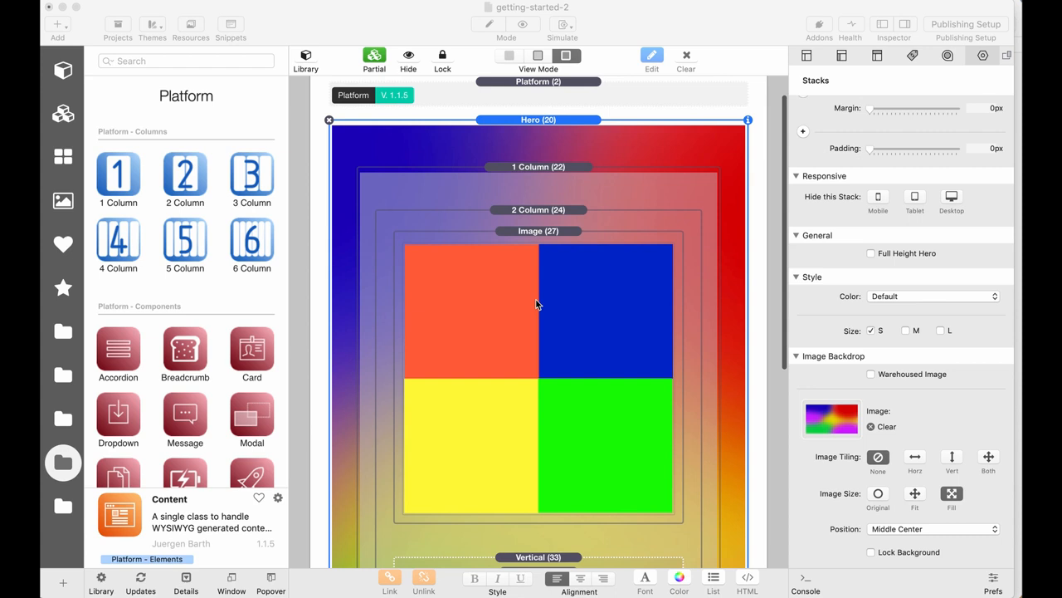
Add an Image stack to the first column and set its Width to 50%
{"action": "scroll", "scroll_direction": "down", "scroll_amount": 3}
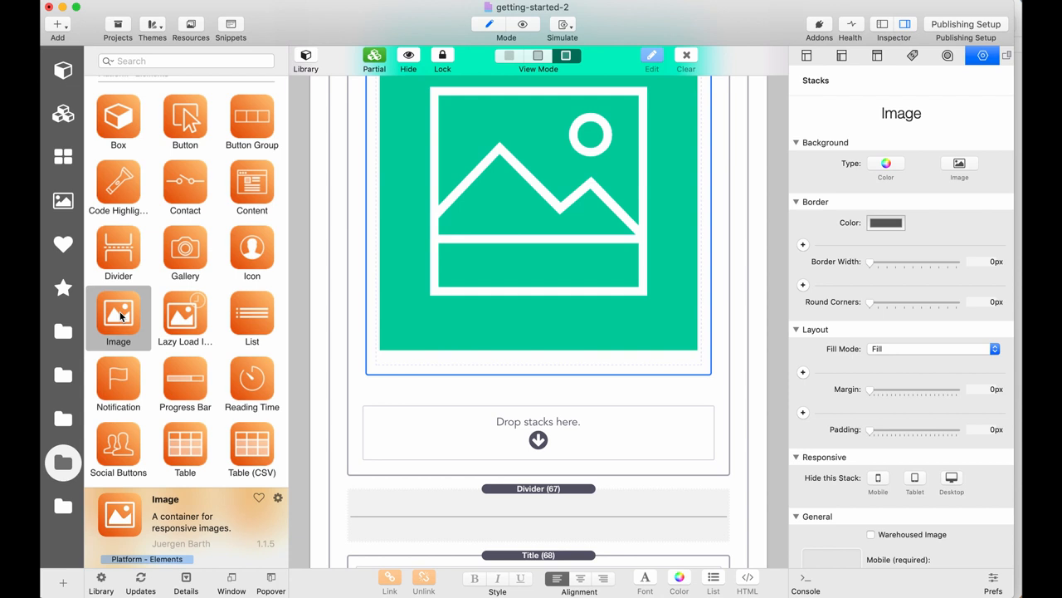
{"action": "left_click_drag", "start_coordinate": [118, 317], "coordinate": [410, 420]}
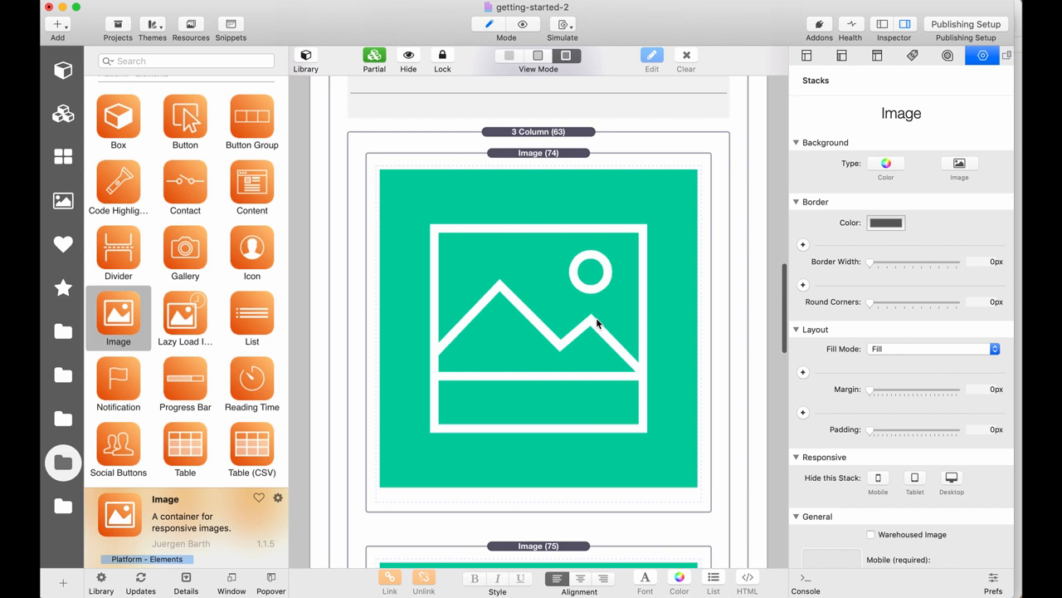
{"action": "left_click", "coordinate": [538, 332]}
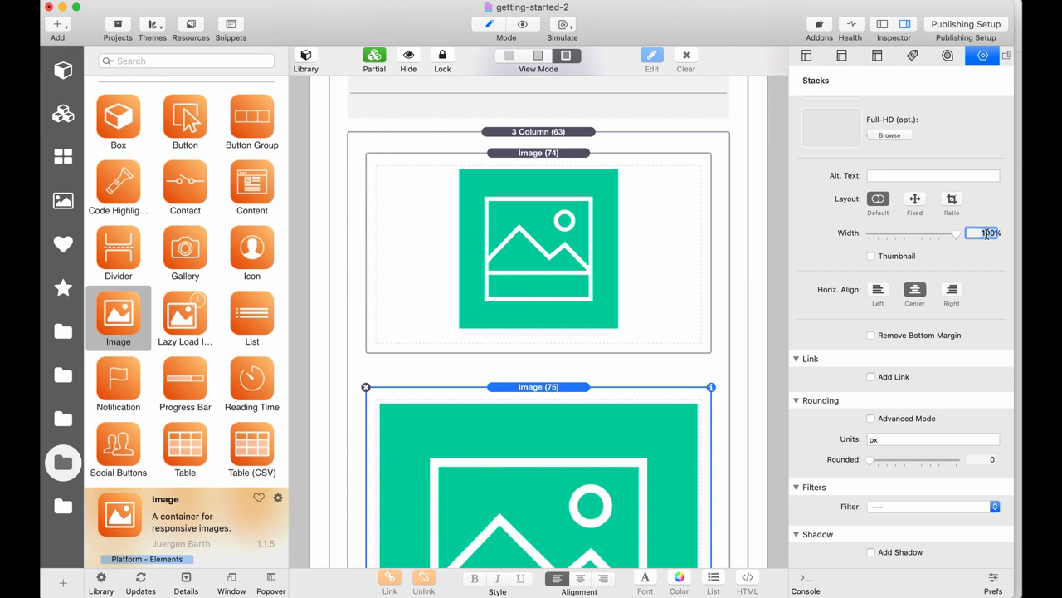
{"action": "type", "text": "50"}
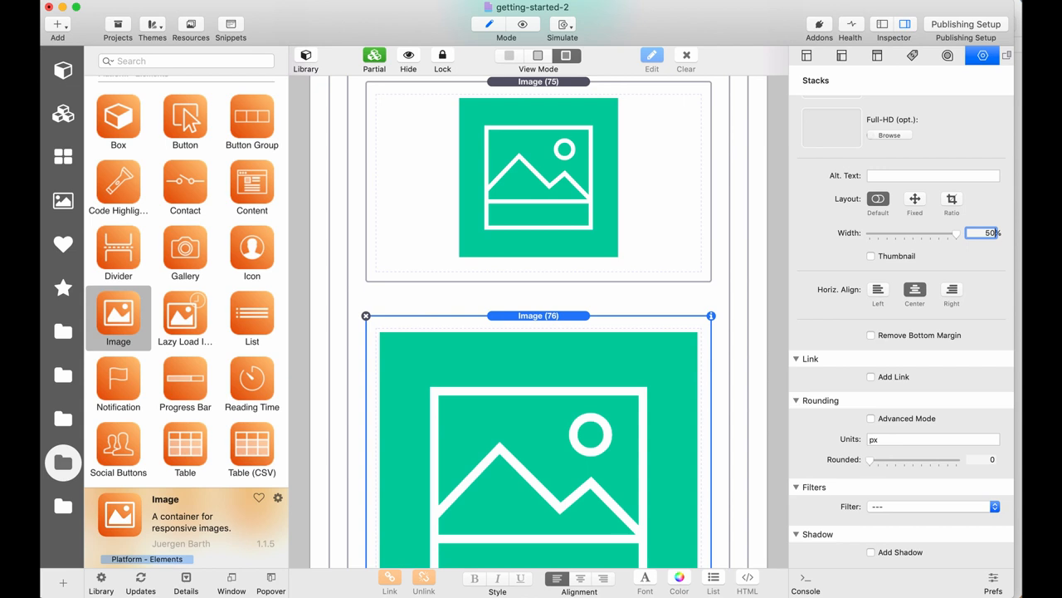
{"action": "scroll", "scroll_direction": "down", "scroll_amount": 3}
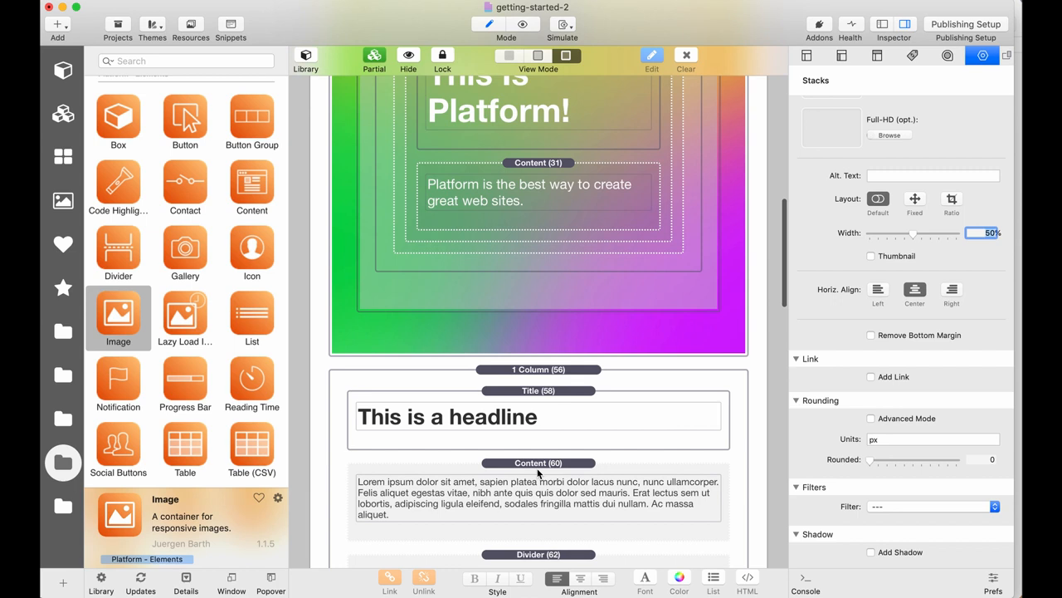
{"action": "left_click", "coordinate": [523, 23]}
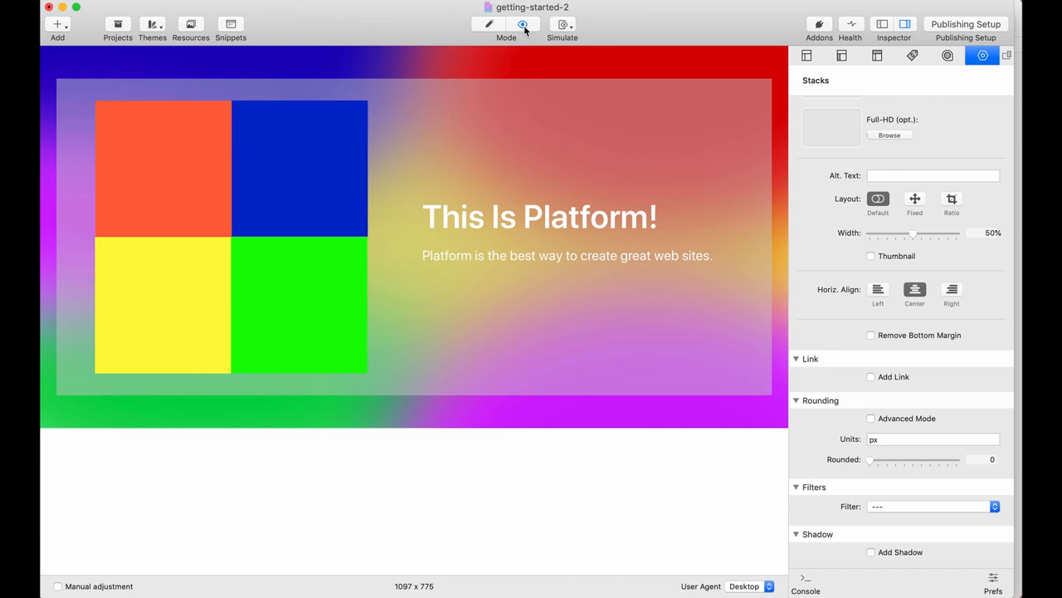
{"action": "scroll", "scroll_direction": "down", "scroll_amount": 3}
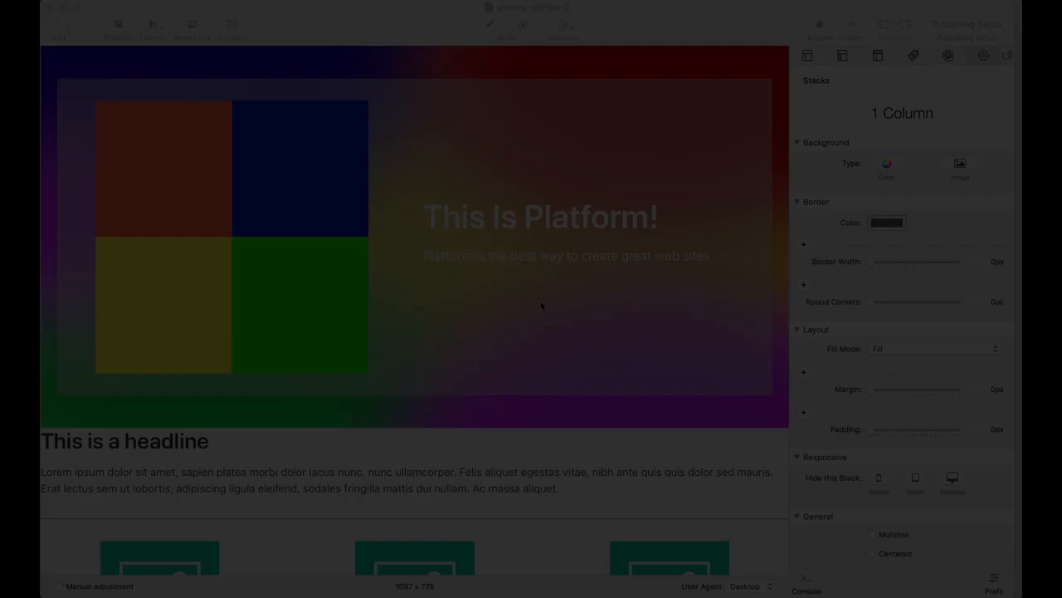
{"action": "scroll", "scroll_direction": "down", "scroll_amount": 3}
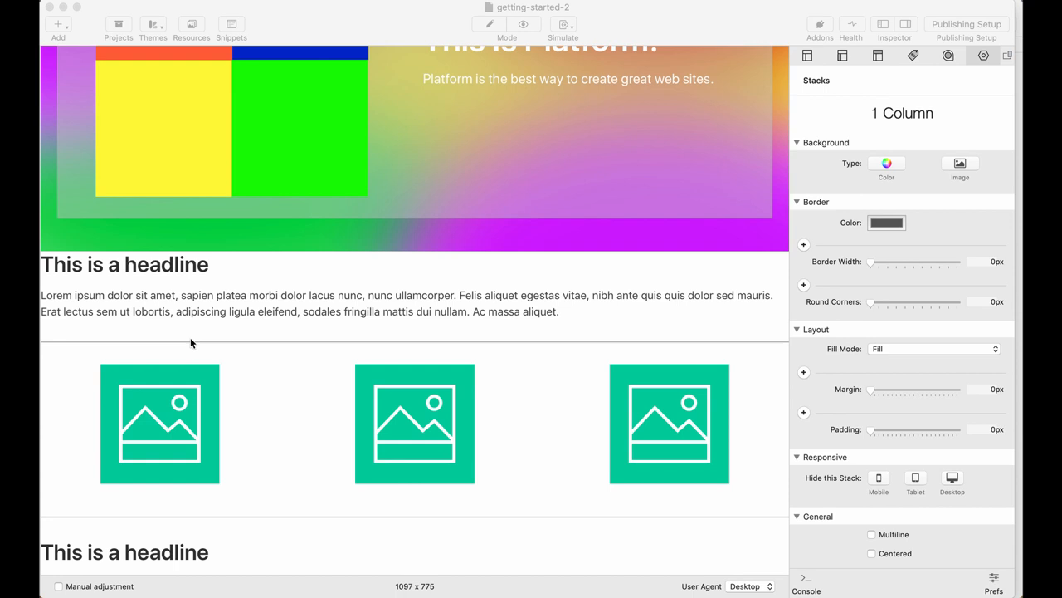
{"action": "mouse_move", "coordinate": [49, 307]}
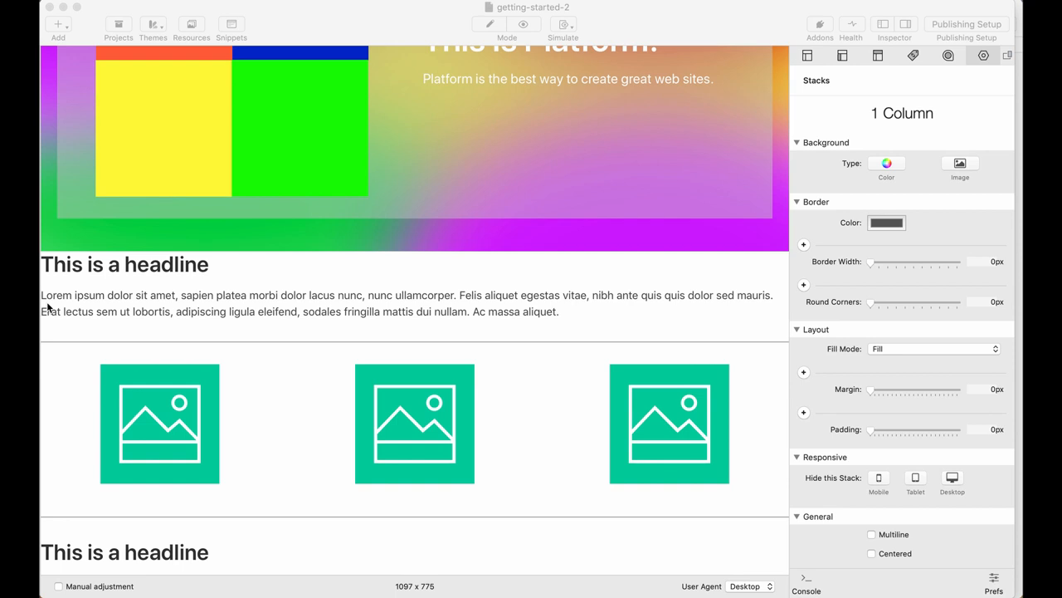
{"action": "mouse_move", "coordinate": [521, 323]}
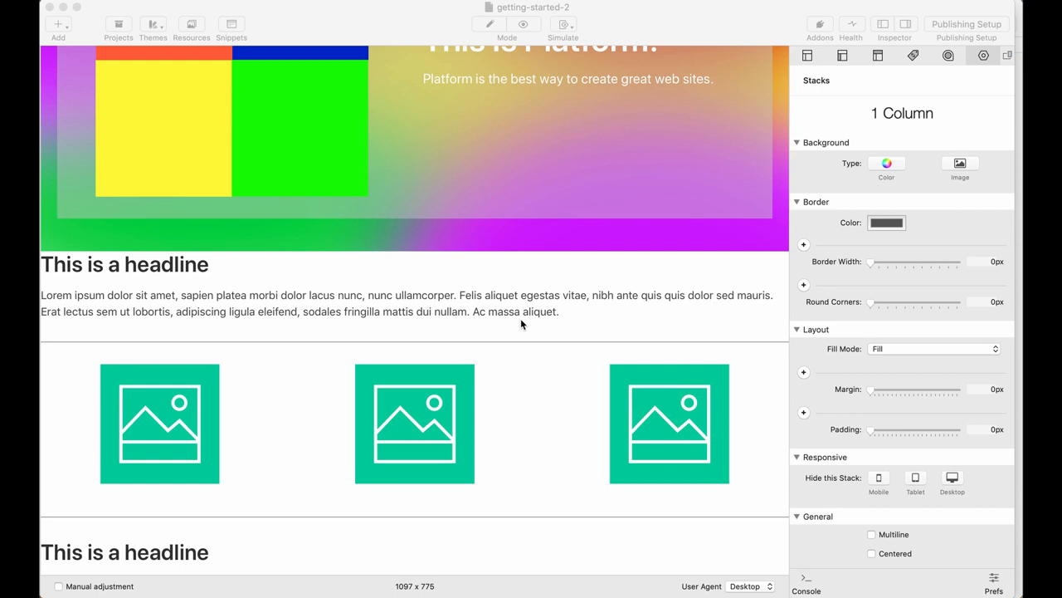
{"action": "scroll", "scroll_direction": "up", "scroll_amount": 3}
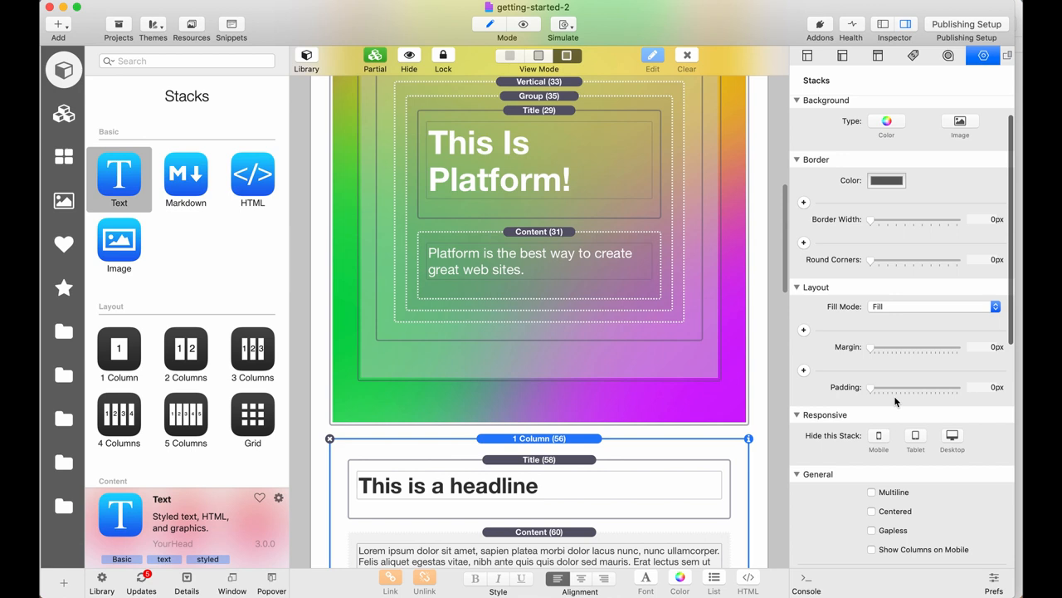
Give the 1 Column stack 2,0 rem left and right responsive padding and commit it
{"action": "scroll", "scroll_direction": "down", "scroll_amount": 3}
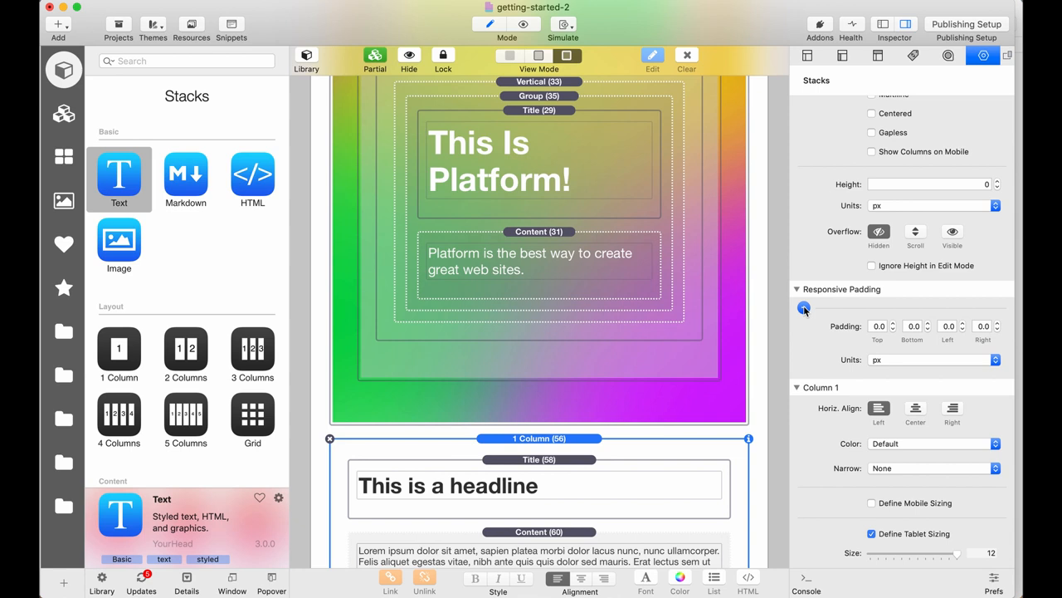
{"action": "left_click", "coordinate": [803, 308]}
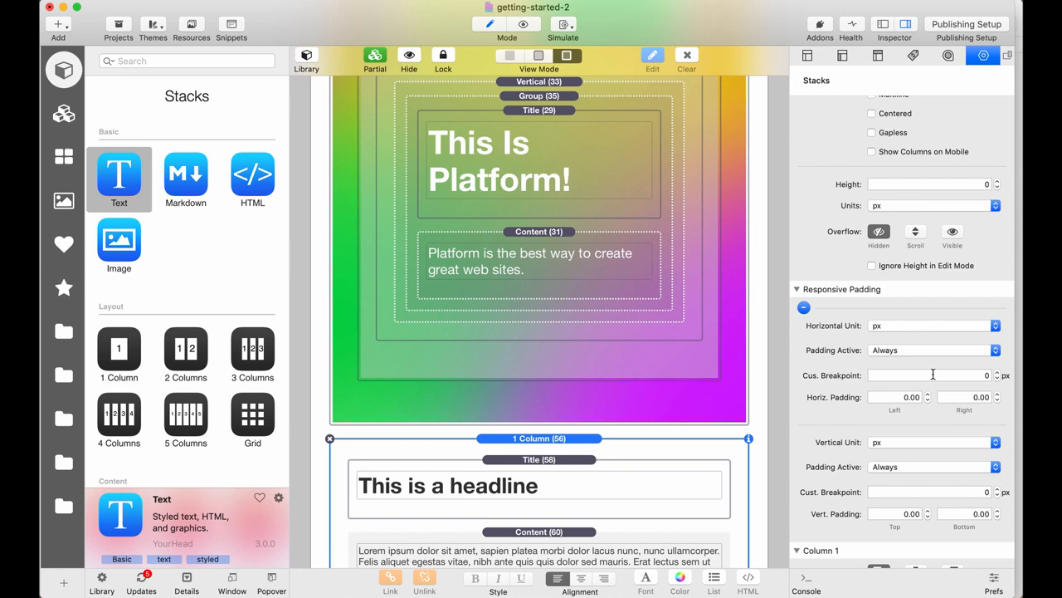
{"action": "mouse_move", "coordinate": [851, 374]}
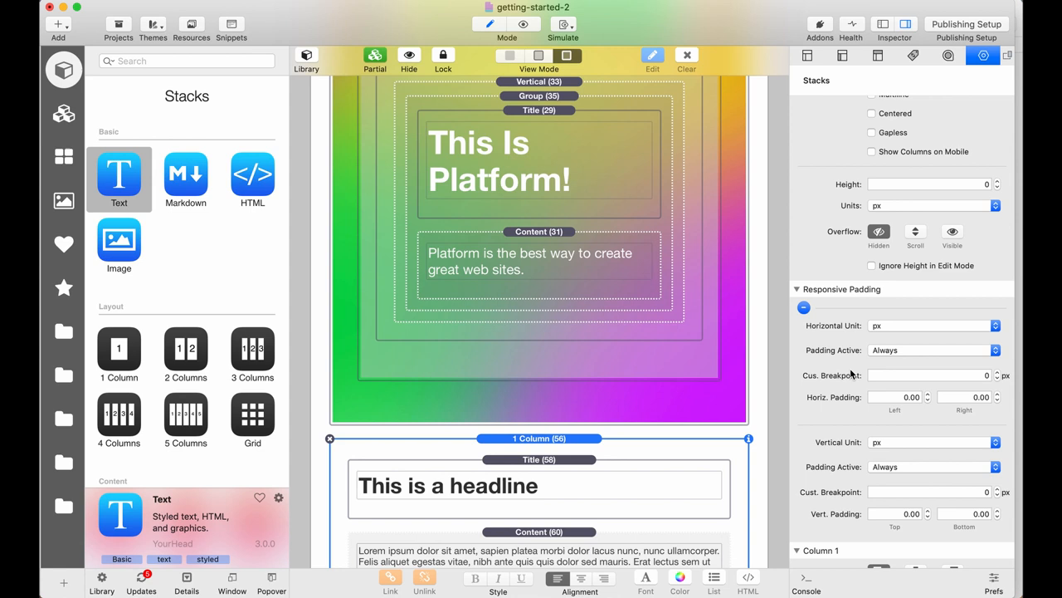
{"action": "left_click", "coordinate": [930, 350]}
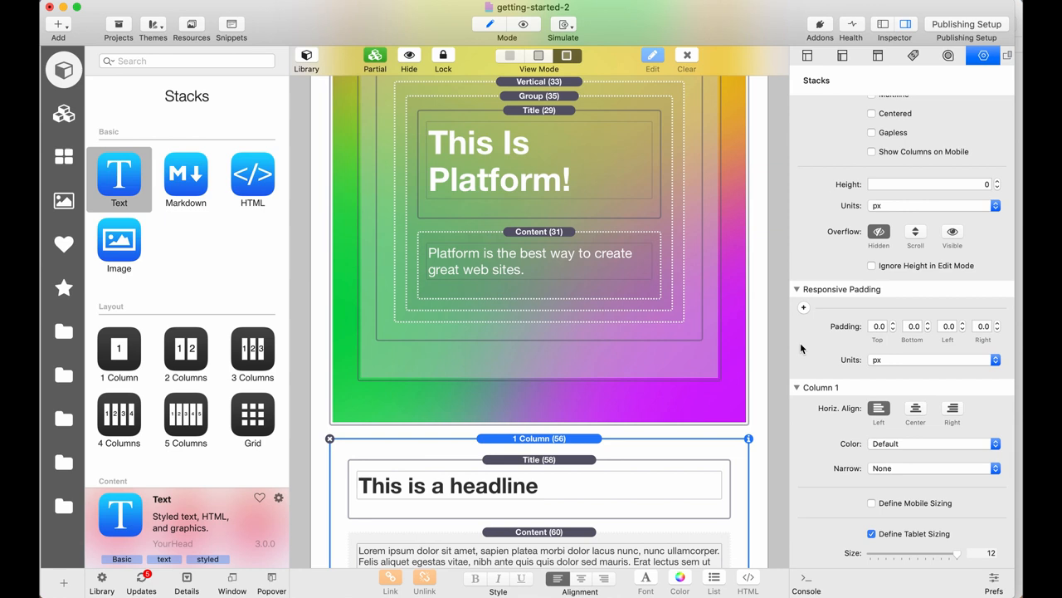
{"action": "mouse_move", "coordinate": [904, 365]}
{"action": "type", "text": "2"}
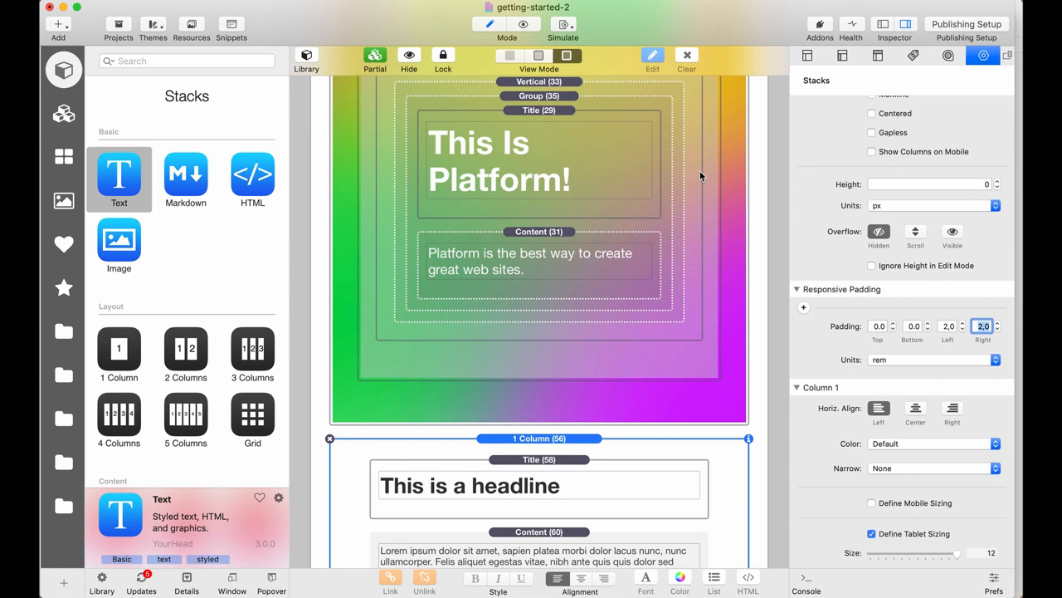
{"action": "left_click", "coordinate": [523, 23]}
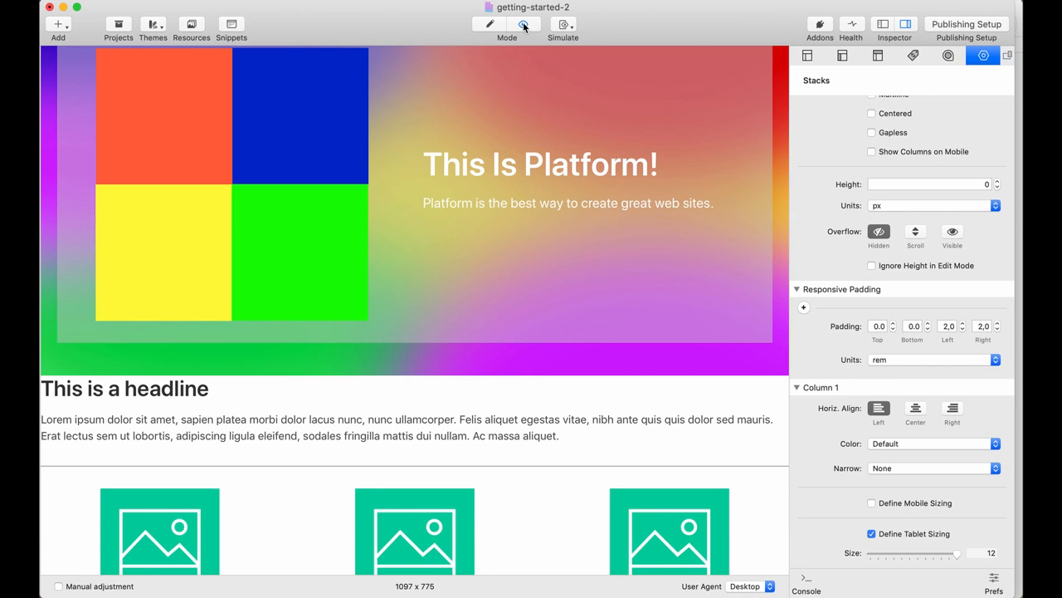
Preview the headline section with its 2,0 rem top padding
{"action": "left_click", "coordinate": [523, 24]}
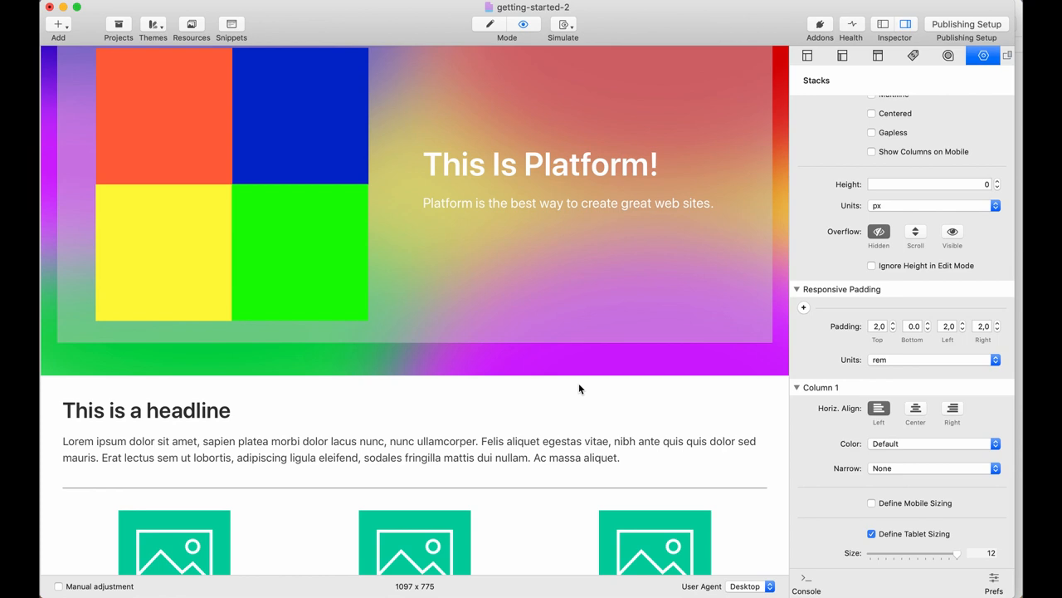
{"action": "mouse_move", "coordinate": [532, 286]}
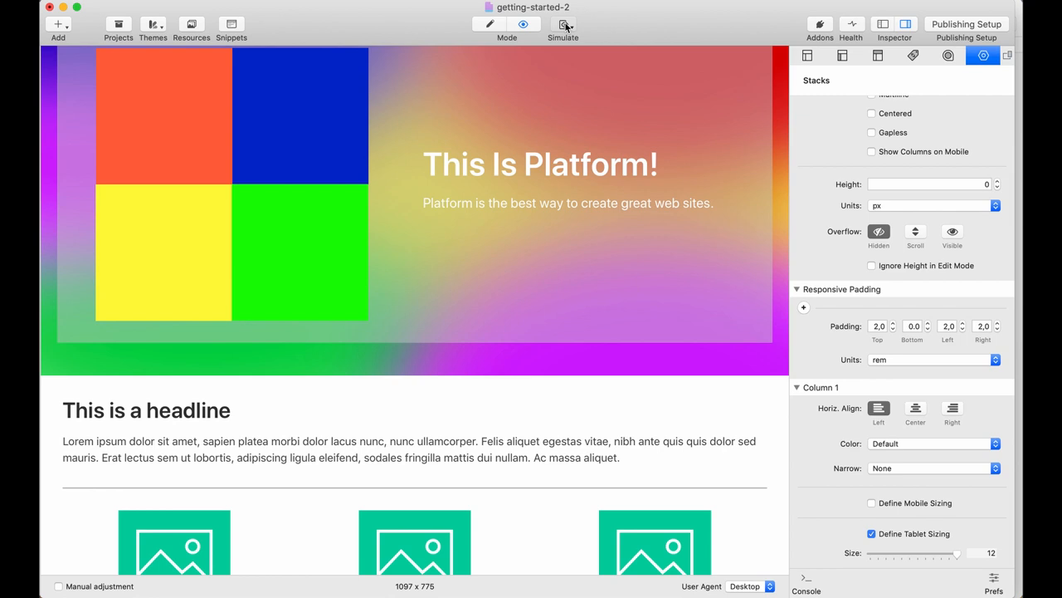
{"action": "left_click", "coordinate": [563, 24]}
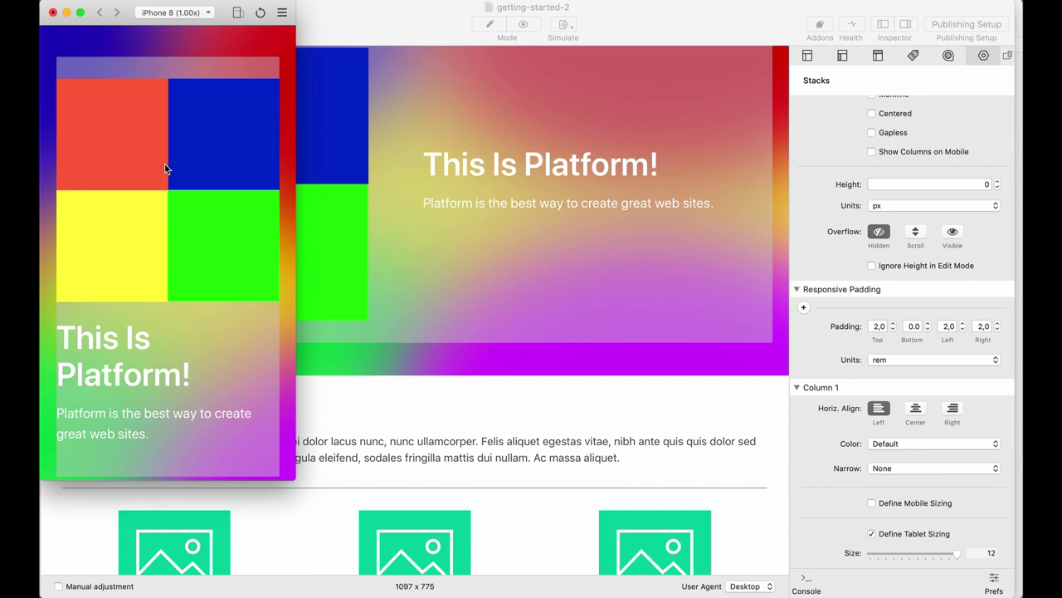
{"action": "mouse_move", "coordinate": [144, 301]}
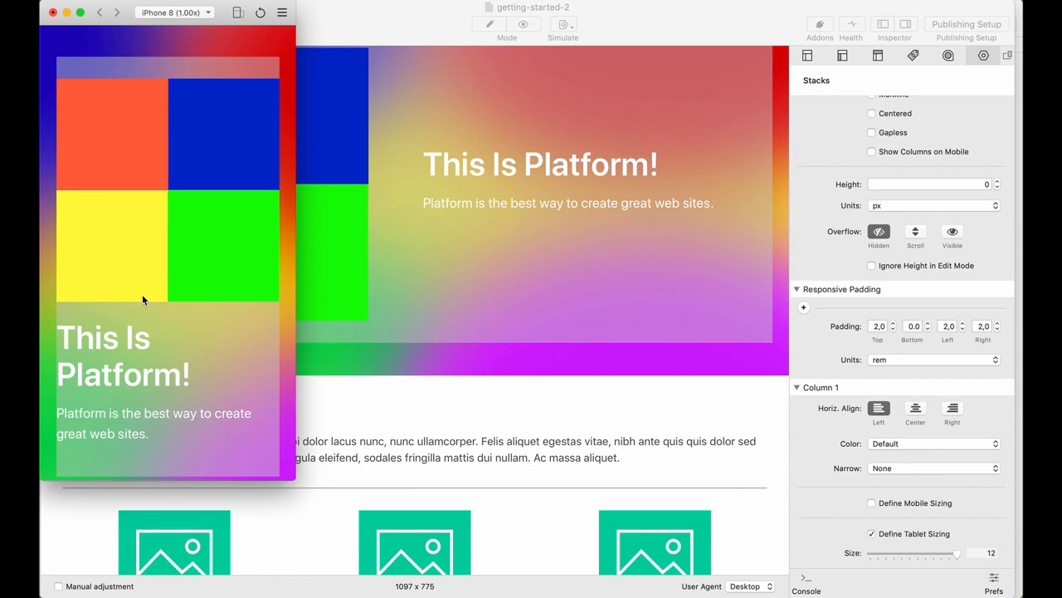
{"action": "scroll", "scroll_direction": "down", "scroll_amount": 3}
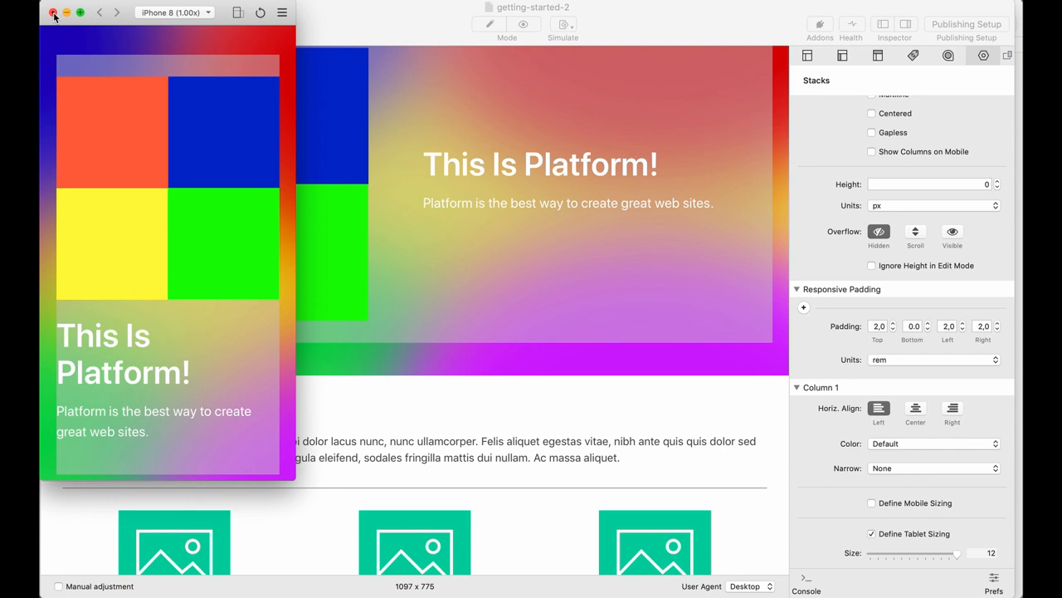
{"action": "left_click", "coordinate": [54, 13]}
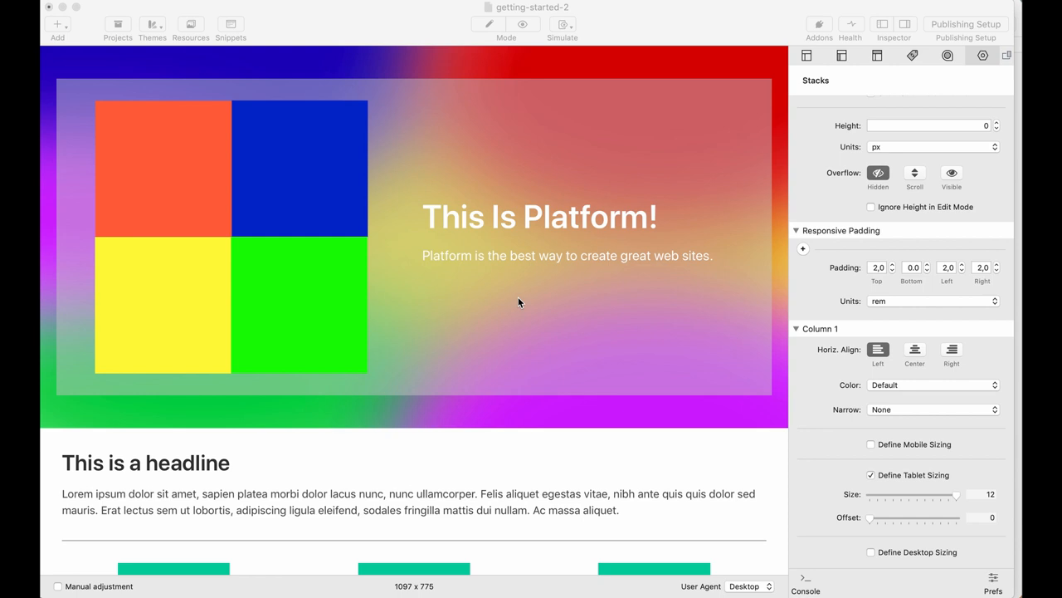
{"action": "mouse_move", "coordinate": [496, 186]}
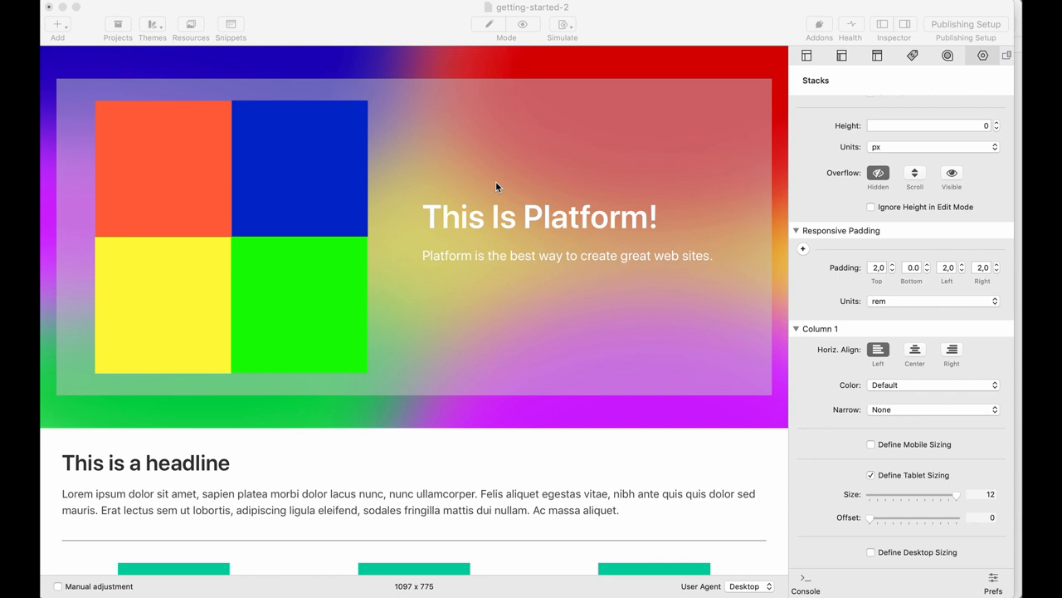
{"action": "mouse_move", "coordinate": [481, 126]}
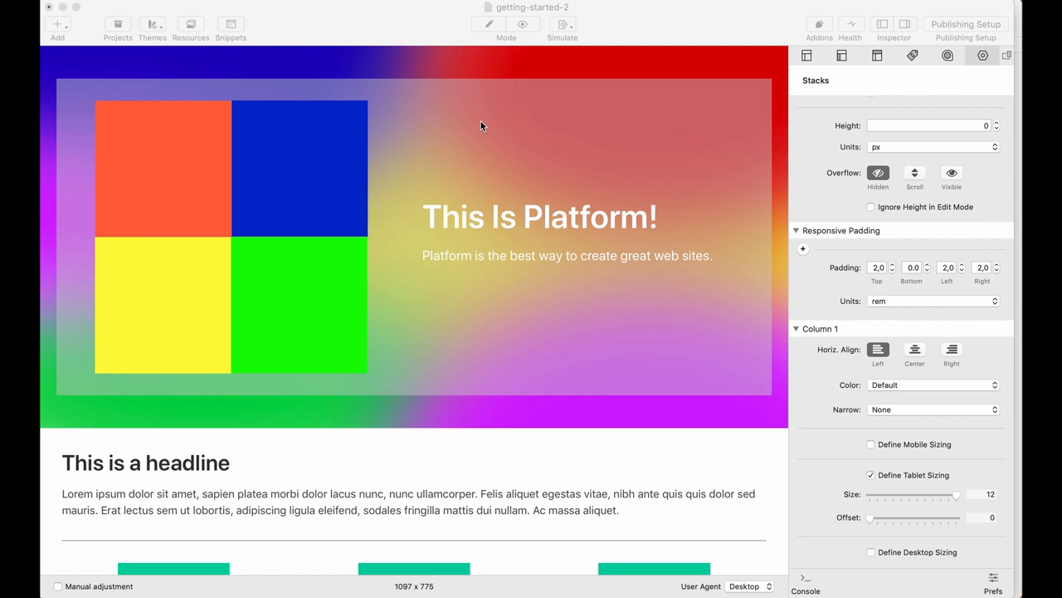
Switch back to Edit mode from the preview
{"action": "left_click", "coordinate": [488, 23]}
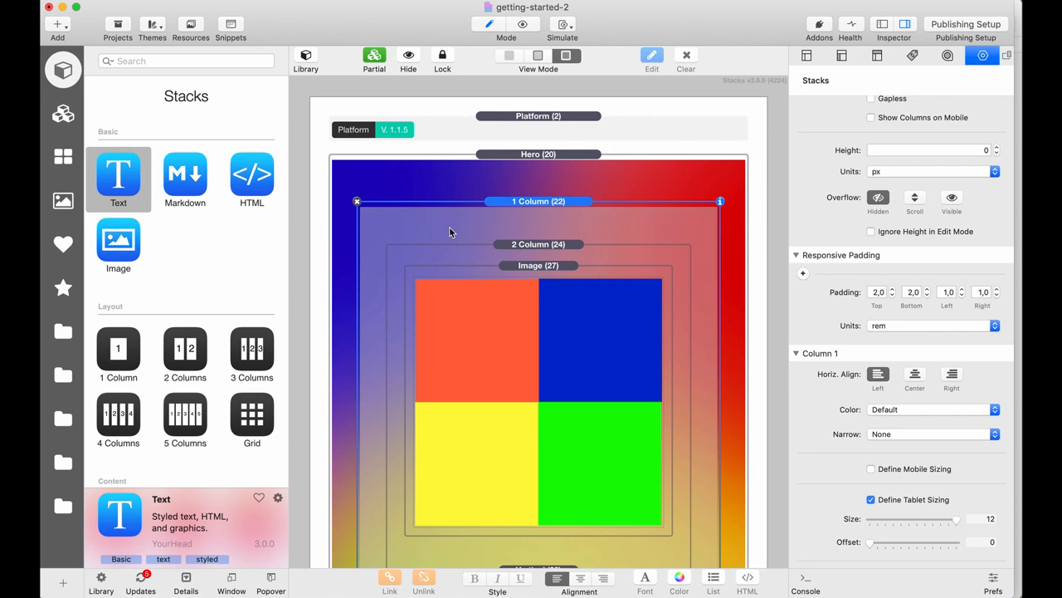
Select the first Image stack and toggle Warehoused Image on and back off
{"action": "scroll", "scroll_direction": "down", "scroll_amount": 3}
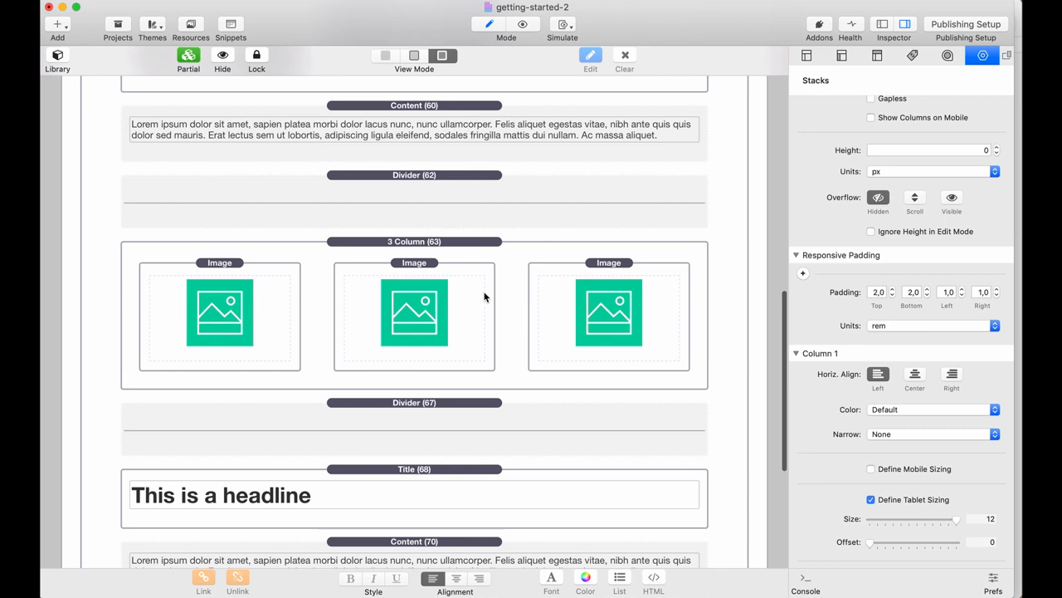
{"action": "left_click", "coordinate": [220, 311]}
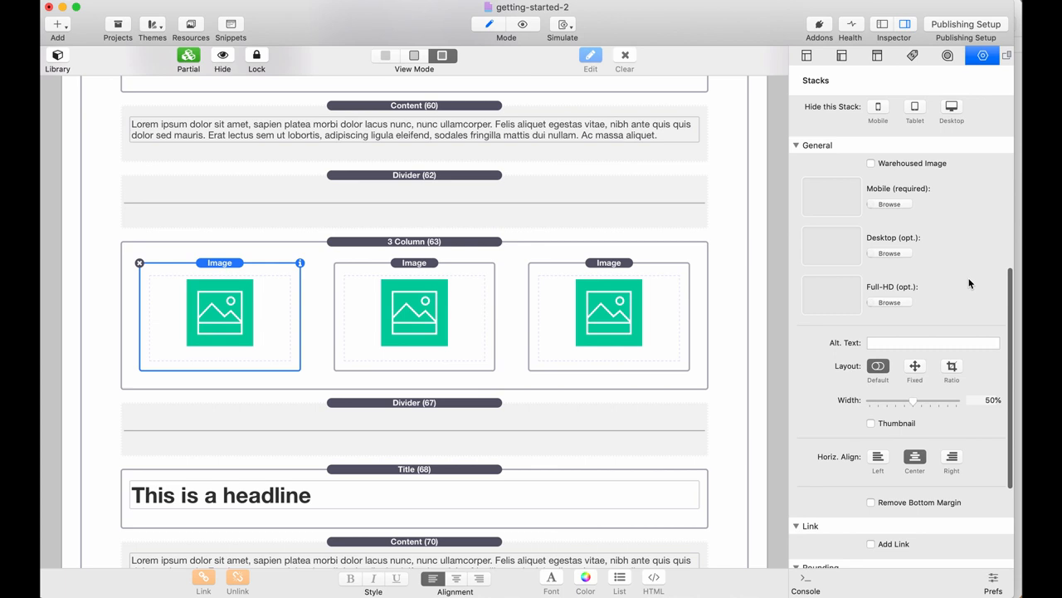
{"action": "scroll", "scroll_direction": "up", "scroll_amount": 3}
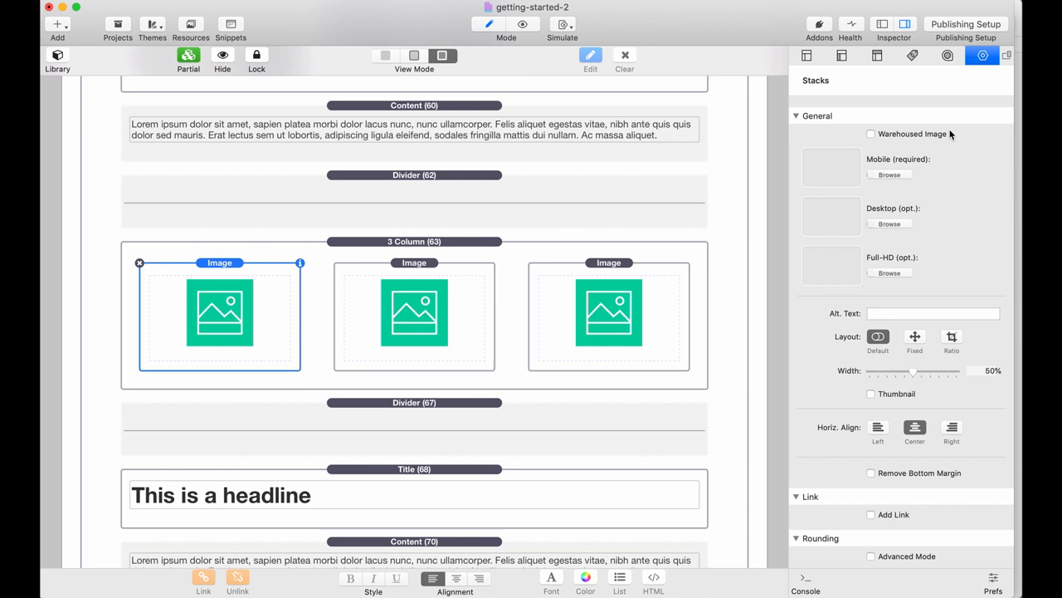
{"action": "left_click", "coordinate": [871, 134]}
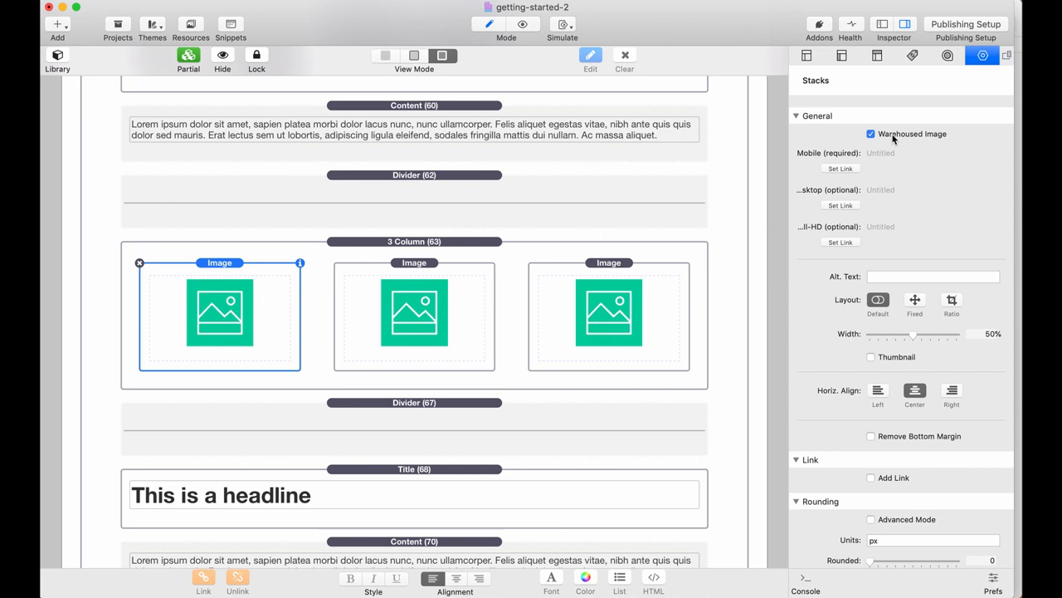
{"action": "left_click", "coordinate": [871, 134]}
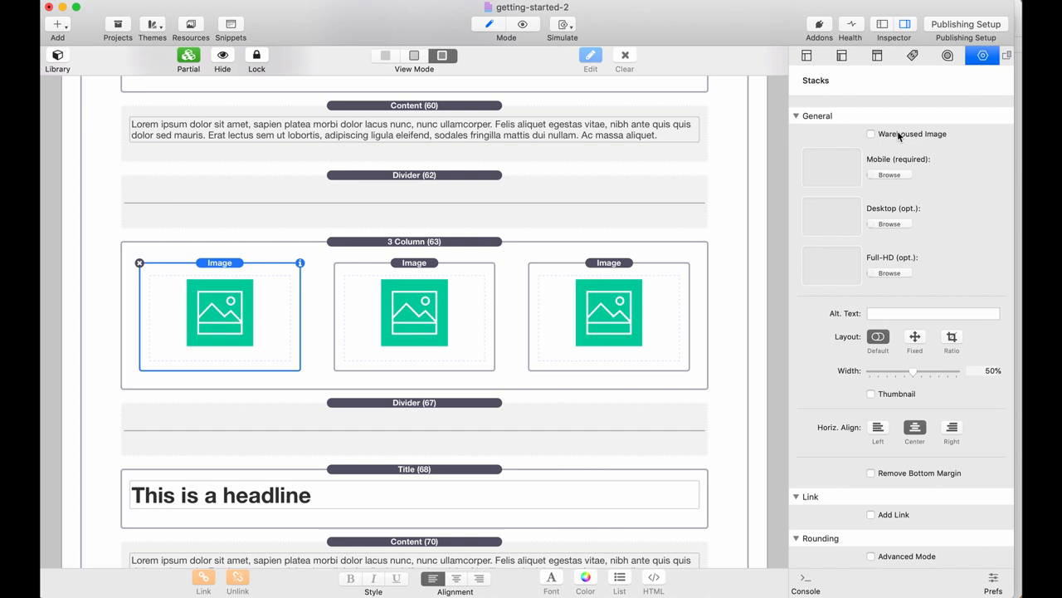
{"action": "mouse_move", "coordinate": [838, 223]}
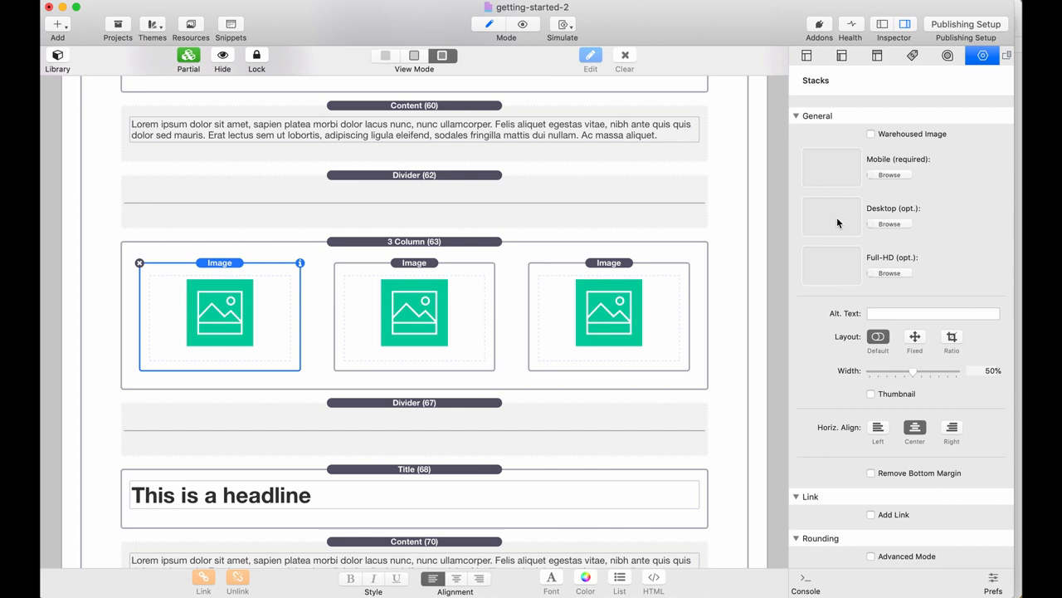
{"action": "mouse_move", "coordinate": [197, 31]}
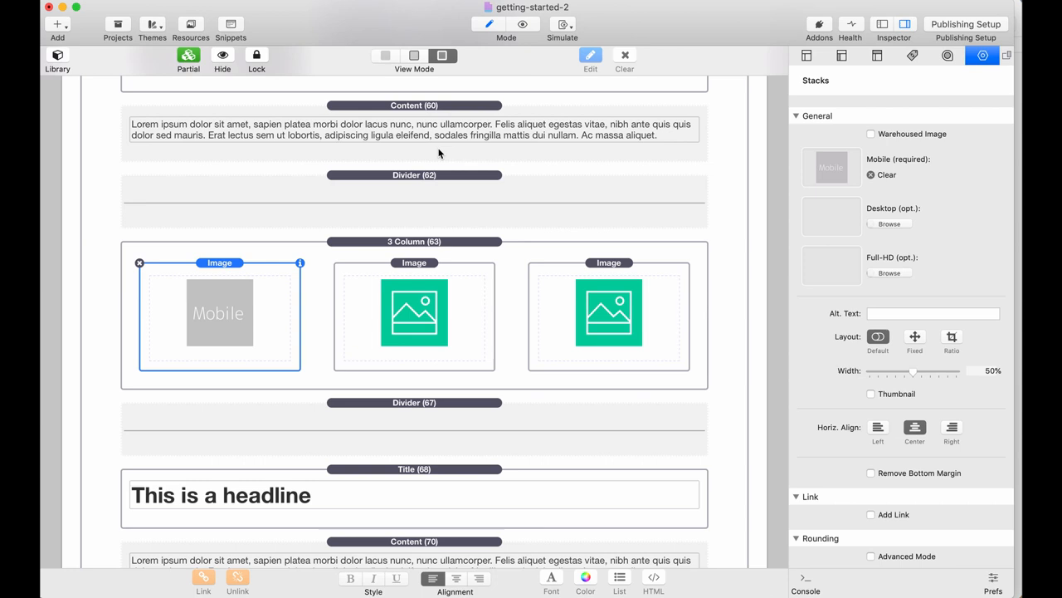
Browse Resources and assign the Desktop placeholder picture to the image
{"action": "left_click", "coordinate": [889, 223]}
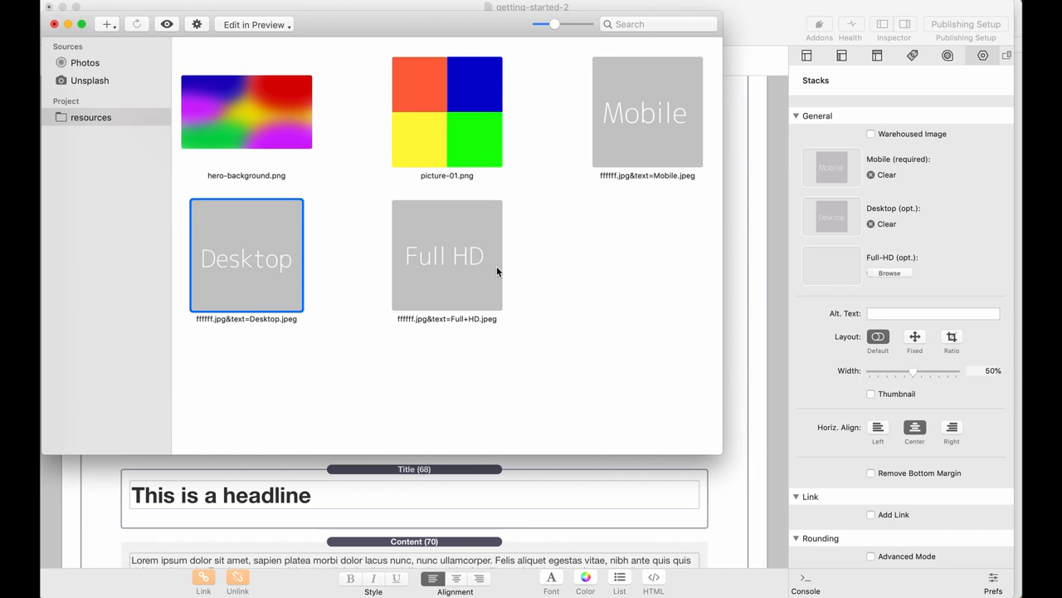
{"action": "left_click", "coordinate": [447, 255]}
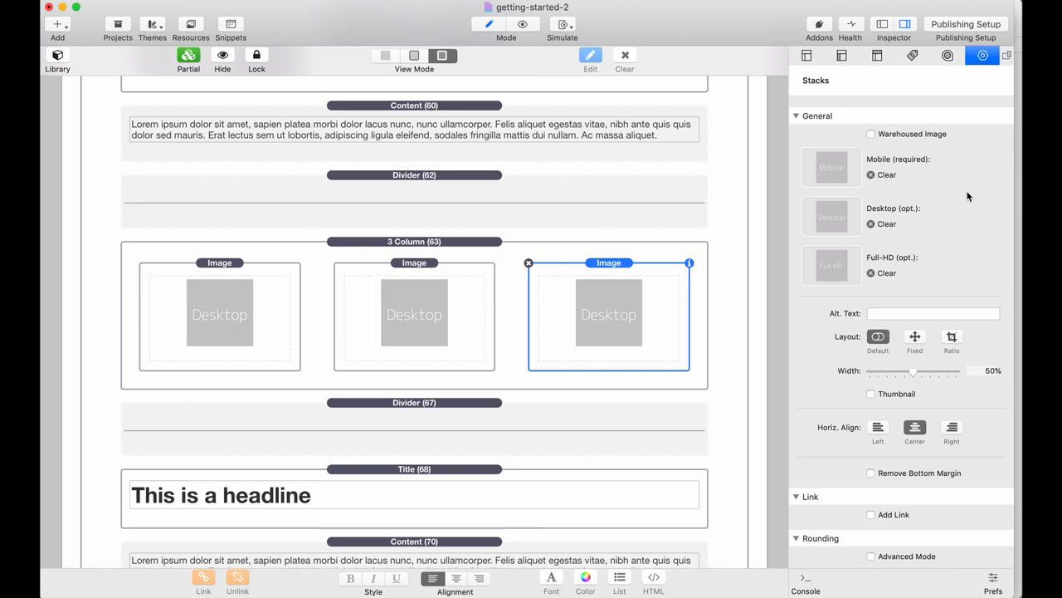
{"action": "mouse_move", "coordinate": [840, 230]}
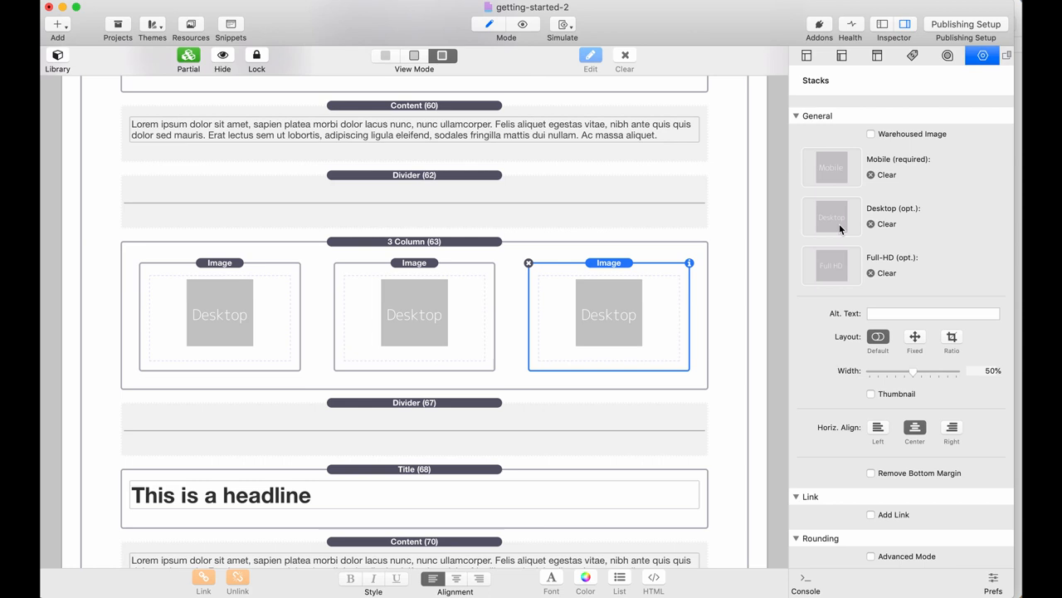
{"action": "mouse_move", "coordinate": [938, 278]}
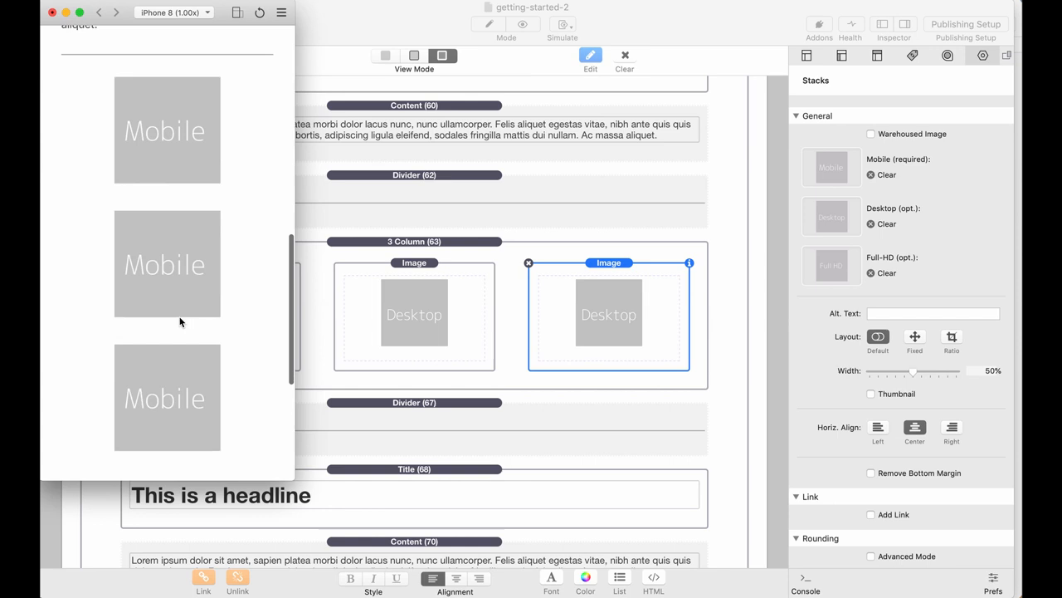
Simulate the page on MacBook Pro 13" then MacBook Pro 15", where images switch to Full HD versions
{"action": "scroll", "scroll_direction": "up", "scroll_amount": 3}
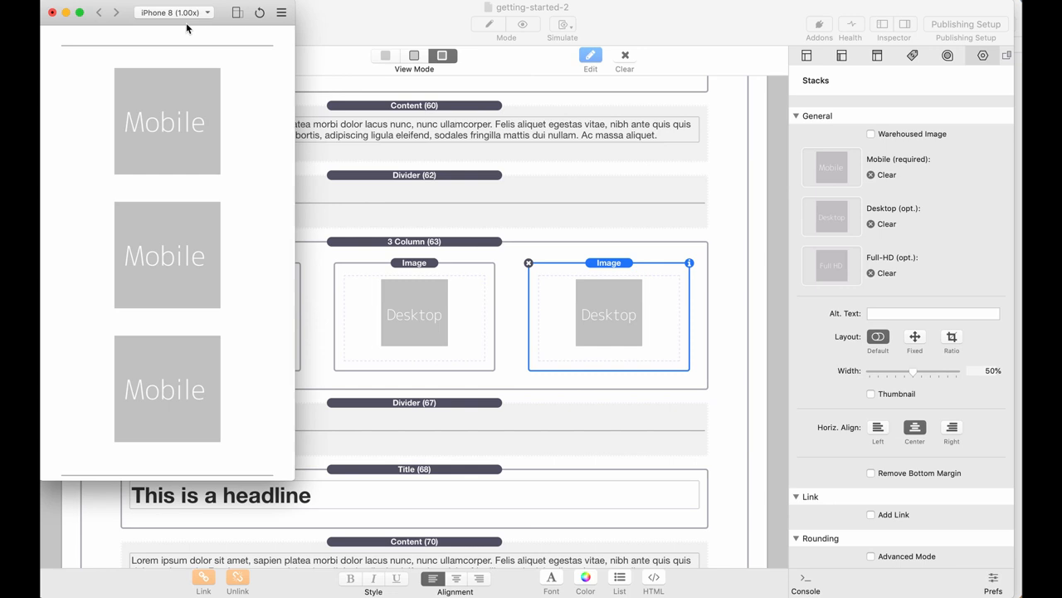
{"action": "left_click", "coordinate": [173, 11]}
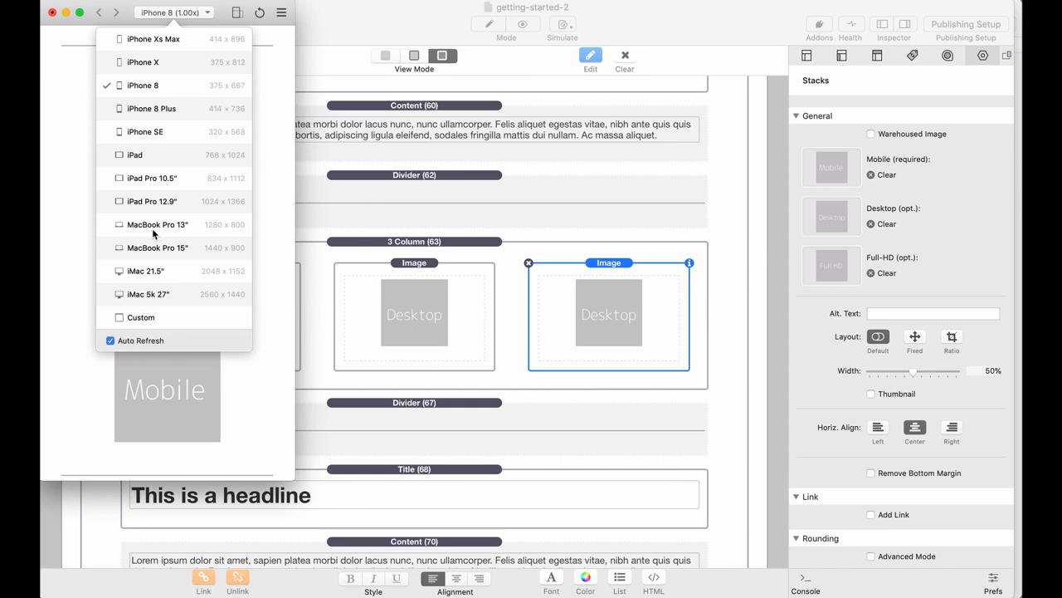
{"action": "left_click", "coordinate": [157, 224]}
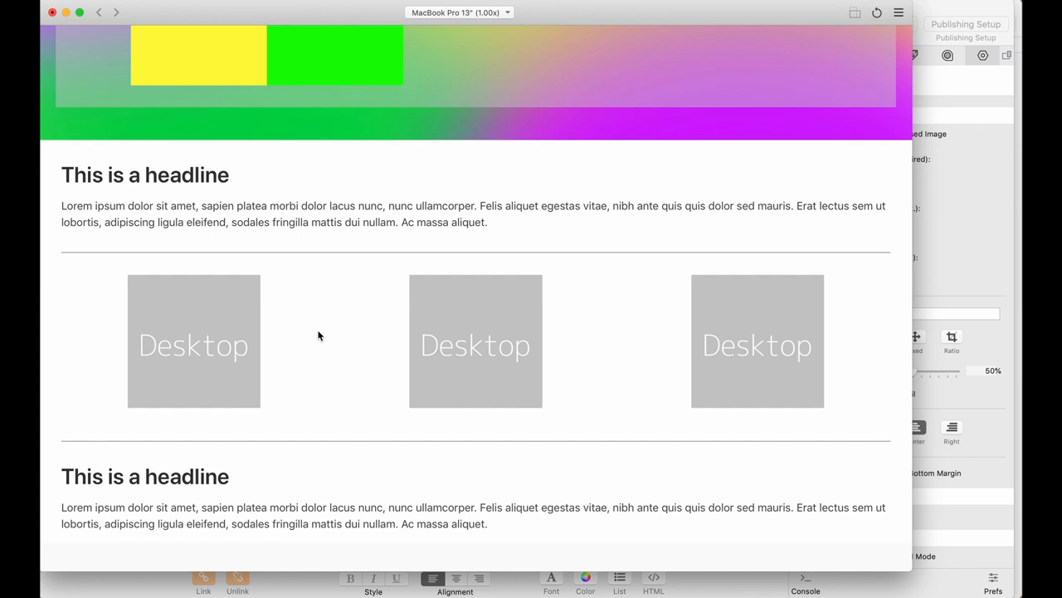
{"action": "left_click", "coordinate": [458, 12]}
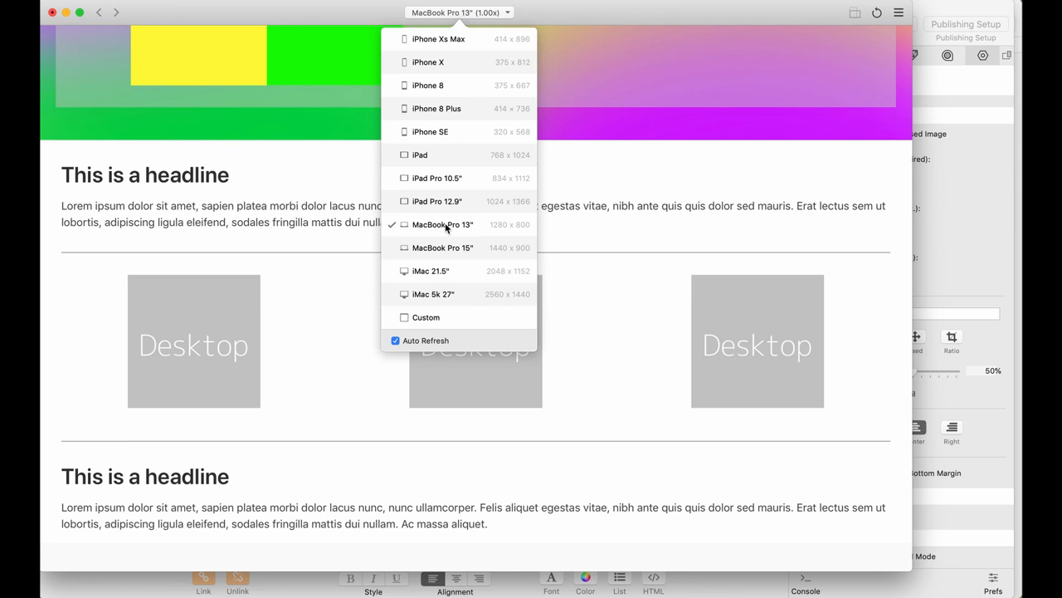
{"action": "left_click", "coordinate": [442, 247]}
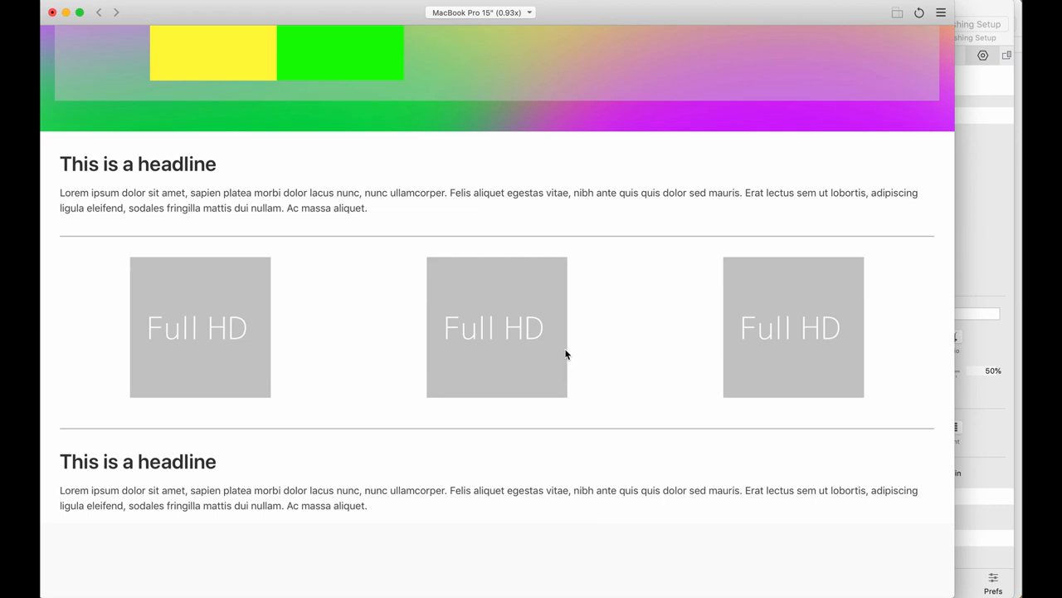
{"action": "mouse_move", "coordinate": [501, 248]}
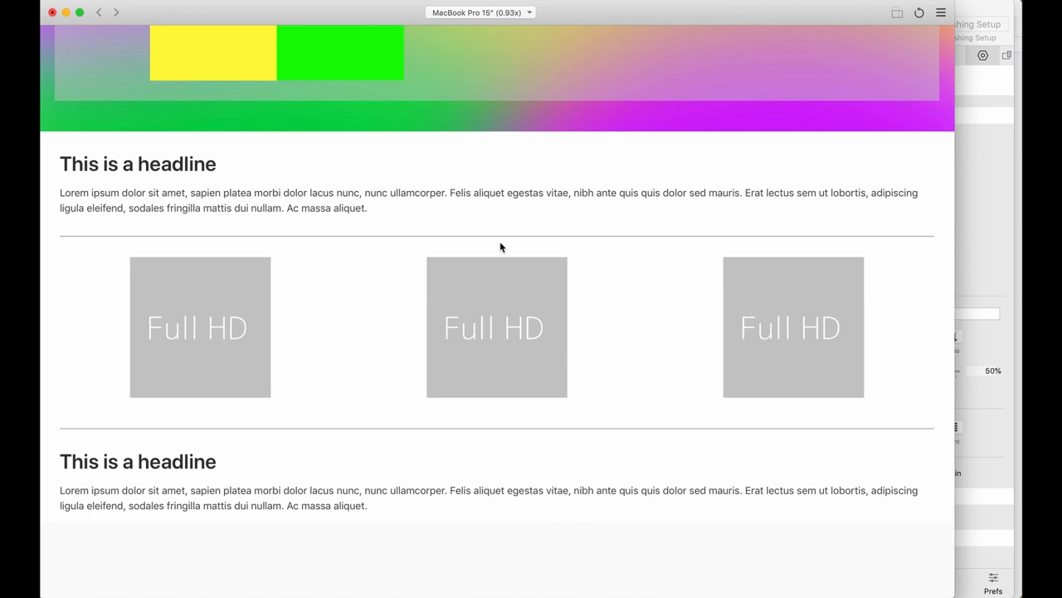
{"action": "scroll", "scroll_direction": "up", "scroll_amount": 3}
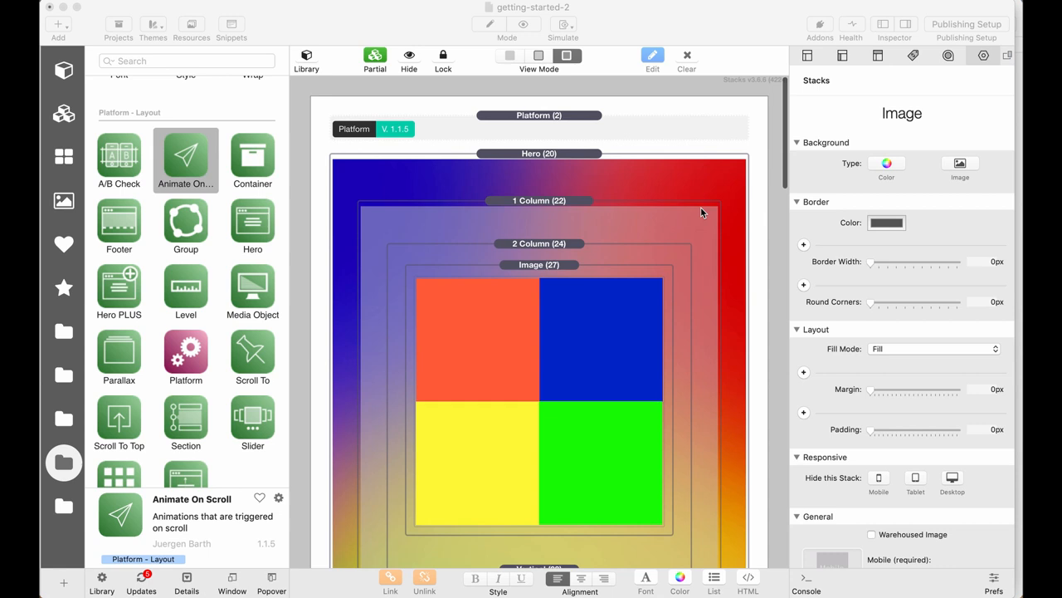
Add an Animate On Scroll stack to the 3 Column section with fade-down, 300 ms duration, 200 ms delay
{"action": "scroll", "scroll_direction": "down", "scroll_amount": 3}
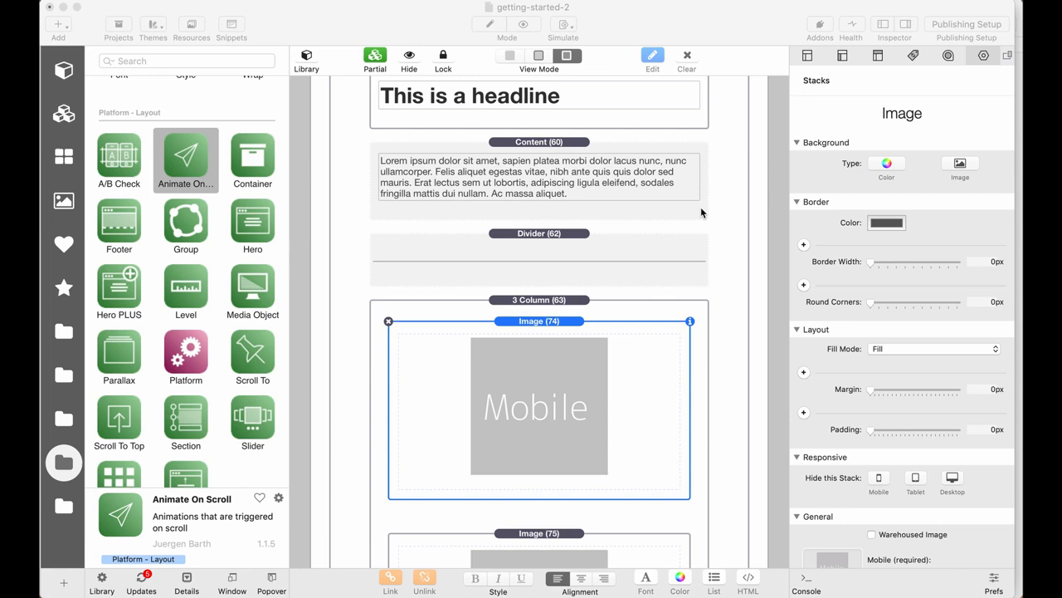
{"action": "scroll", "scroll_direction": "down", "scroll_amount": 3}
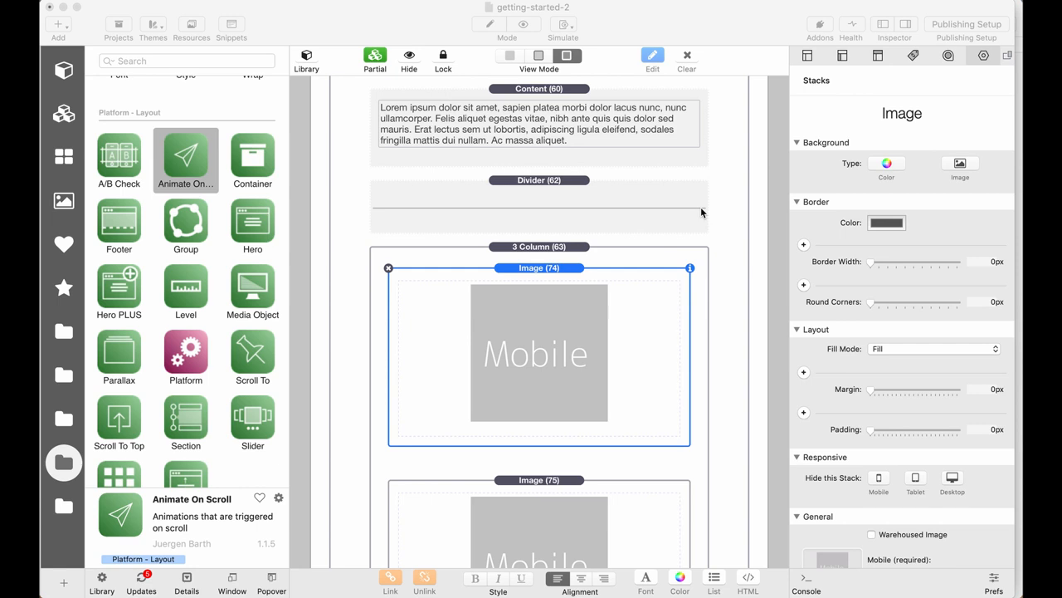
{"action": "mouse_move", "coordinate": [471, 206]}
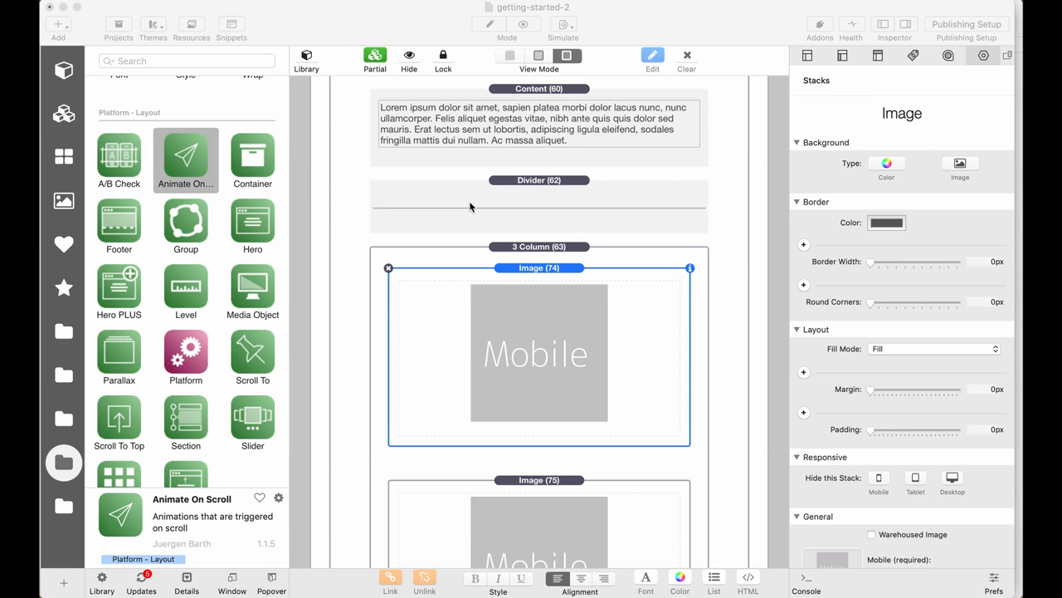
{"action": "mouse_move", "coordinate": [194, 158]}
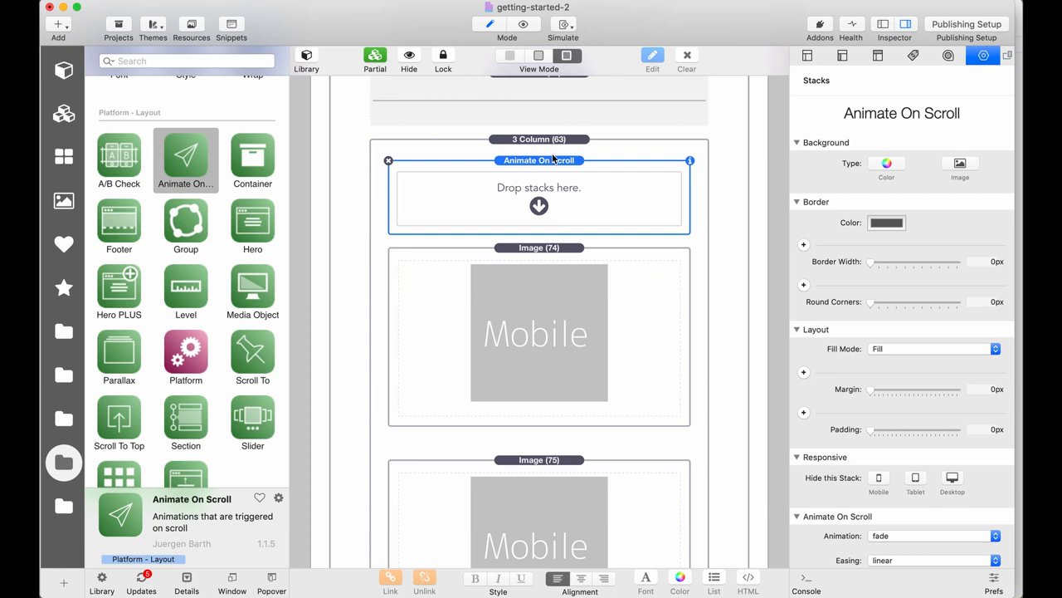
{"action": "scroll", "scroll_direction": "down", "scroll_amount": 3}
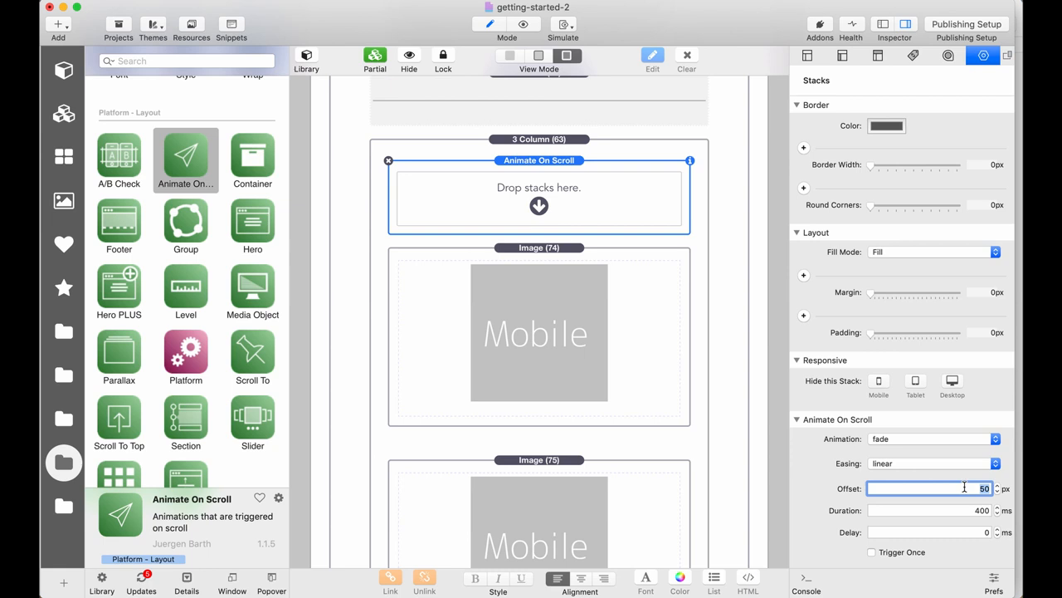
{"action": "left_click", "coordinate": [933, 438]}
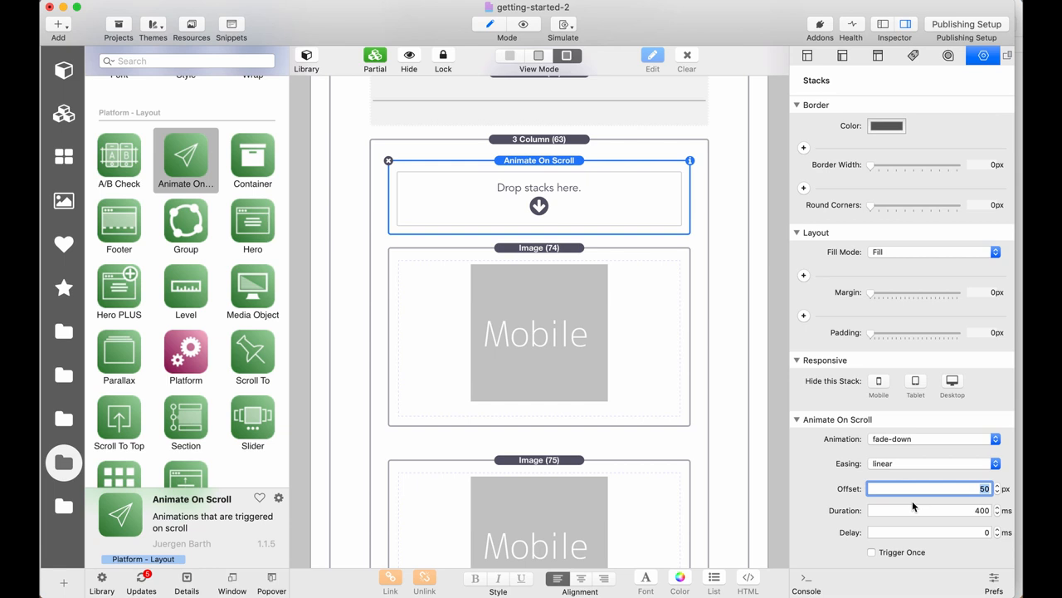
{"action": "left_click", "coordinate": [929, 509]}
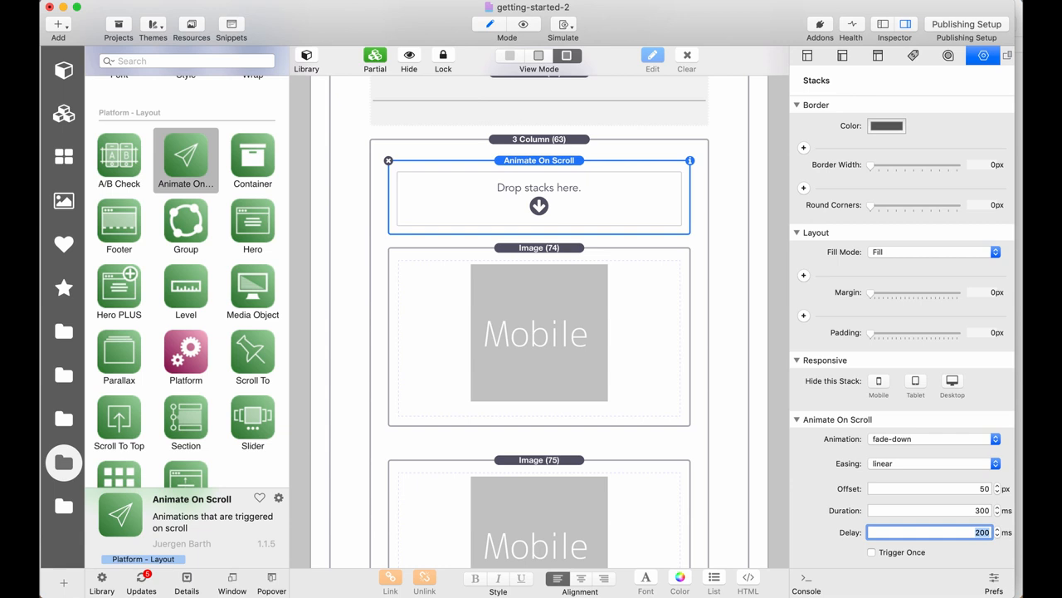
{"action": "mouse_move", "coordinate": [850, 548]}
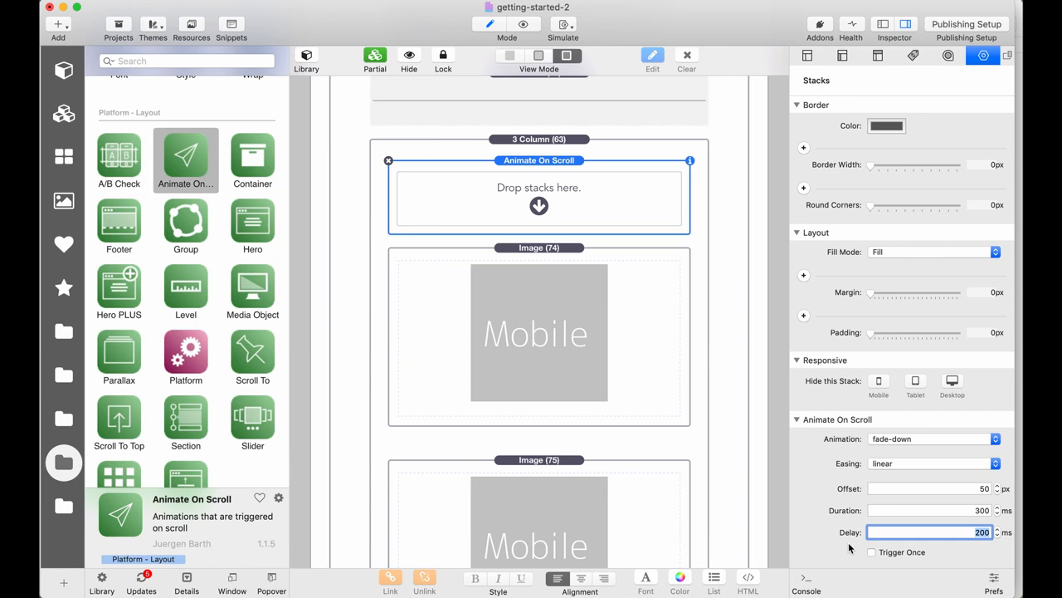
{"action": "mouse_move", "coordinate": [911, 558]}
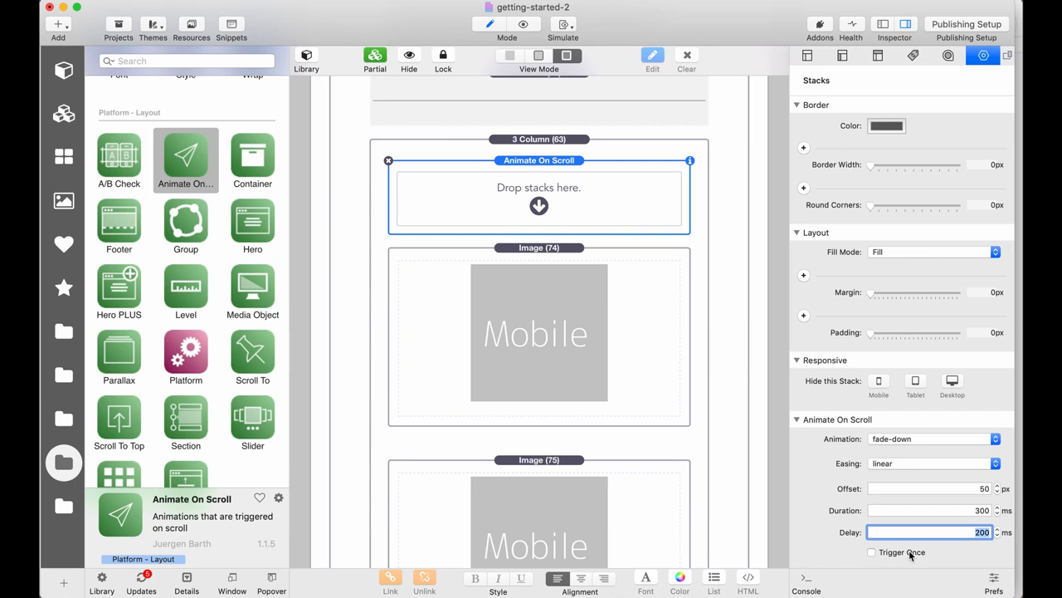
{"action": "mouse_move", "coordinate": [540, 160]}
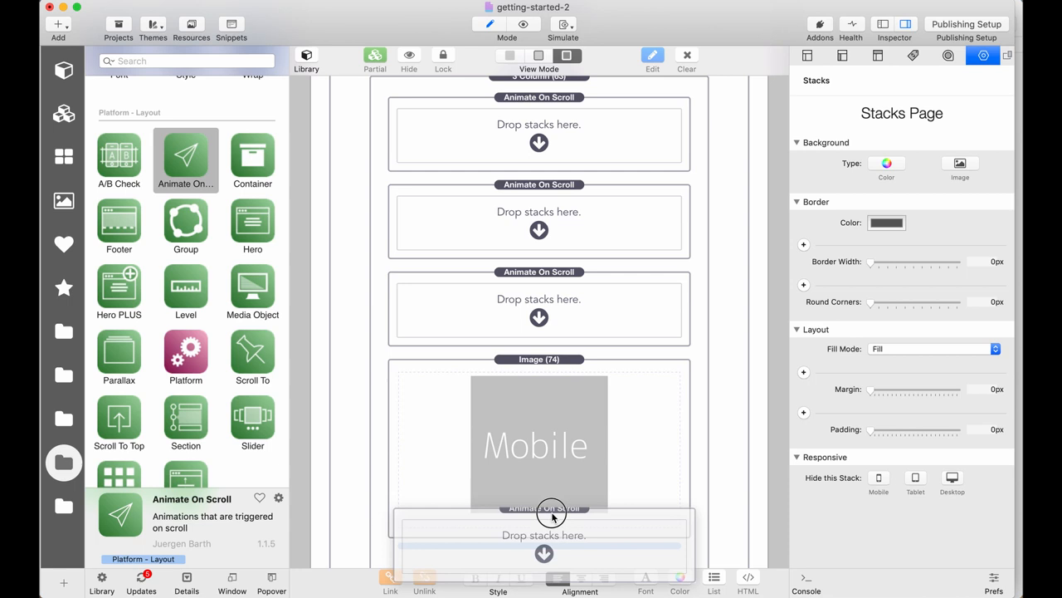
Wrap Images 74, 75 and 76 in their own fade-down animations with 200, 500 and 800 ms delays
{"action": "scroll", "scroll_direction": "down", "scroll_amount": 3}
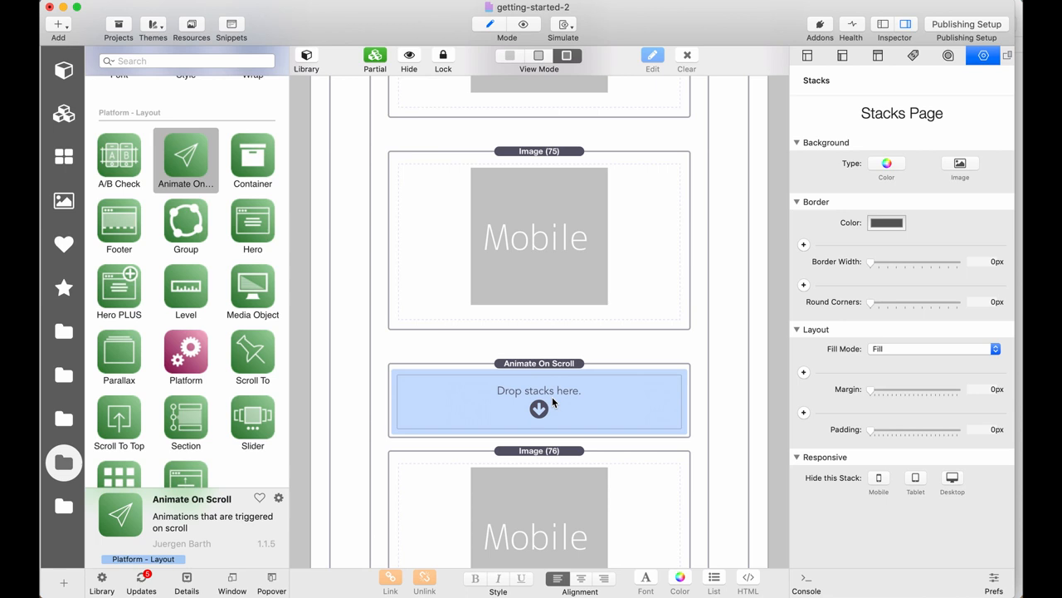
{"action": "left_click", "coordinate": [539, 401]}
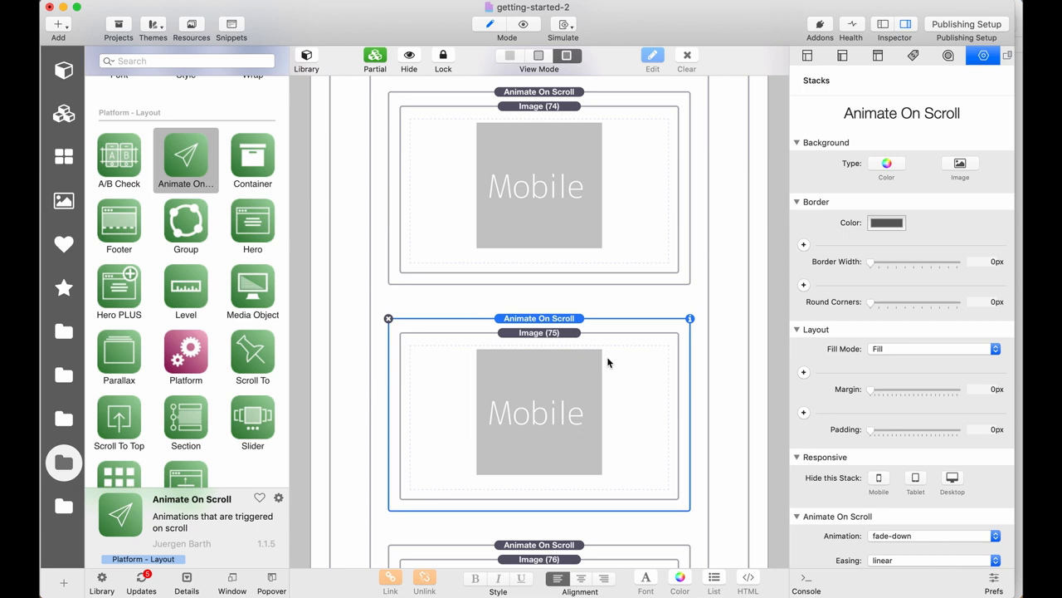
{"action": "scroll", "scroll_direction": "down", "scroll_amount": 3}
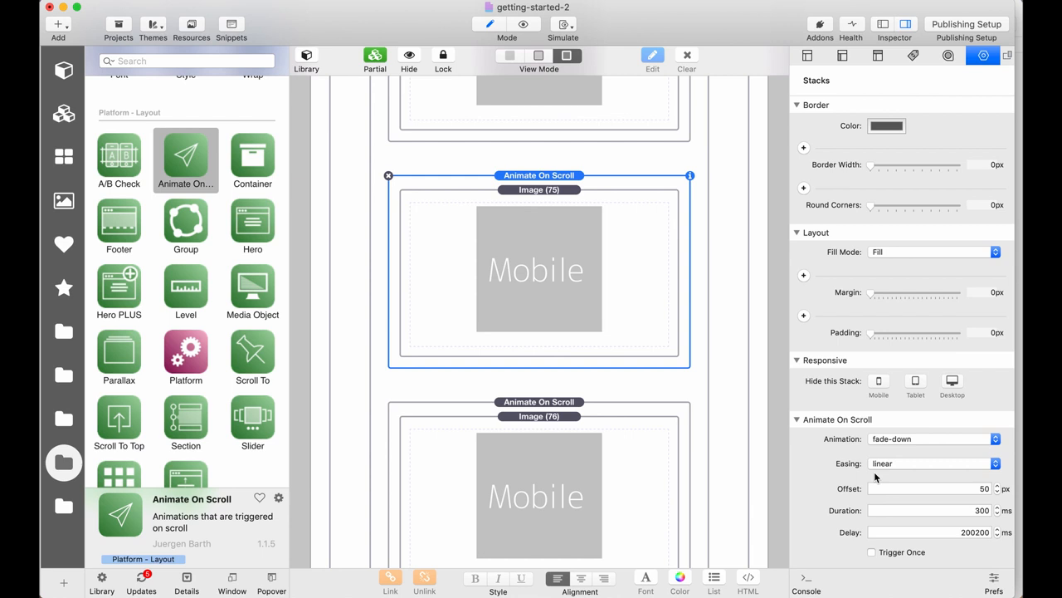
{"action": "scroll", "scroll_direction": "up", "scroll_amount": 3}
{"action": "type", "text": "500"}
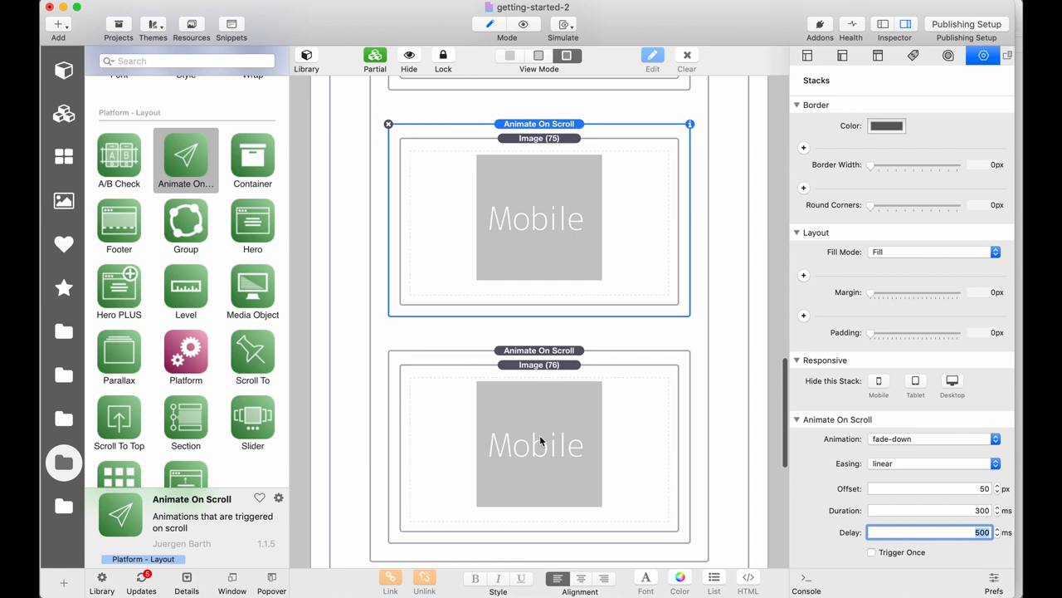
{"action": "left_click", "coordinate": [538, 445]}
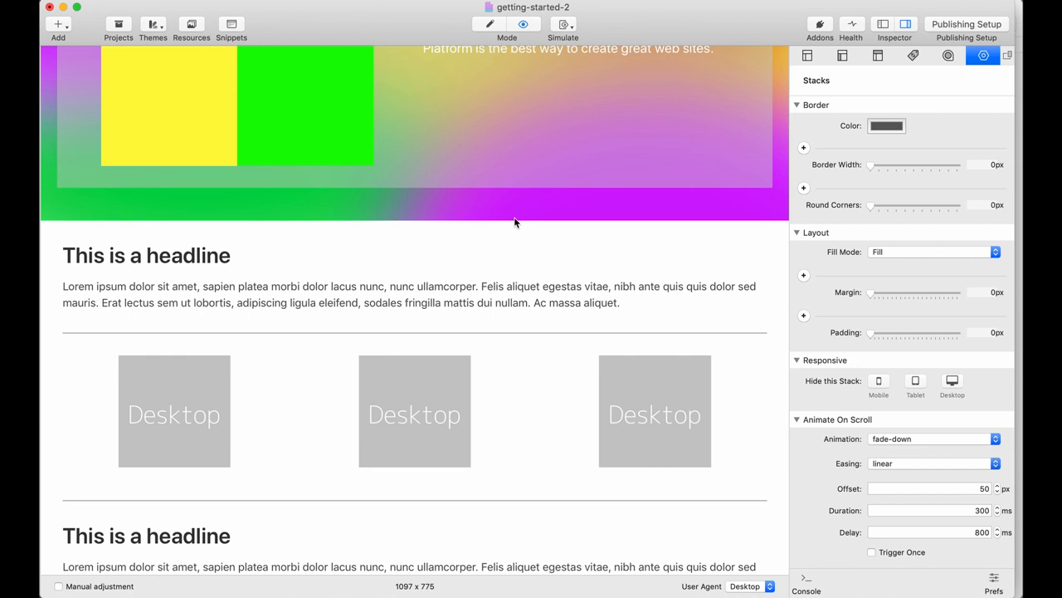
Preview the page and scroll to the three-image row to watch the images fade in sequentially
{"action": "scroll", "scroll_direction": "up", "scroll_amount": 3}
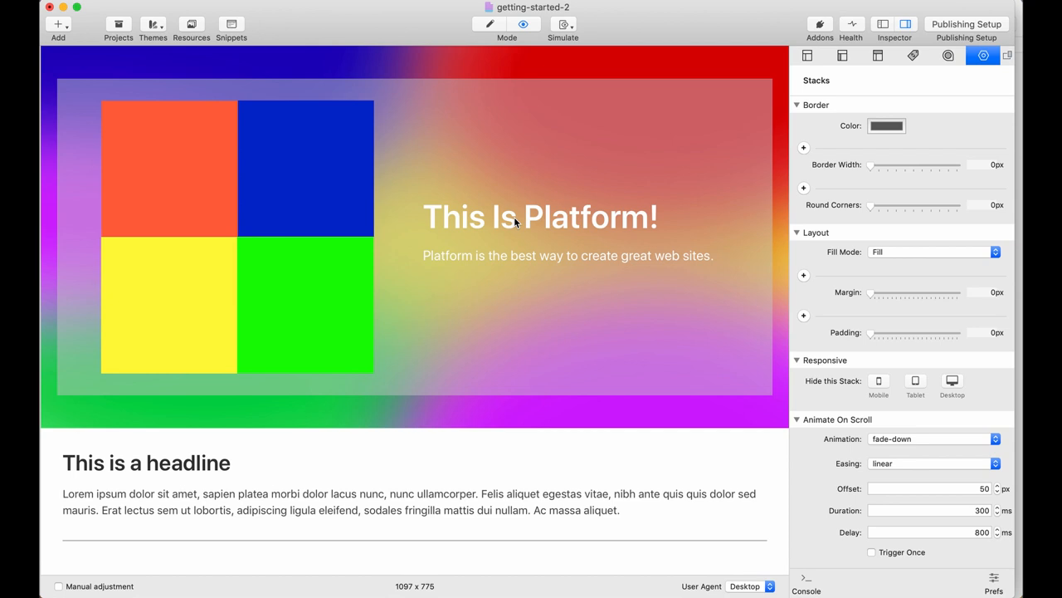
{"action": "scroll", "scroll_direction": "down", "scroll_amount": 3}
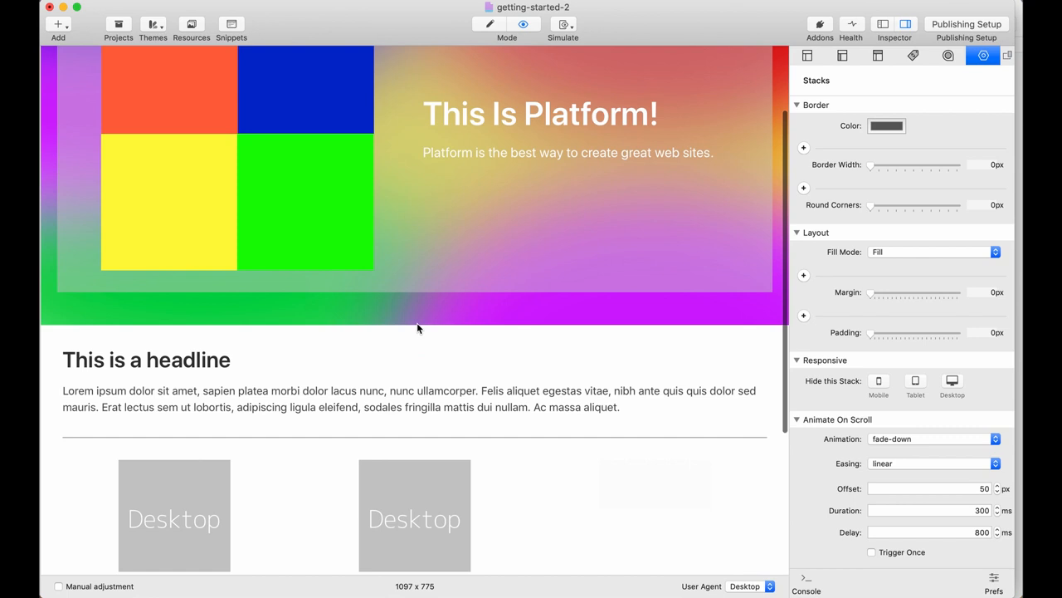
{"action": "scroll", "scroll_direction": "down", "scroll_amount": 3}
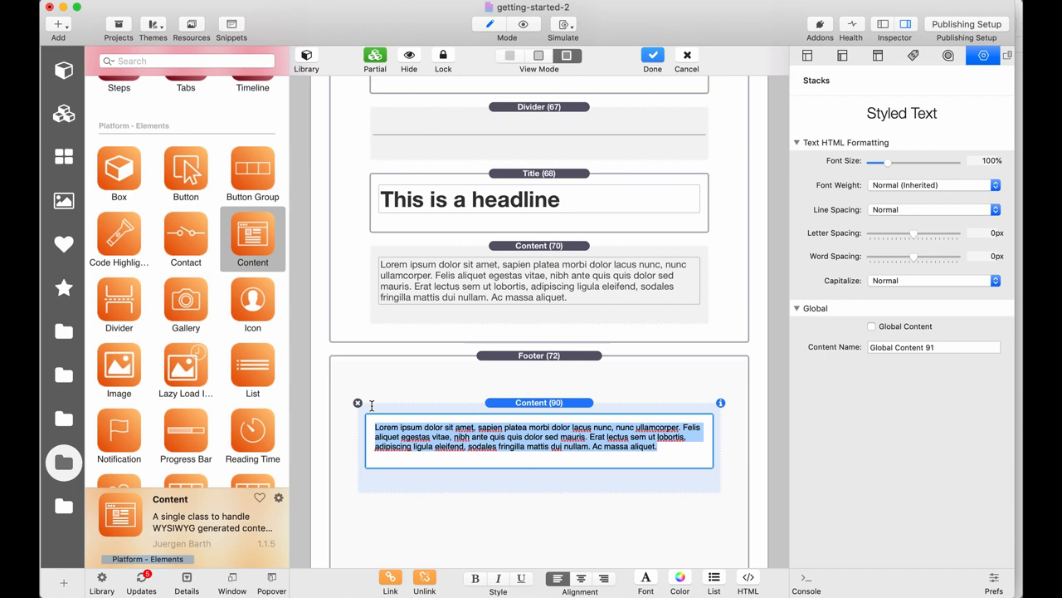
Set the footer Content text to 'Web Design with Platform', centred, with Remove Bottom Margin ticked
{"action": "type", "text": "Web Design with Platform"}
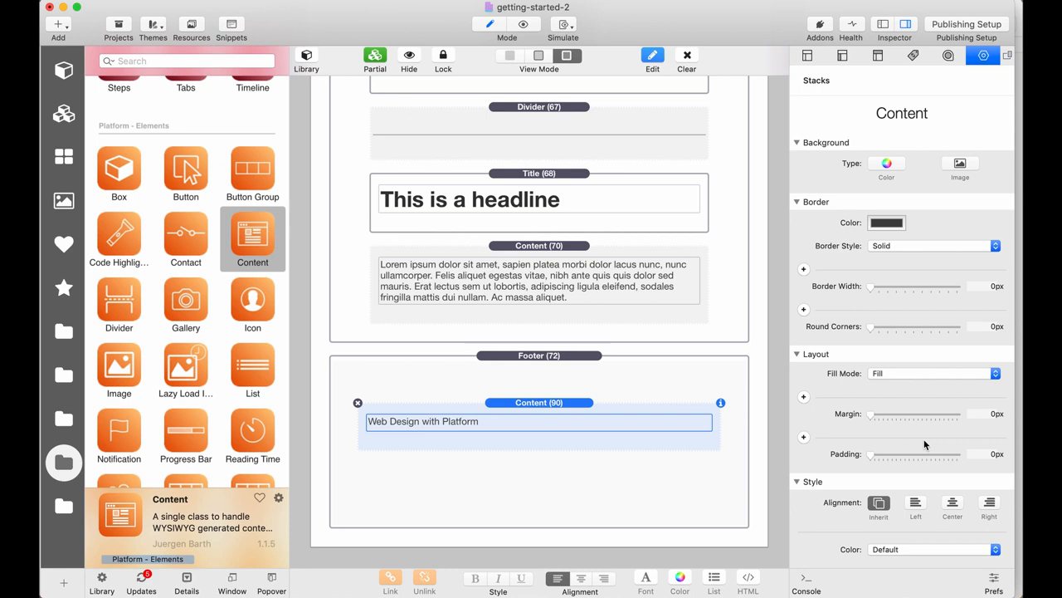
{"action": "scroll", "scroll_direction": "down", "scroll_amount": 3}
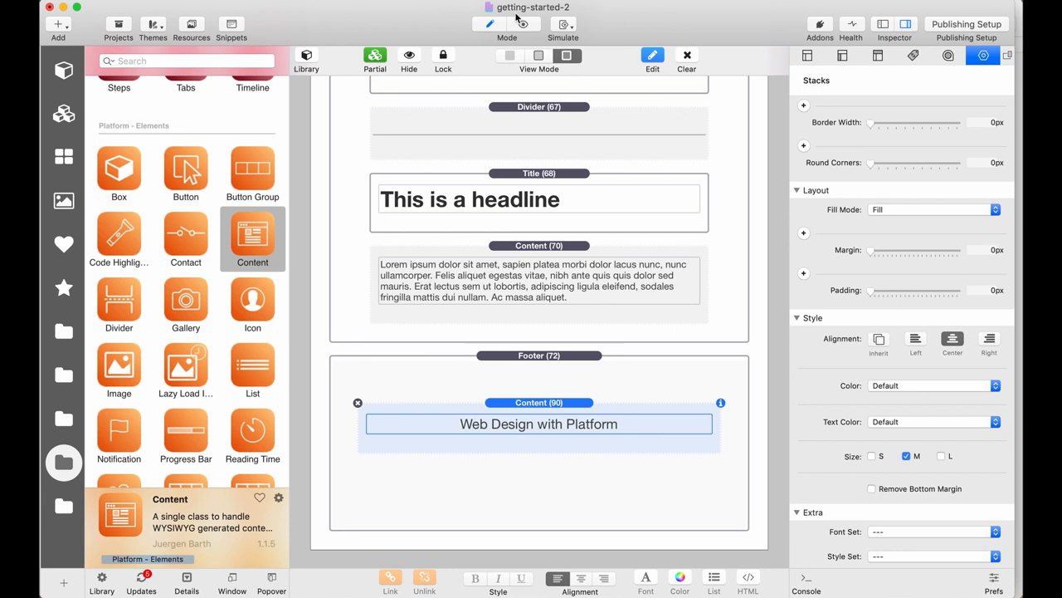
{"action": "left_click", "coordinate": [523, 23]}
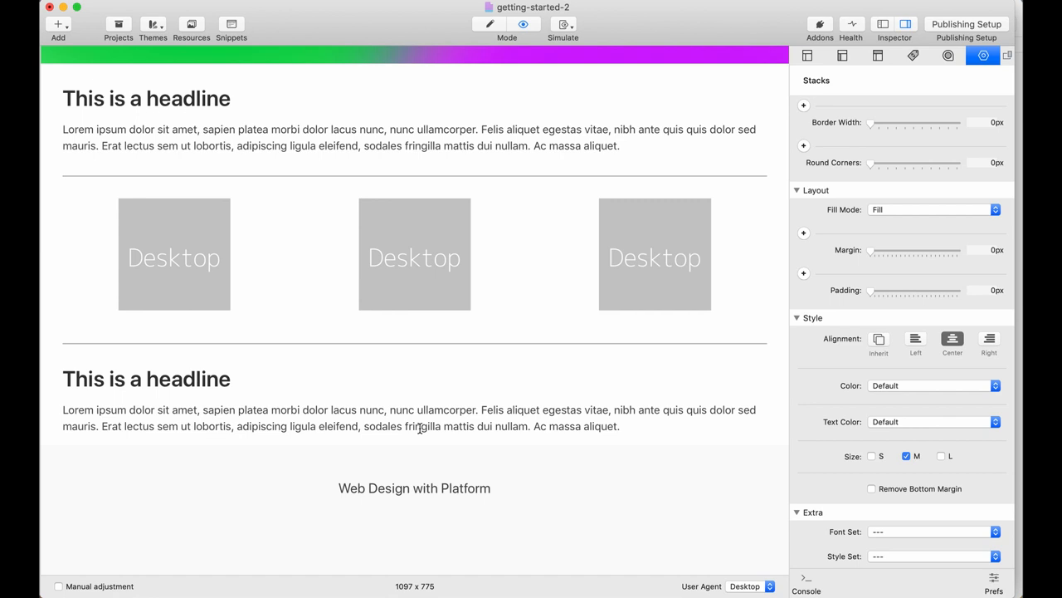
{"action": "mouse_move", "coordinate": [909, 494]}
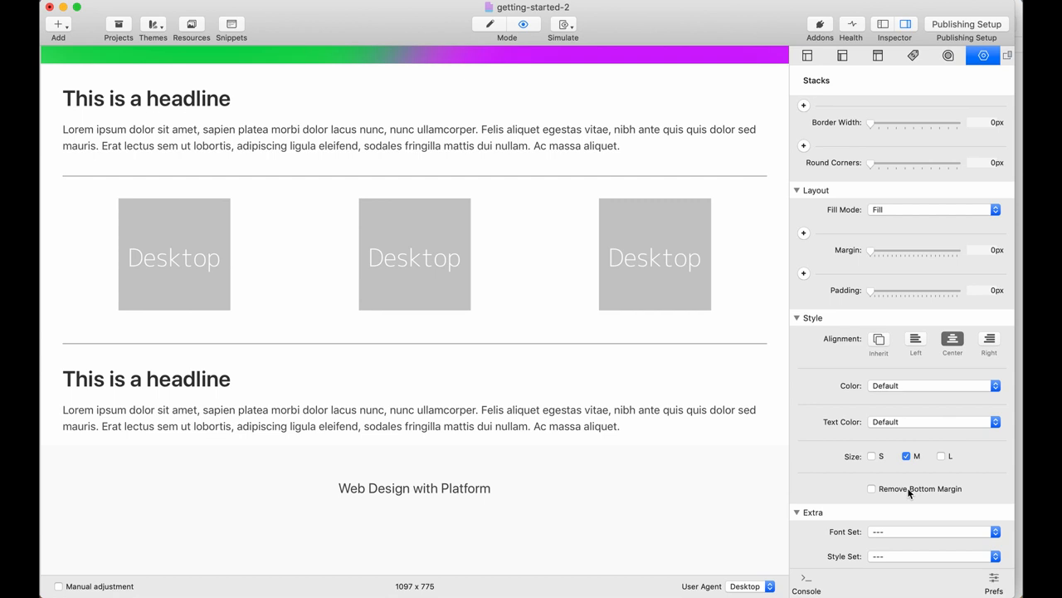
{"action": "left_click", "coordinate": [871, 488]}
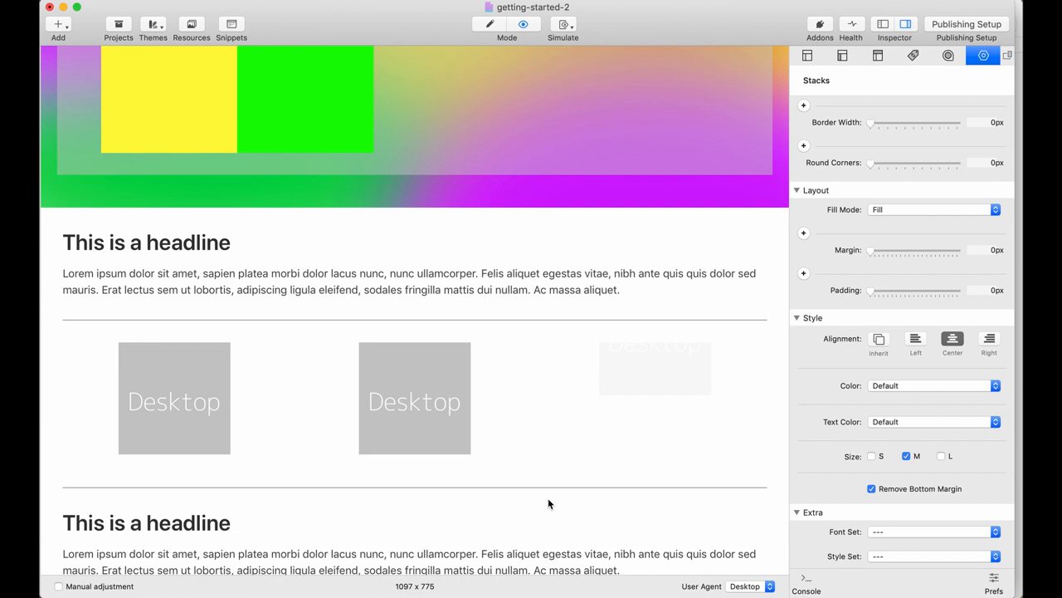
{"action": "scroll", "scroll_direction": "down", "scroll_amount": 3}
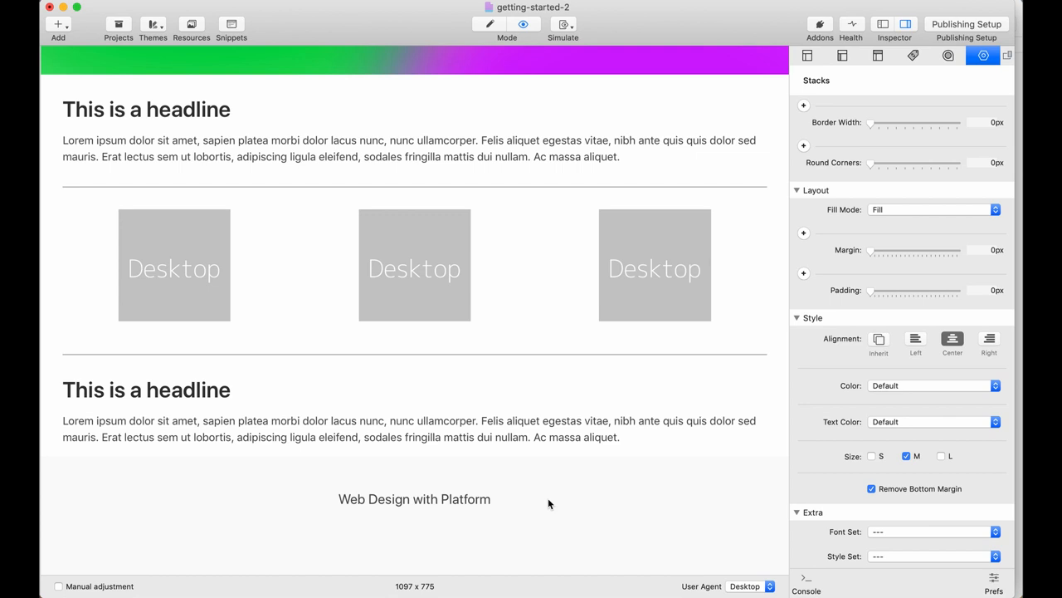
{"action": "mouse_move", "coordinate": [695, 468]}
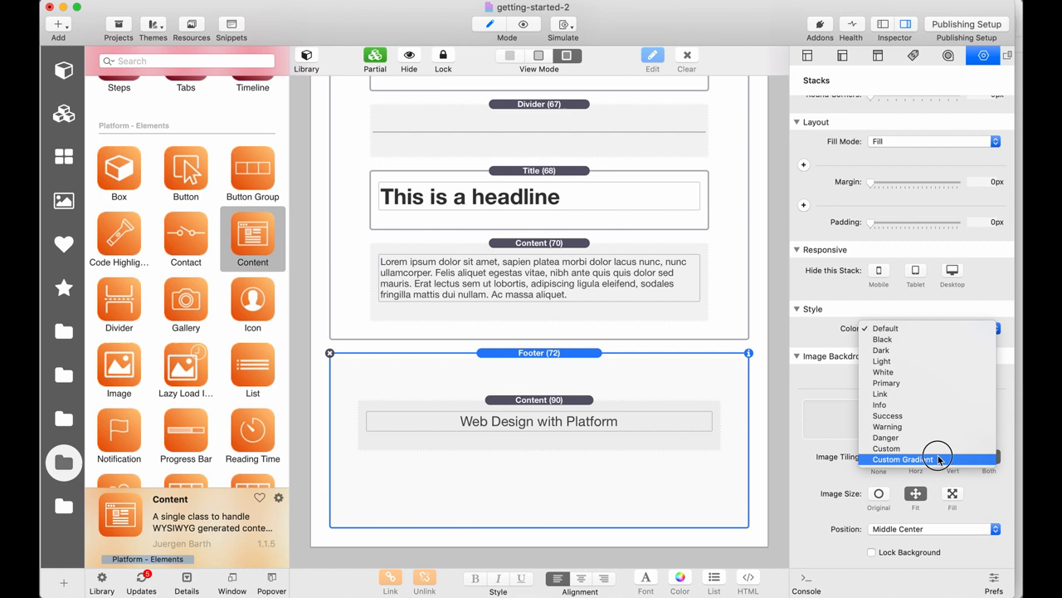
Give the Footer a Custom Gradient background in gray tones angled at -61°
{"action": "left_click", "coordinate": [903, 459]}
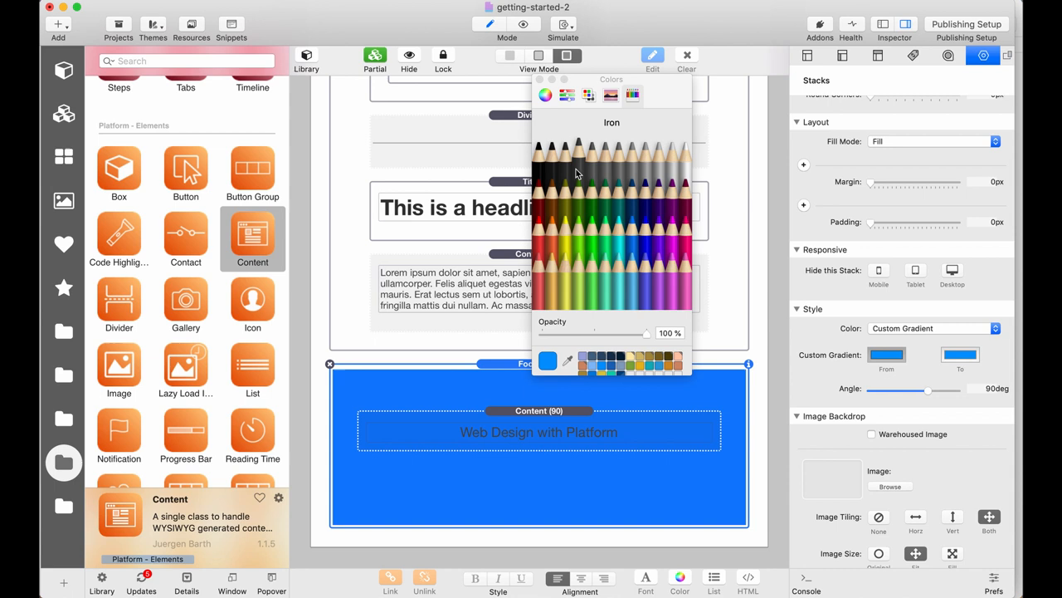
{"action": "left_click", "coordinate": [672, 157]}
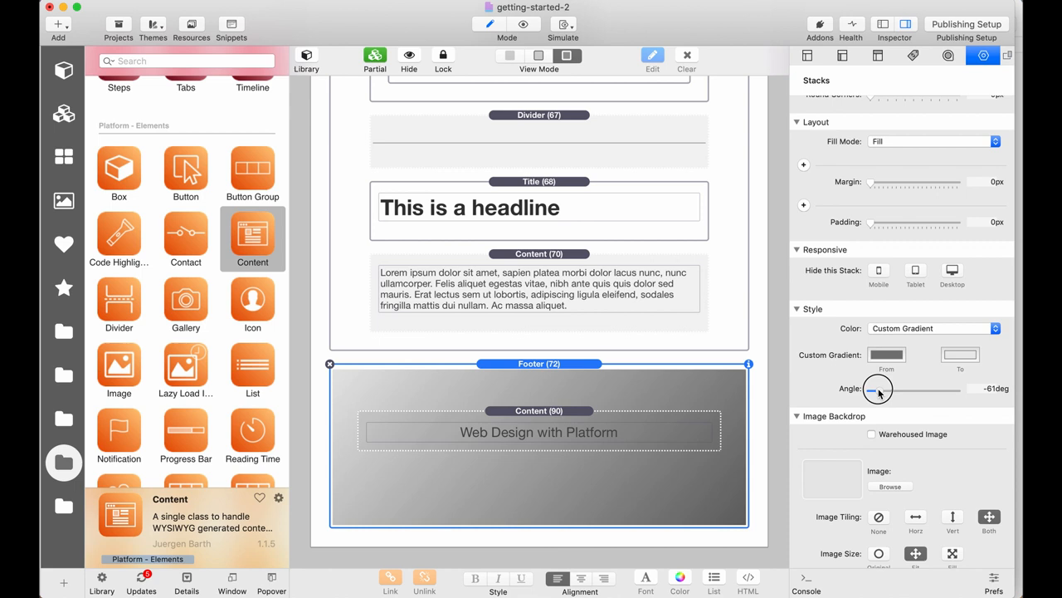
{"action": "left_click_drag", "start_coordinate": [879, 388], "coordinate": [934, 388]}
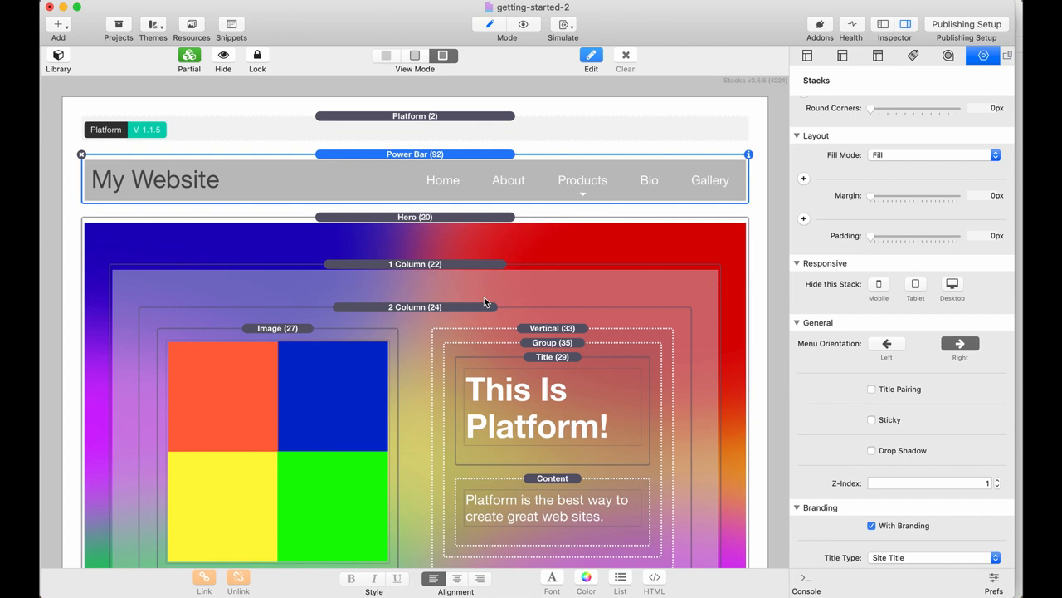
{"action": "mouse_move", "coordinate": [361, 181]}
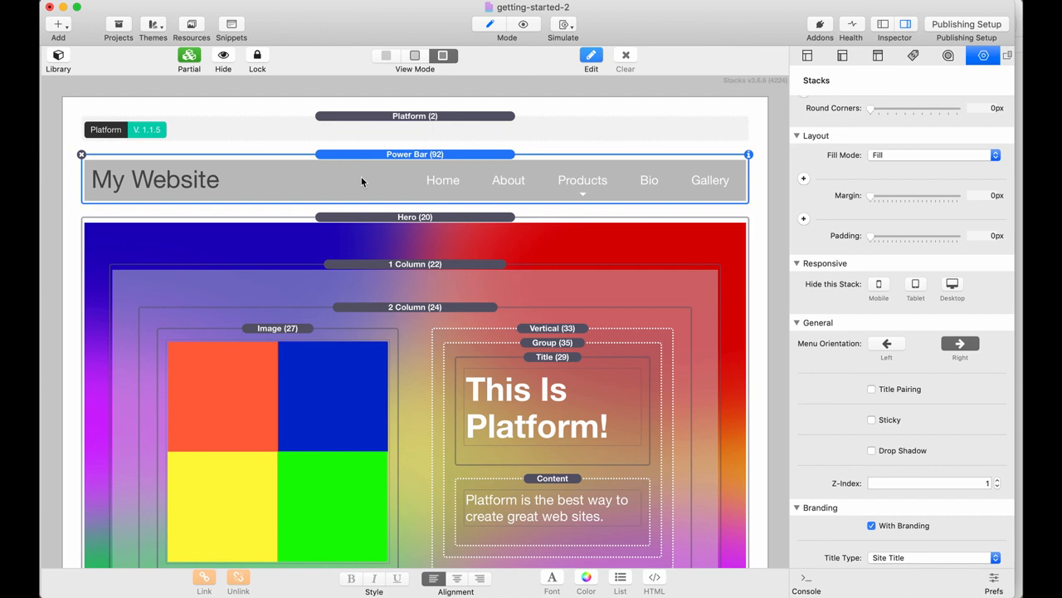
Scroll to the top of the page and select the Power Bar stack to show its settings
{"action": "scroll", "scroll_direction": "down", "scroll_amount": 3}
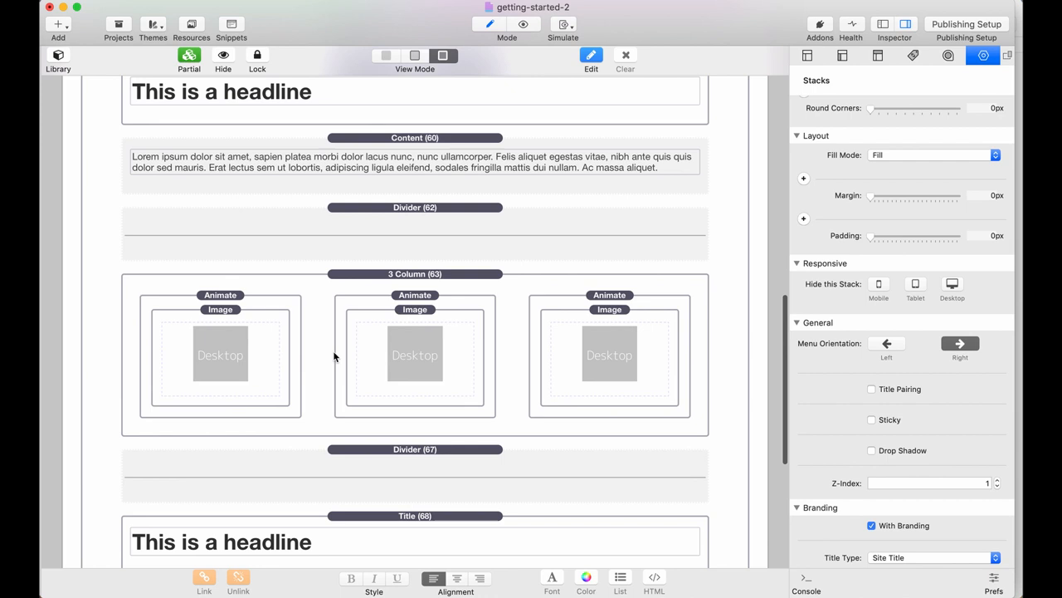
{"action": "scroll", "scroll_direction": "up", "scroll_amount": 3}
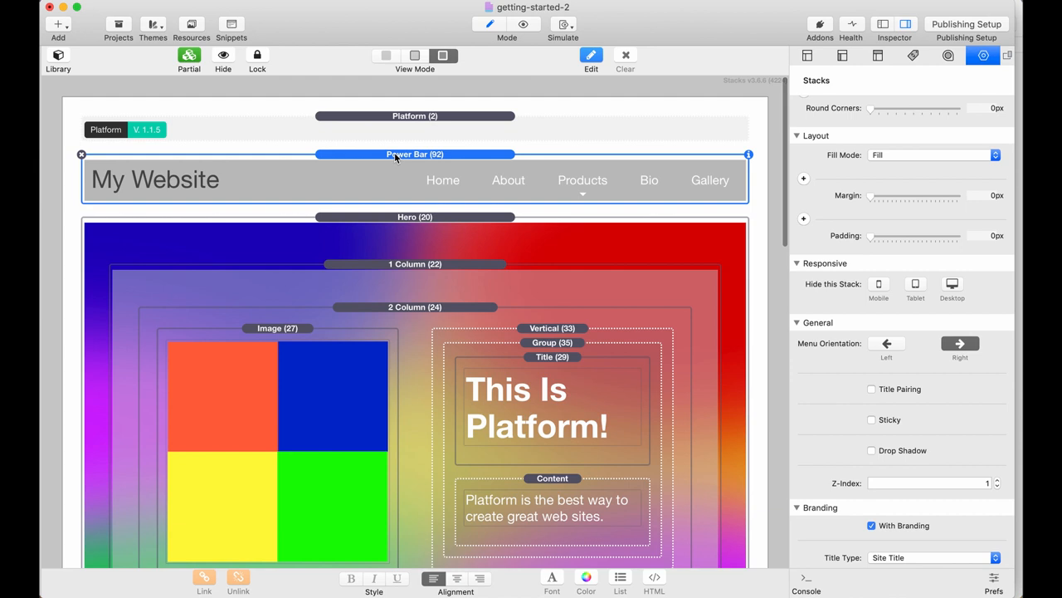
{"action": "scroll", "scroll_direction": "down", "scroll_amount": 3}
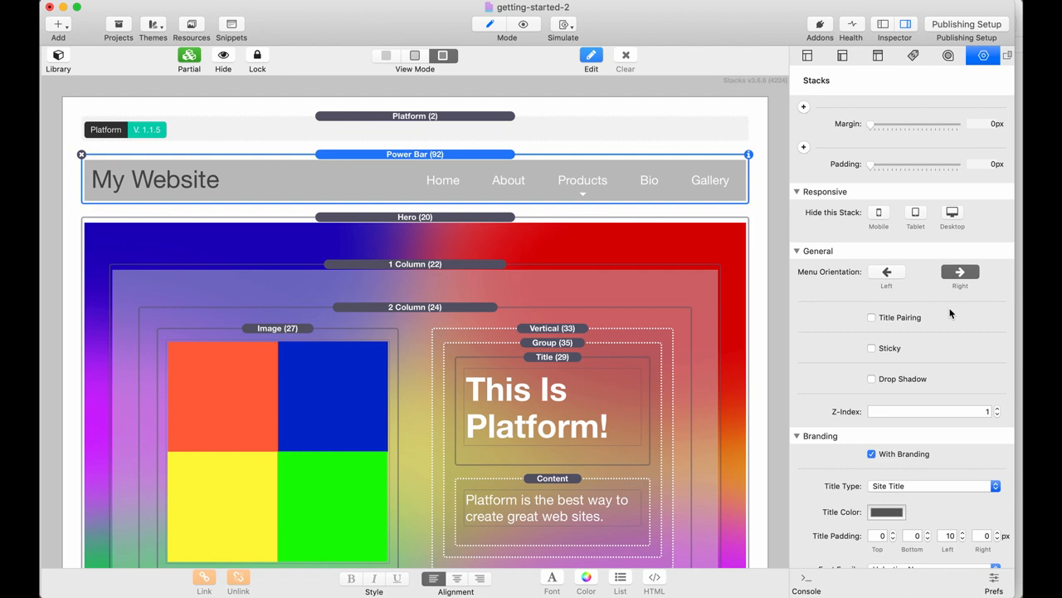
{"action": "mouse_move", "coordinate": [633, 230]}
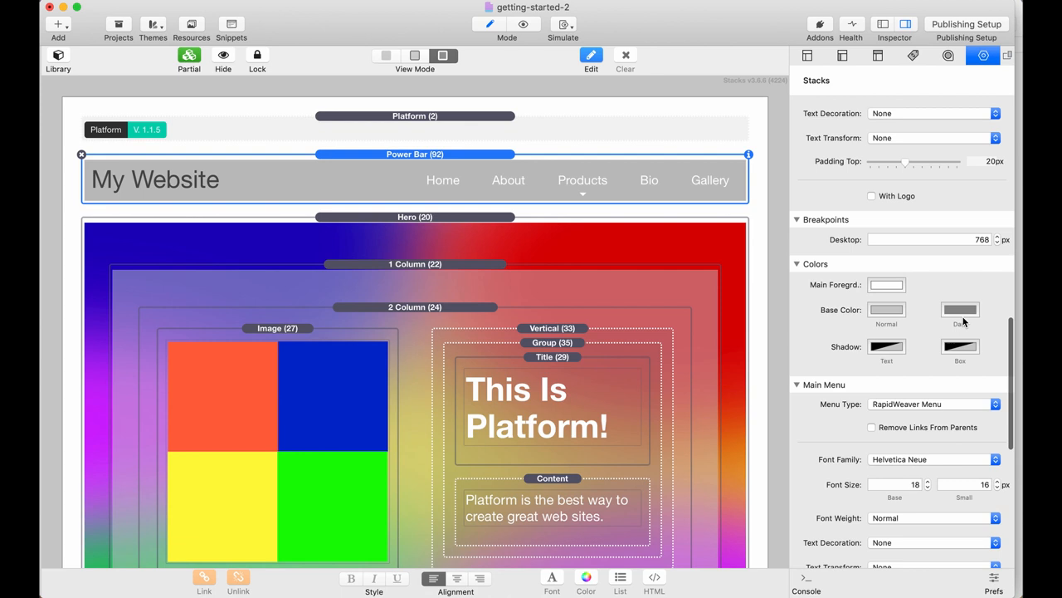
{"action": "scroll", "scroll_direction": "down", "scroll_amount": 3}
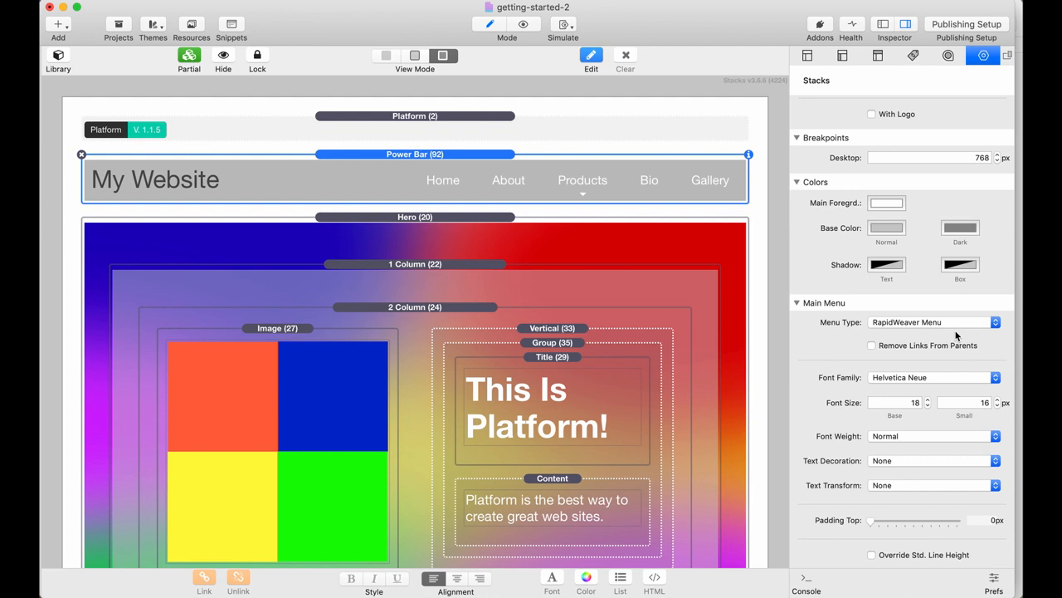
{"action": "mouse_move", "coordinate": [149, 31]}
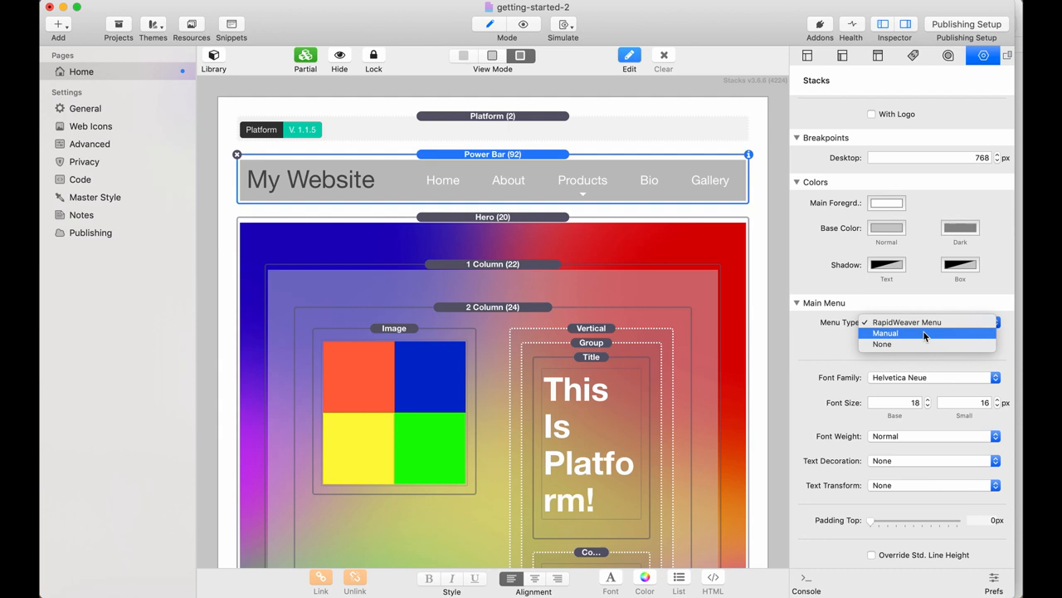
{"action": "left_click", "coordinate": [886, 333]}
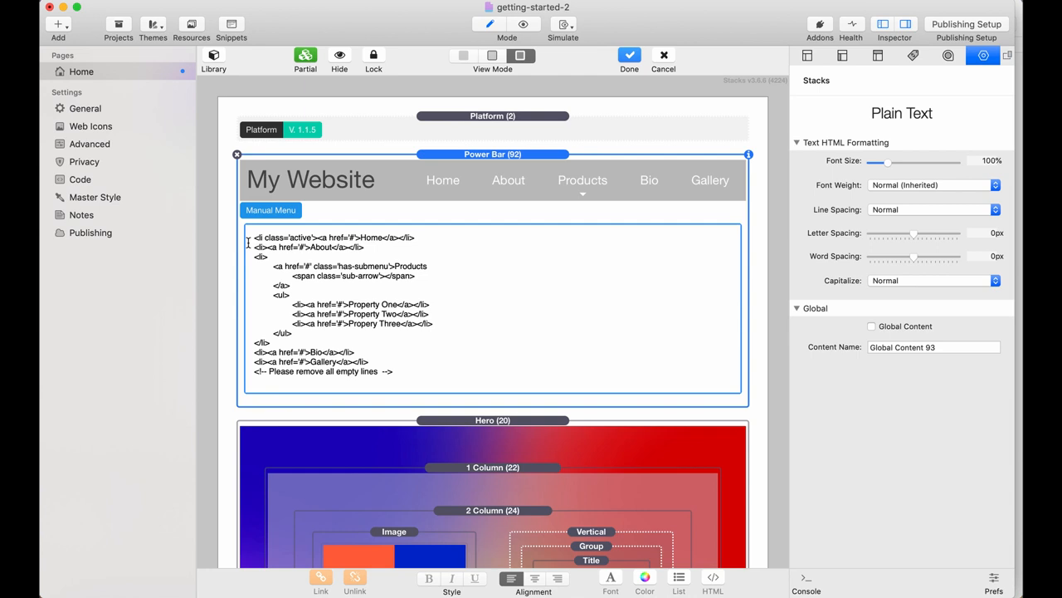
{"action": "mouse_move", "coordinate": [546, 156]}
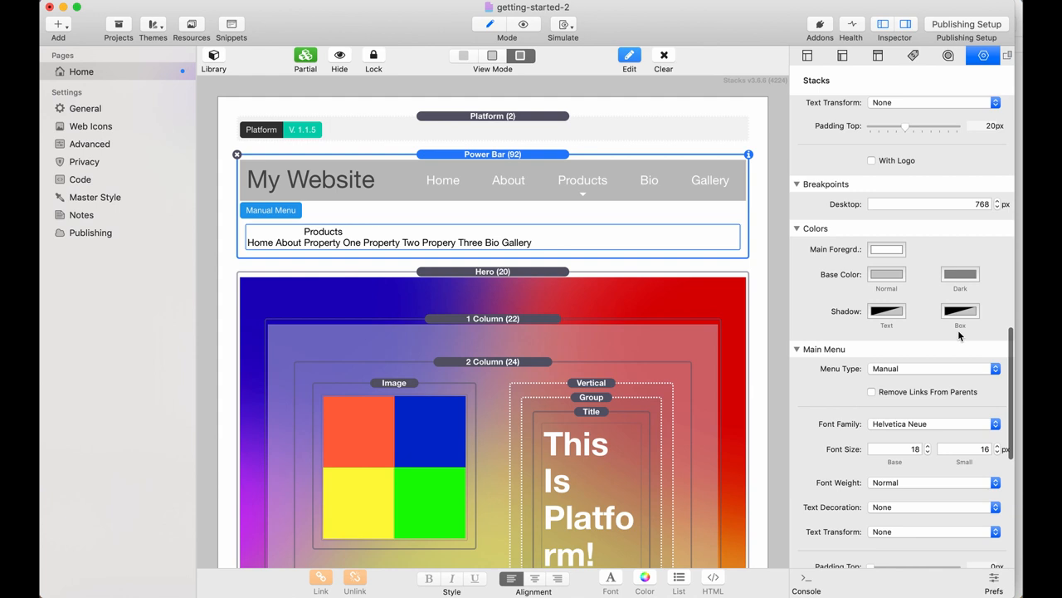
{"action": "left_click", "coordinate": [934, 368]}
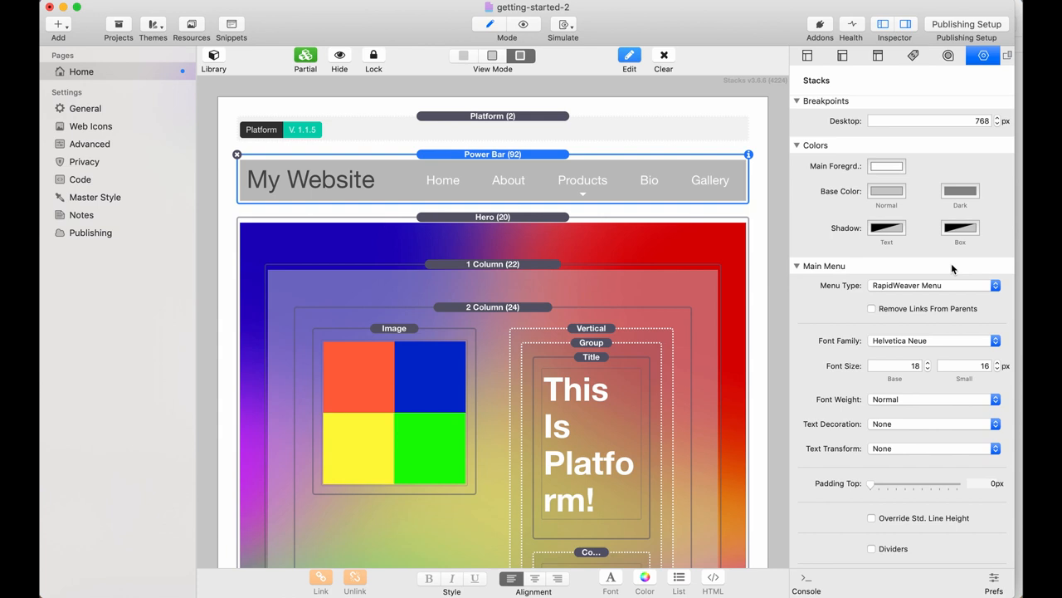
{"action": "left_click", "coordinate": [507, 24]}
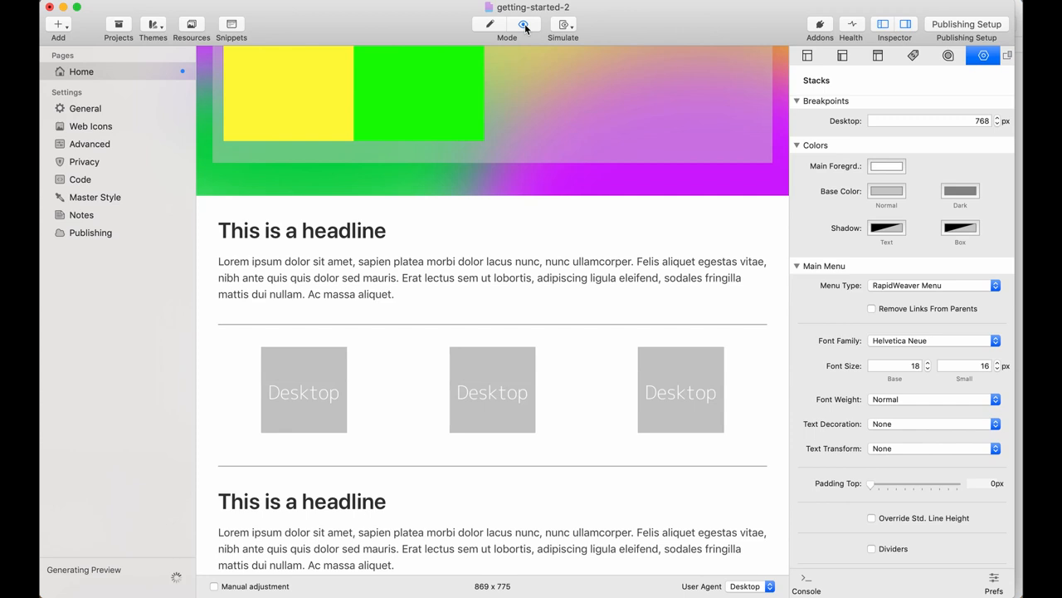
Preview the rendered page with its My Website title bar, Home link and gradient hero
{"action": "left_click", "coordinate": [524, 23]}
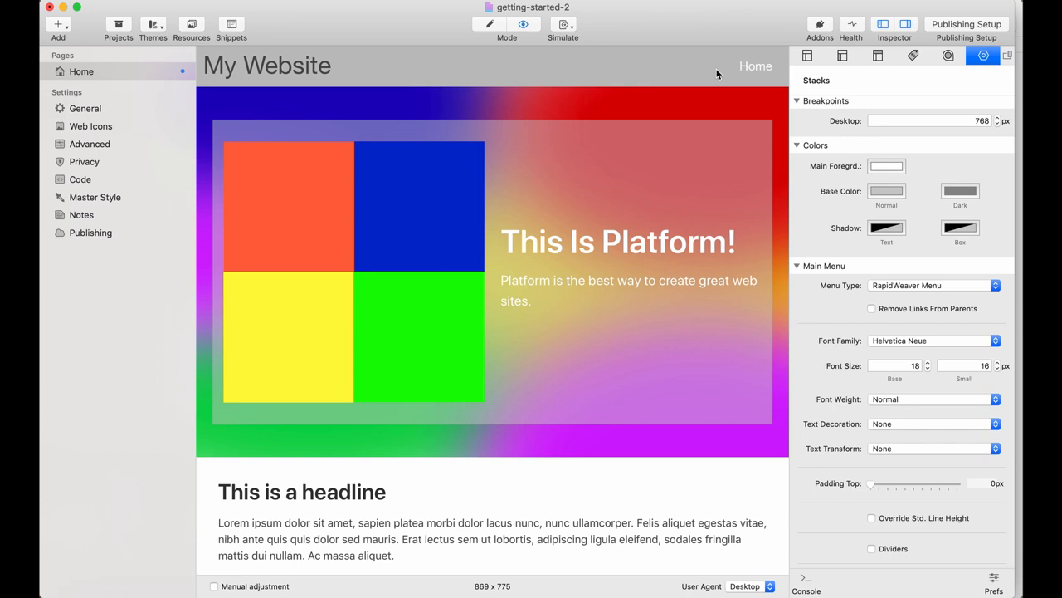
{"action": "mouse_move", "coordinate": [596, 72]}
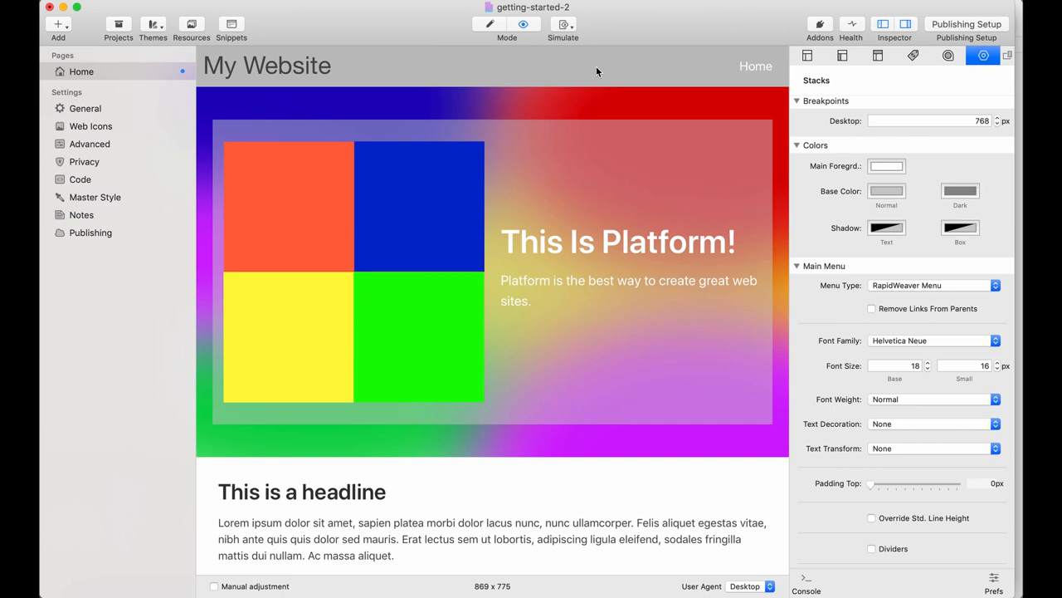
{"action": "mouse_move", "coordinate": [655, 224]}
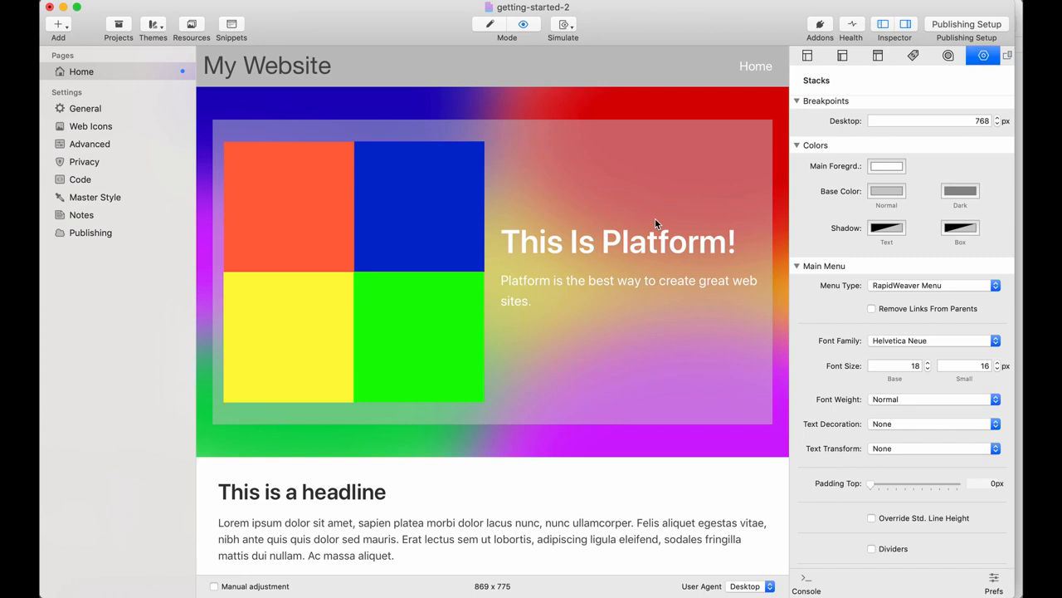
{"action": "scroll", "scroll_direction": "down", "scroll_amount": 3}
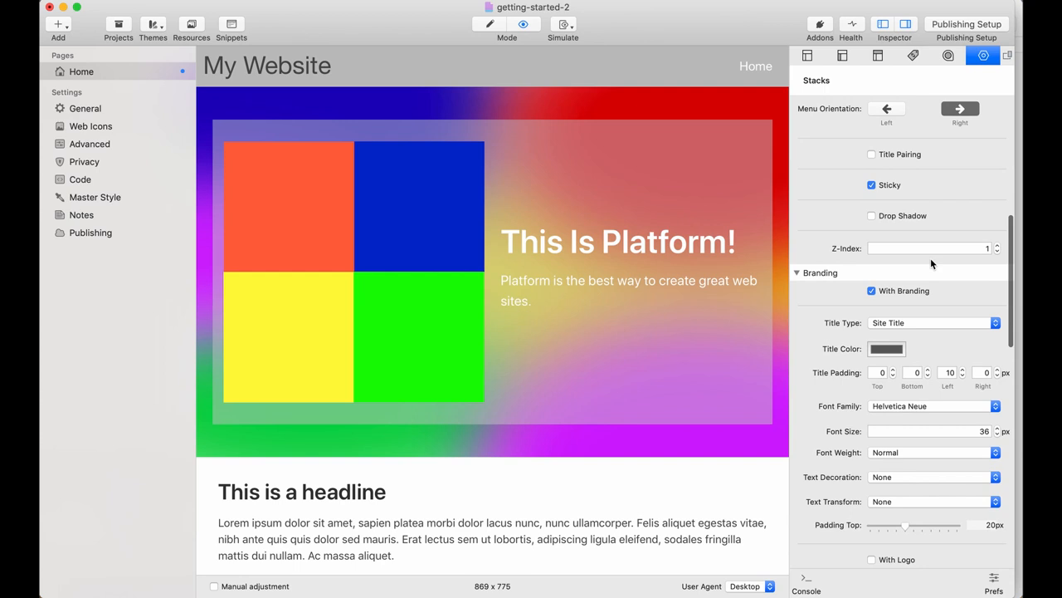
{"action": "scroll", "scroll_direction": "down", "scroll_amount": 3}
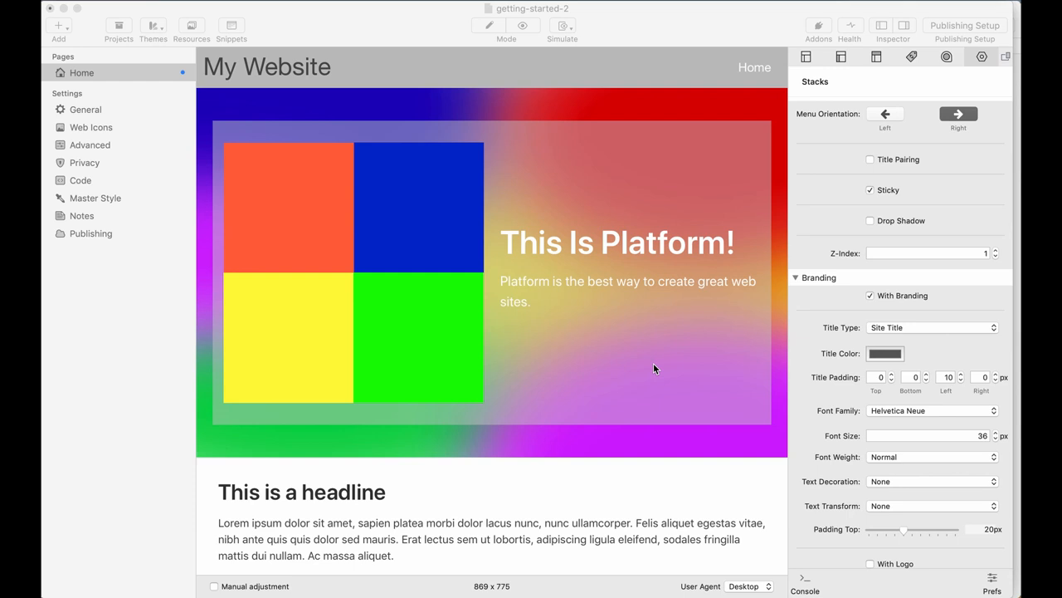
{"action": "mouse_move", "coordinate": [503, 241]}
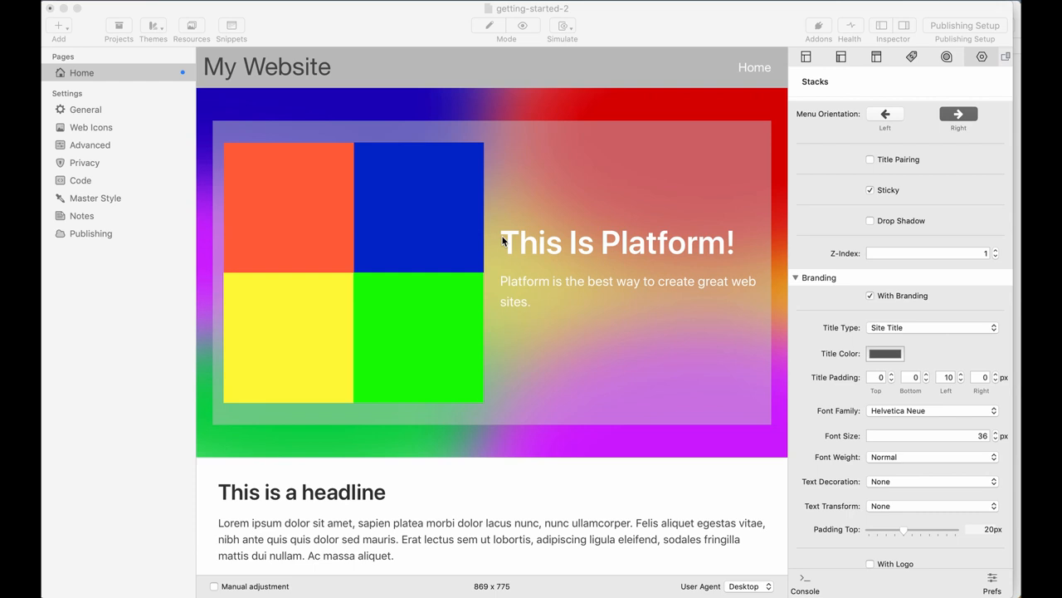
{"action": "mouse_move", "coordinate": [556, 122]}
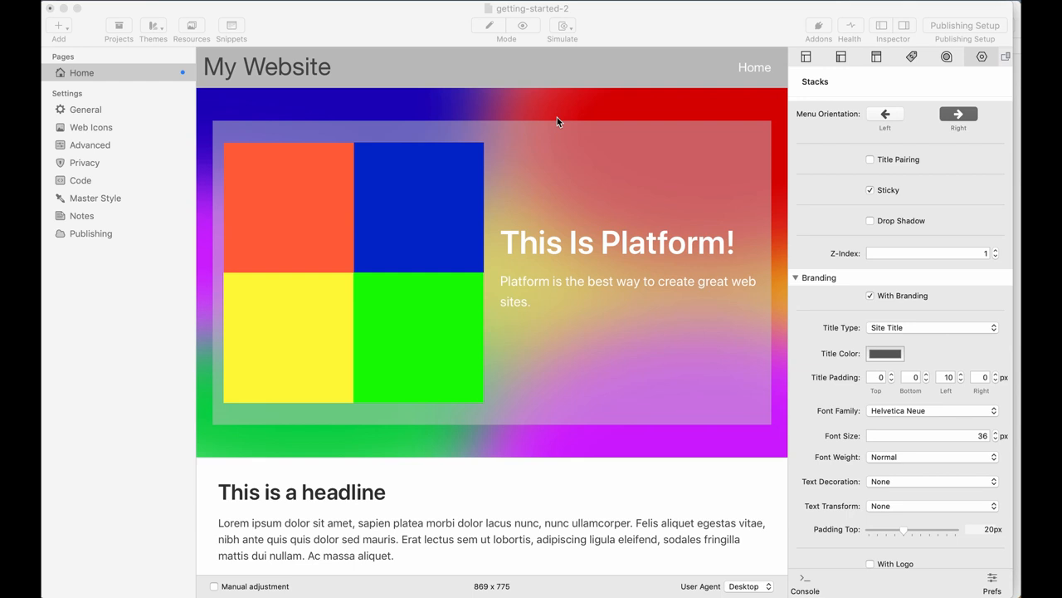
{"action": "mouse_move", "coordinate": [210, 192]}
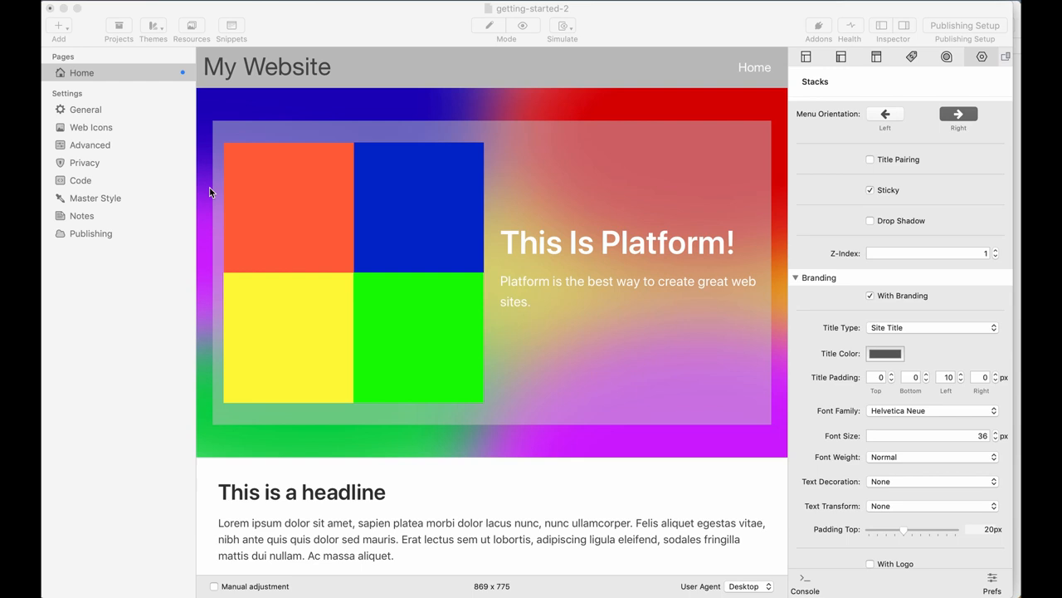
{"action": "mouse_move", "coordinate": [706, 285]}
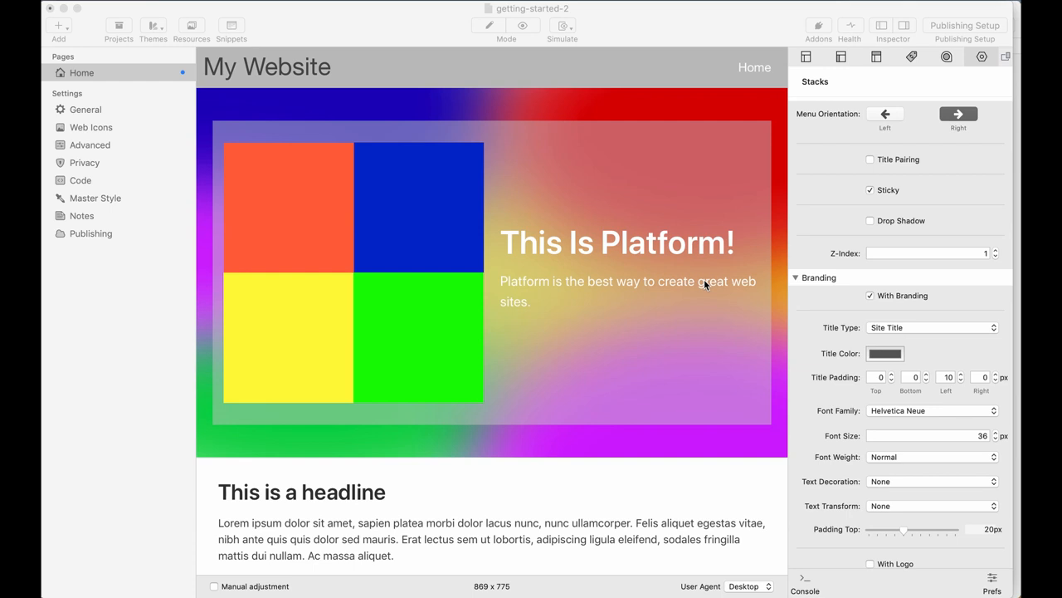
{"action": "scroll", "scroll_direction": "down", "scroll_amount": 3}
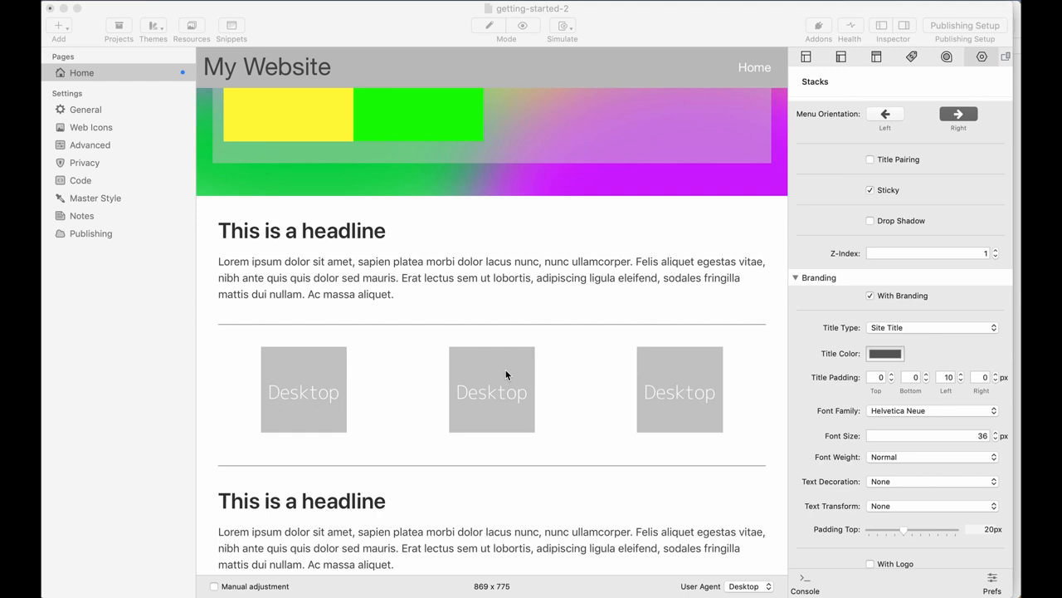
{"action": "mouse_move", "coordinate": [386, 397]}
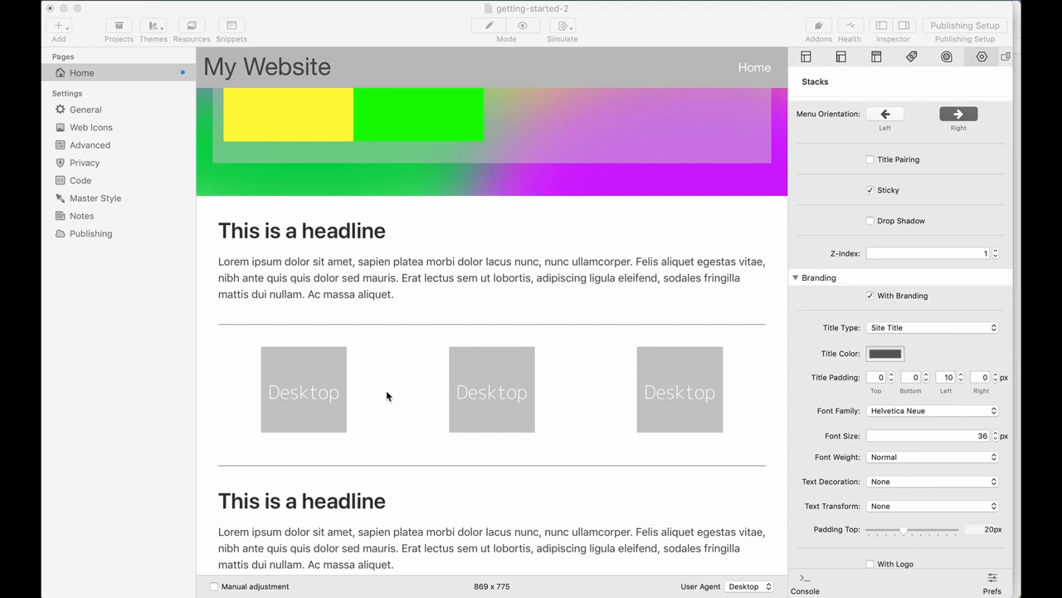
{"action": "scroll", "scroll_direction": "down", "scroll_amount": 3}
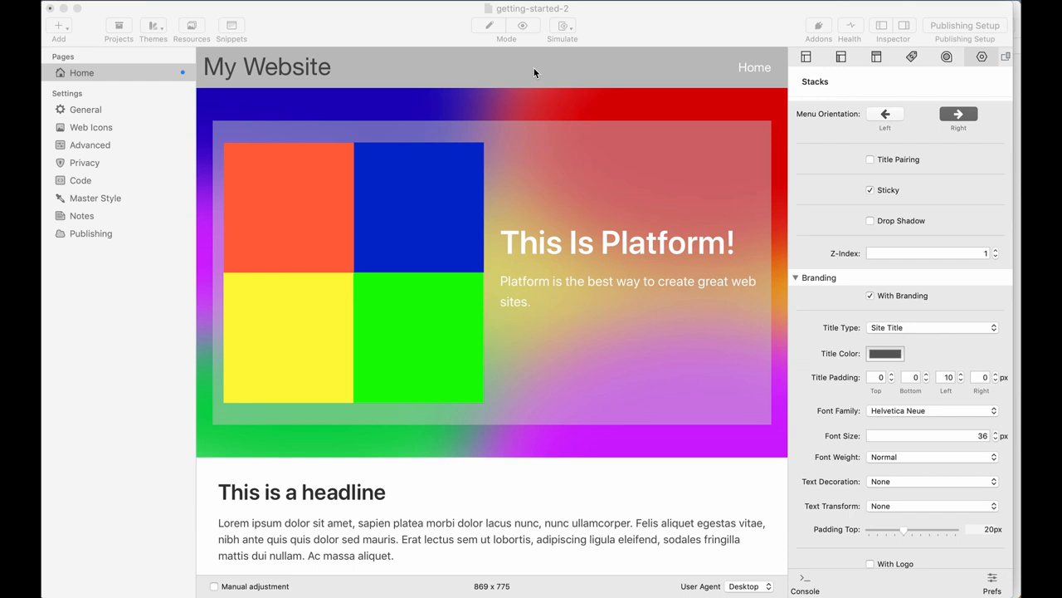
{"action": "mouse_move", "coordinate": [556, 253]}
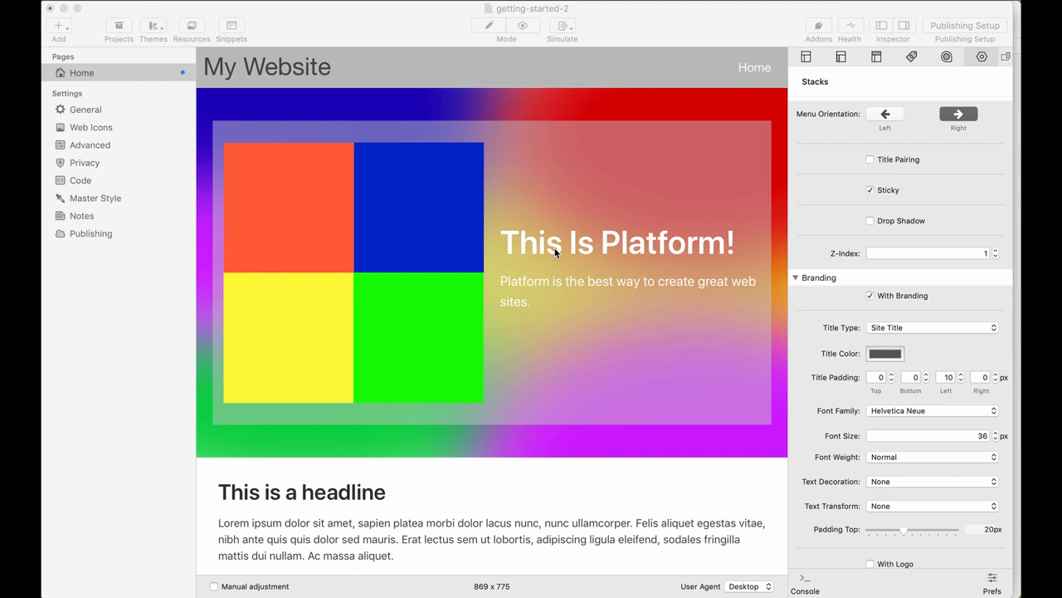